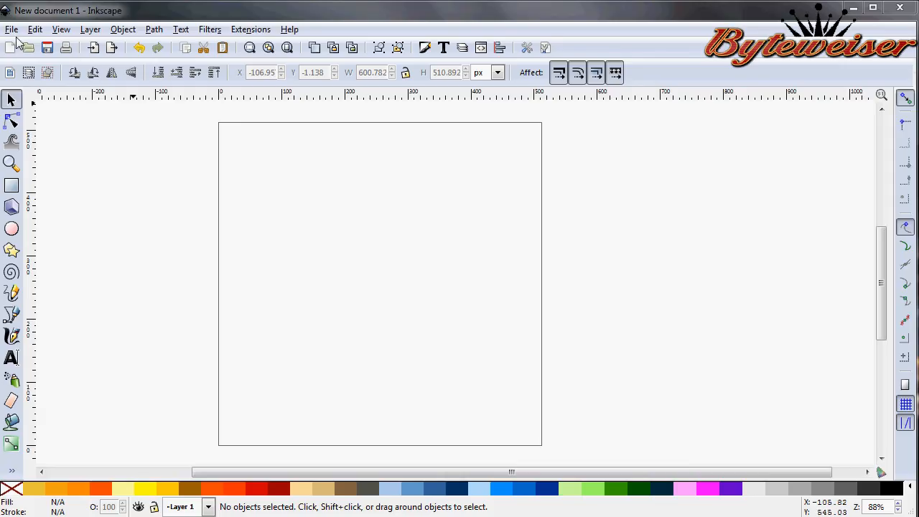
Set a custom 512 × 512 px page size in Document Properties and close the dialog.
click(11, 28)
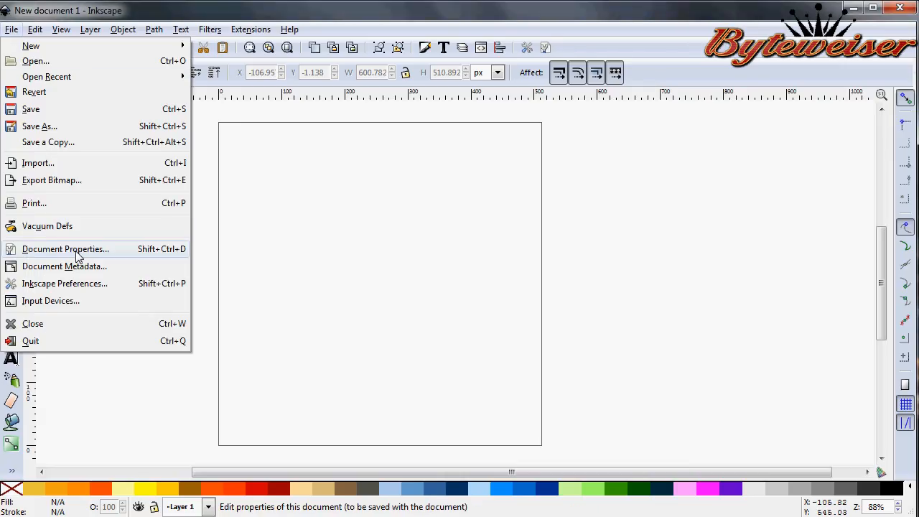
click(66, 248)
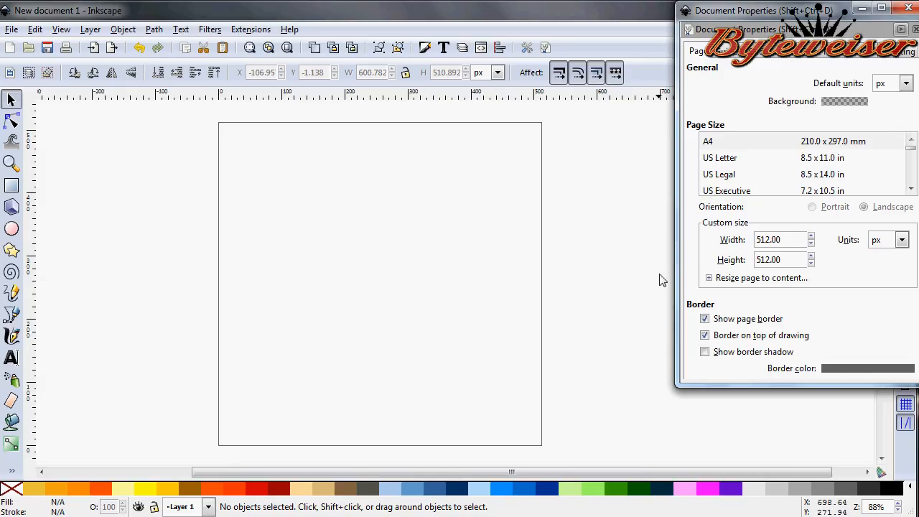
mouse_move(790, 260)
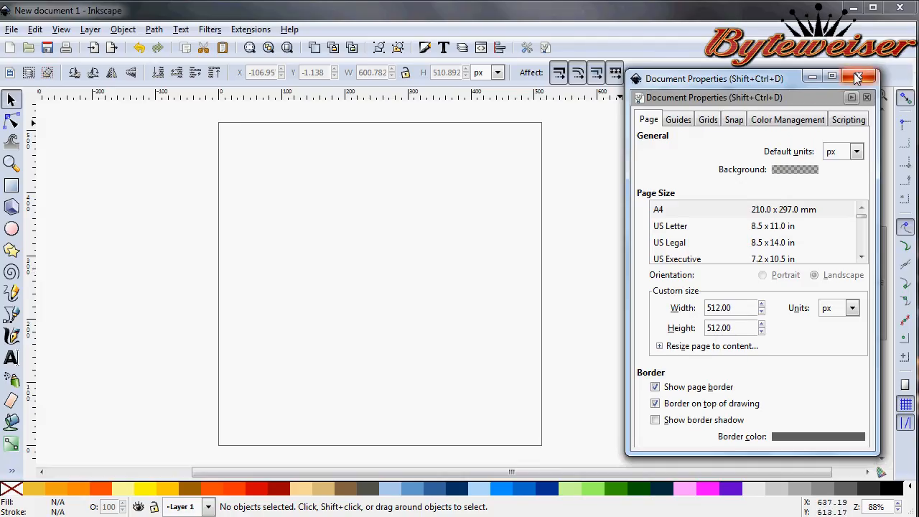
click(859, 78)
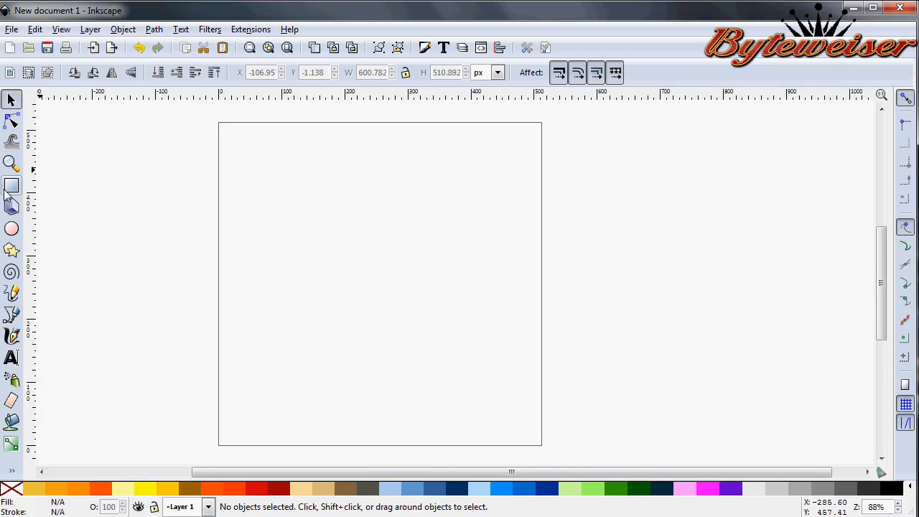
Draw a black rectangle, size it to 512 × 512 px and align it to the page.
click(11, 185)
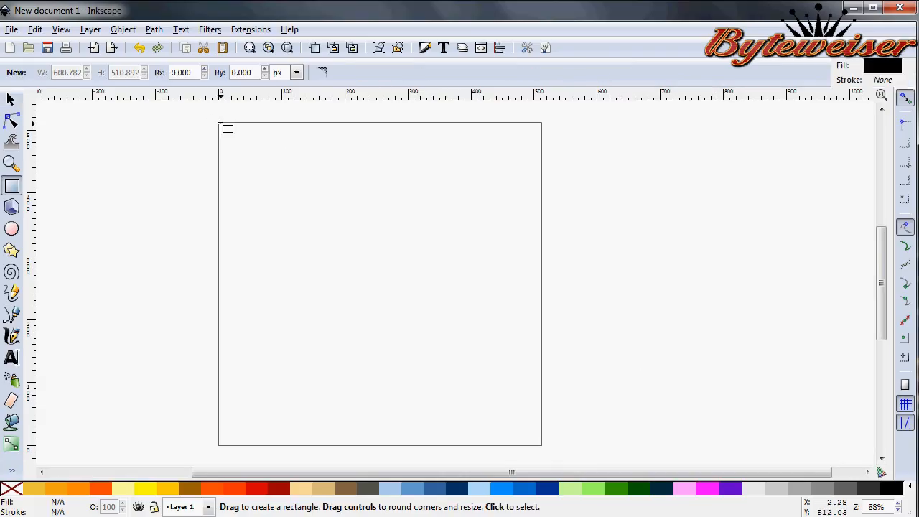
drag(221, 124, 537, 448)
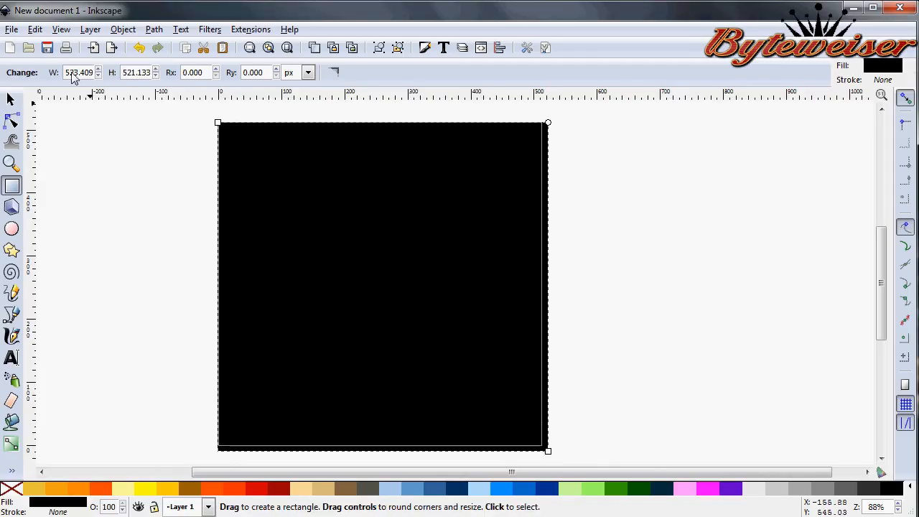
text(512.000)
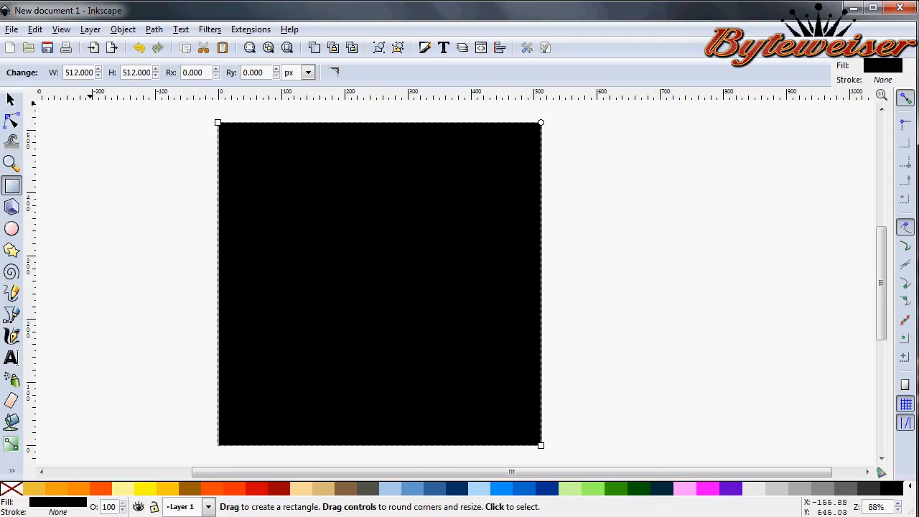
click(12, 99)
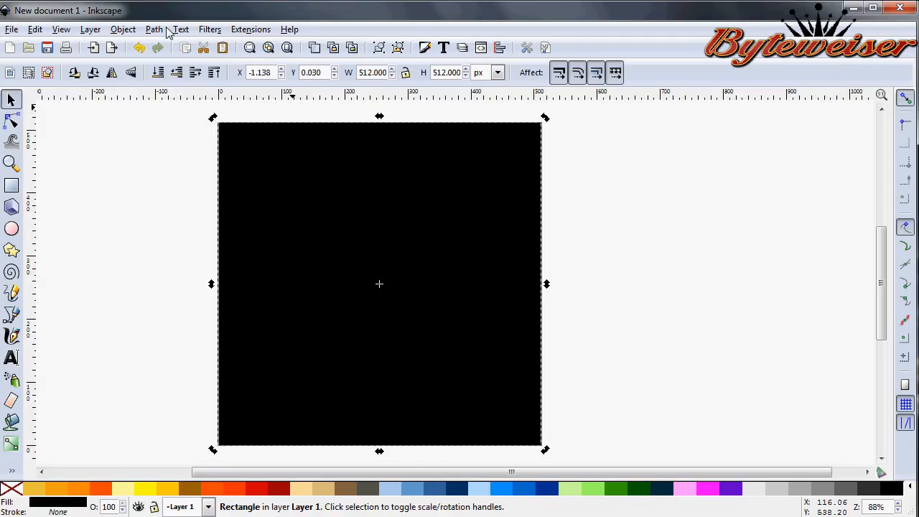
click(124, 29)
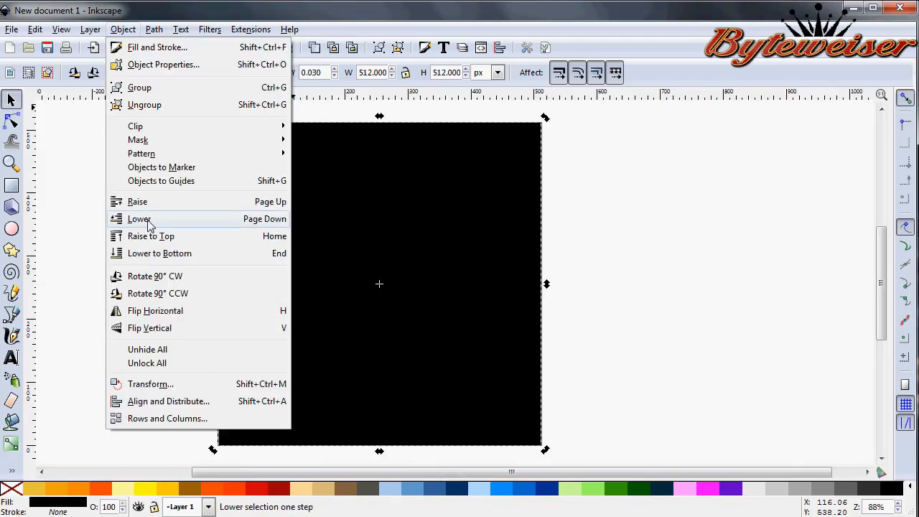
click(168, 401)
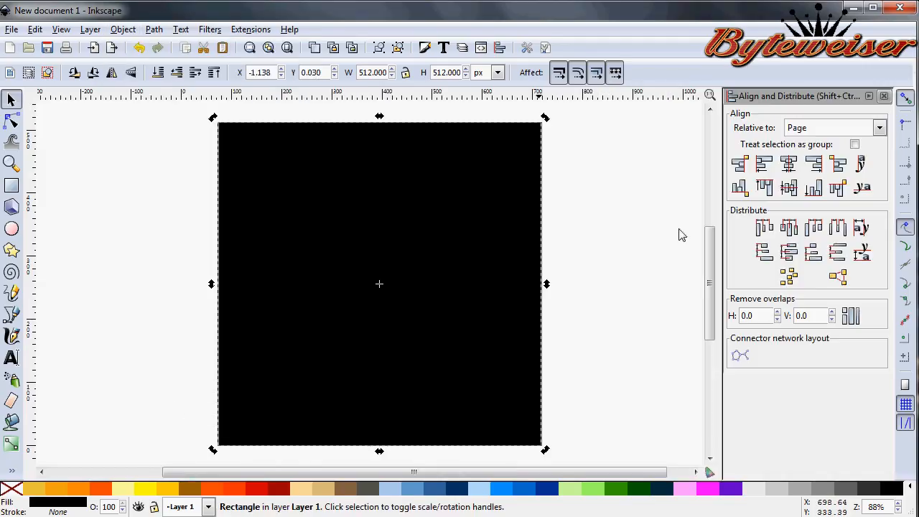
click(789, 188)
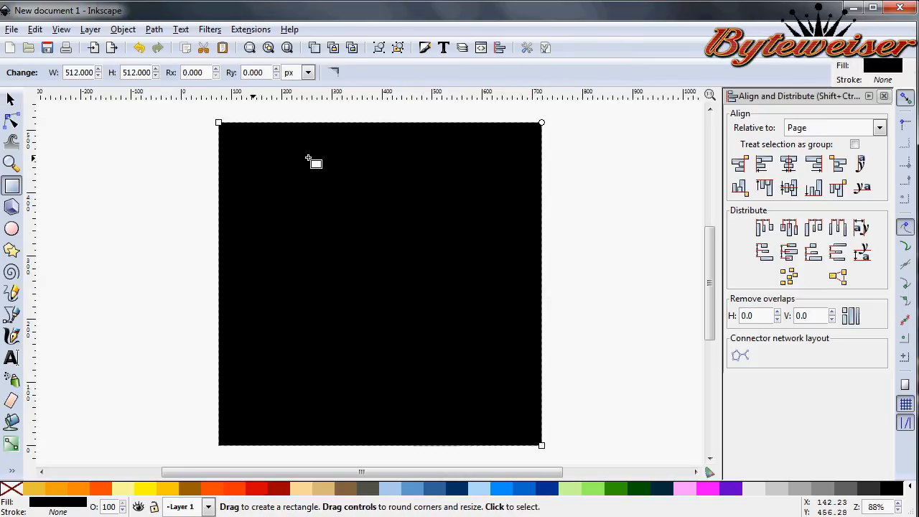
mouse_move(310, 158)
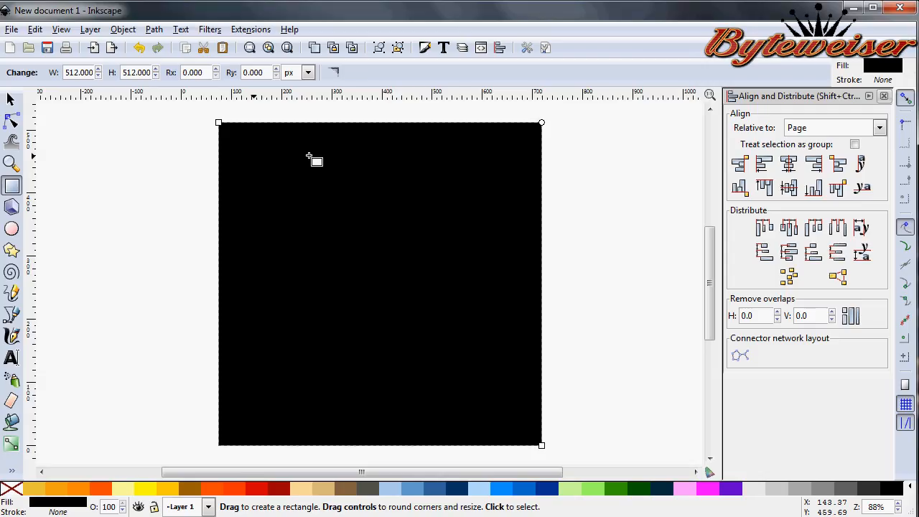
Round the square's corners with Rx 80 and switch back to selecting objects.
click(194, 71)
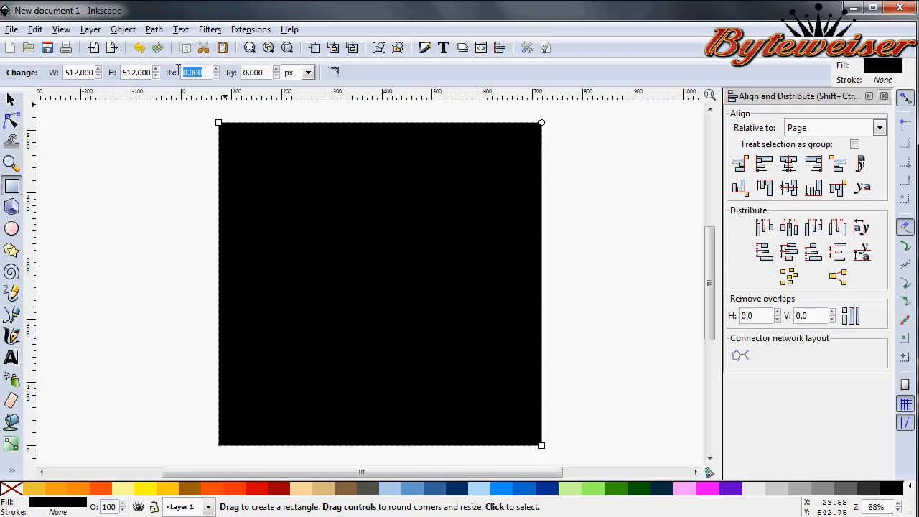
text(80.000)
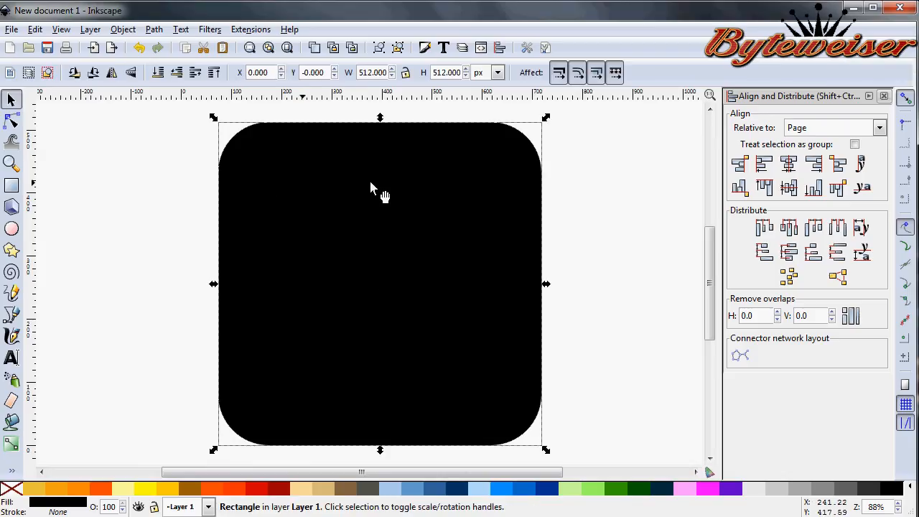
click(641, 216)
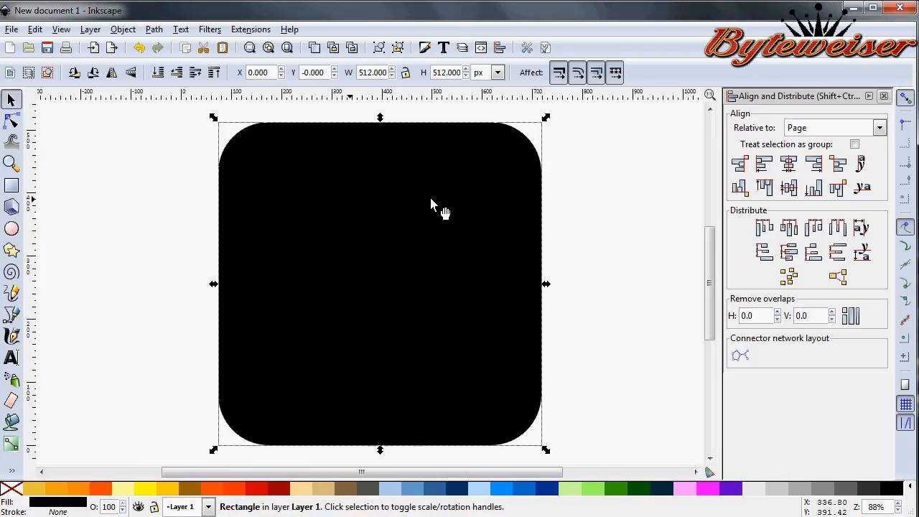
mouse_move(333, 215)
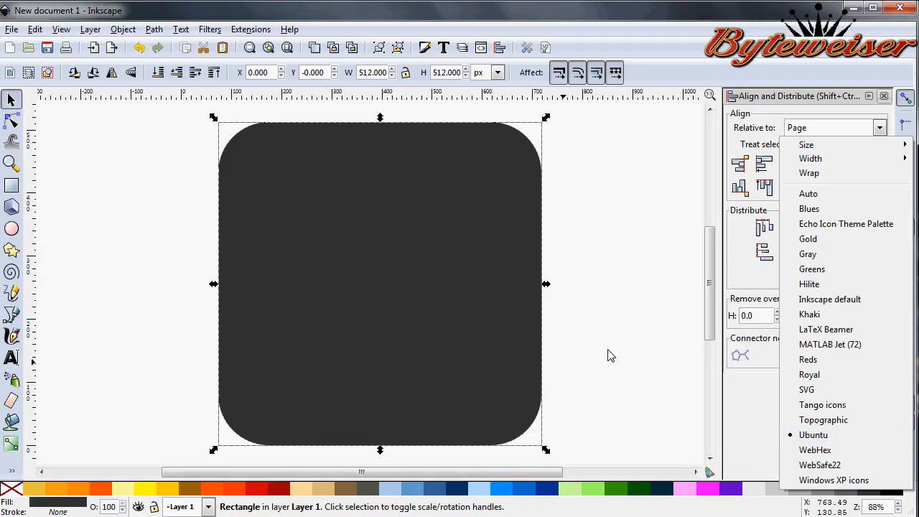
mouse_move(640, 316)
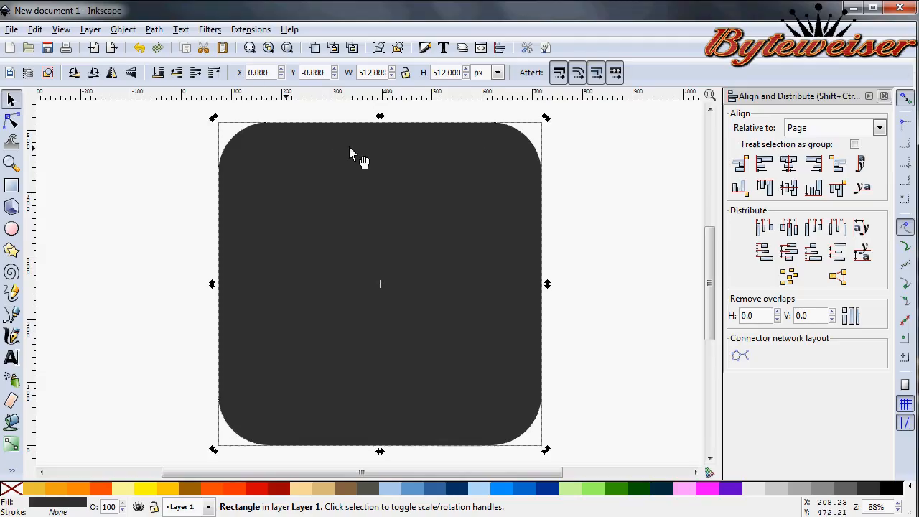
mouse_move(280, 157)
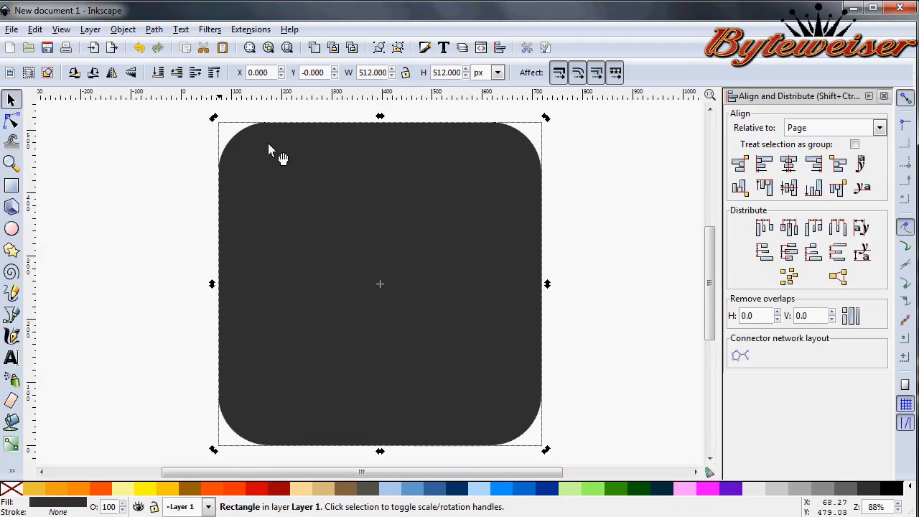
mouse_move(246, 169)
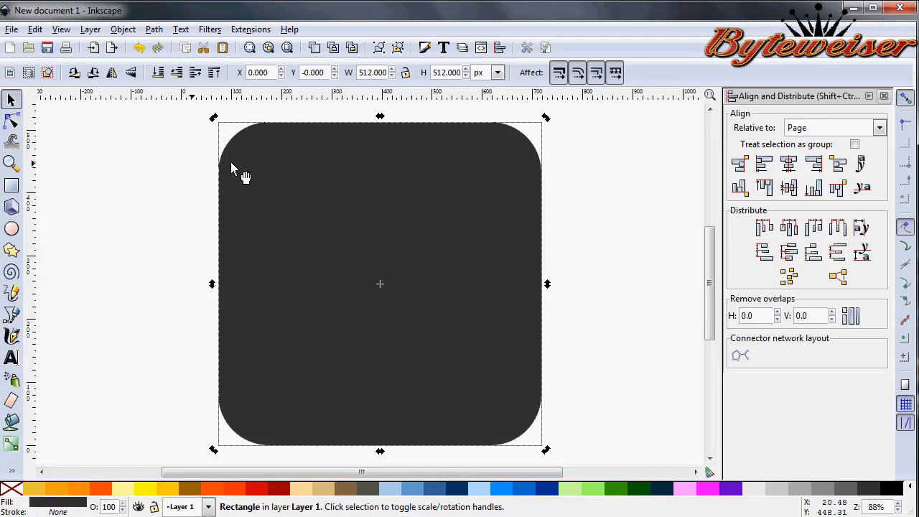
mouse_move(485, 436)
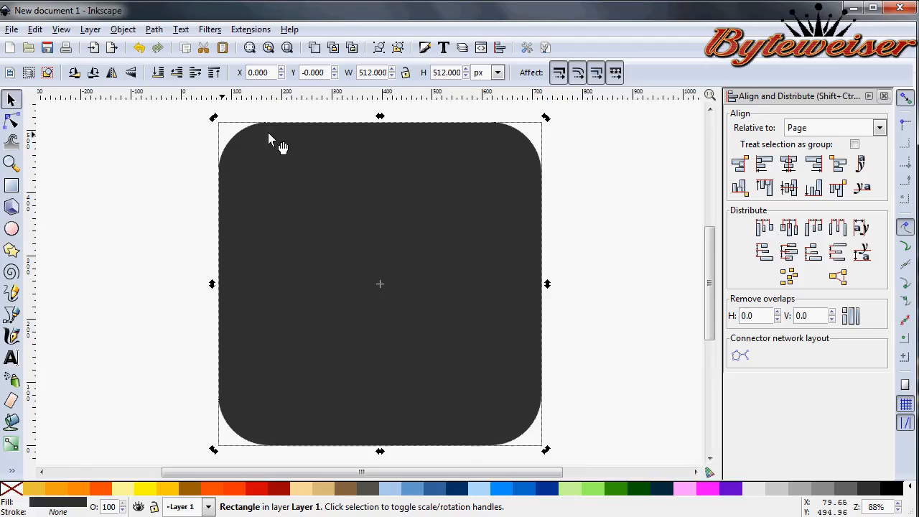
Convert the rounded square to a path, fill it blue and apply a Dynamic Offset inset to about 507 px.
click(153, 29)
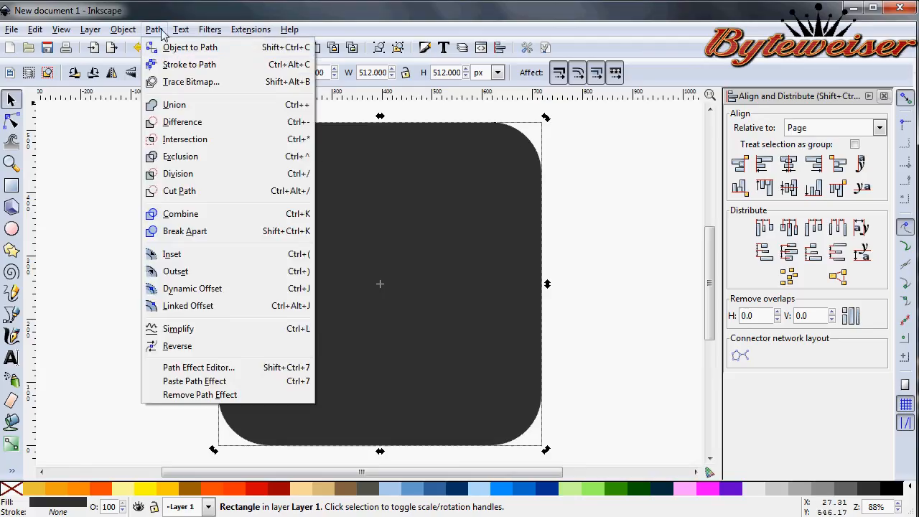
click(189, 46)
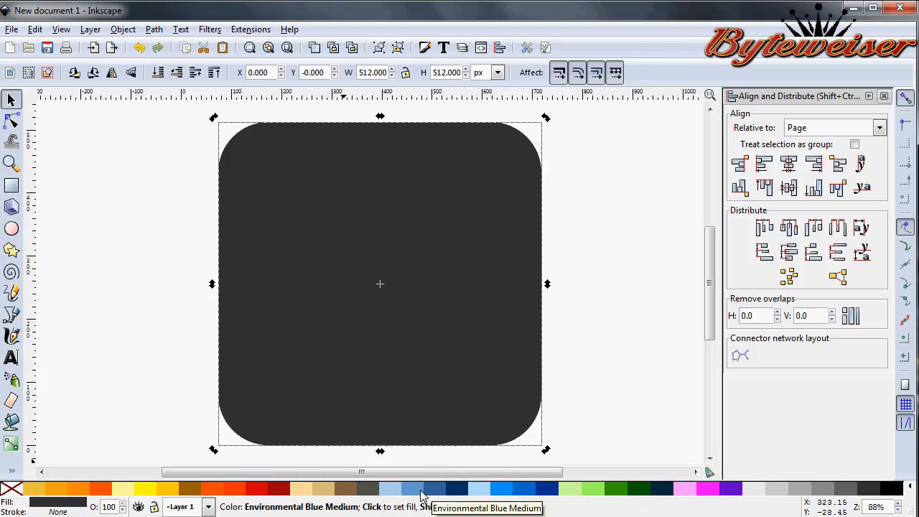
click(420, 489)
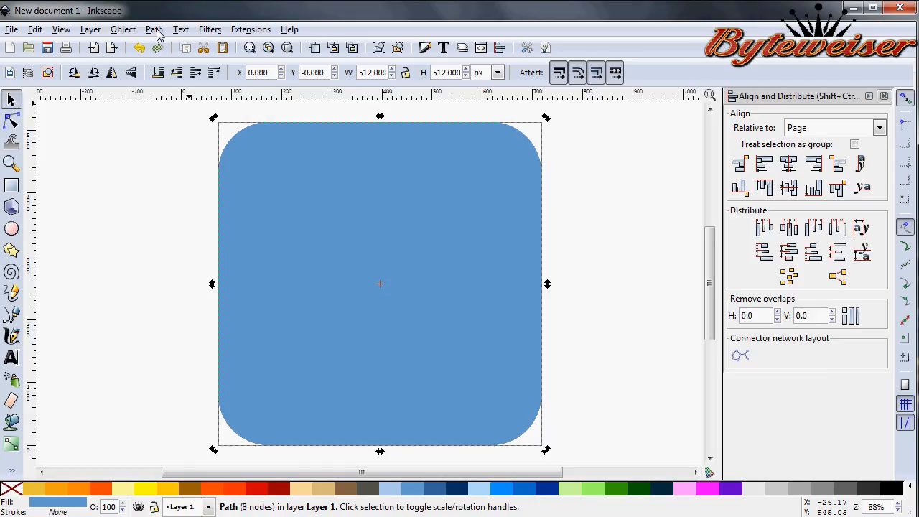
click(153, 28)
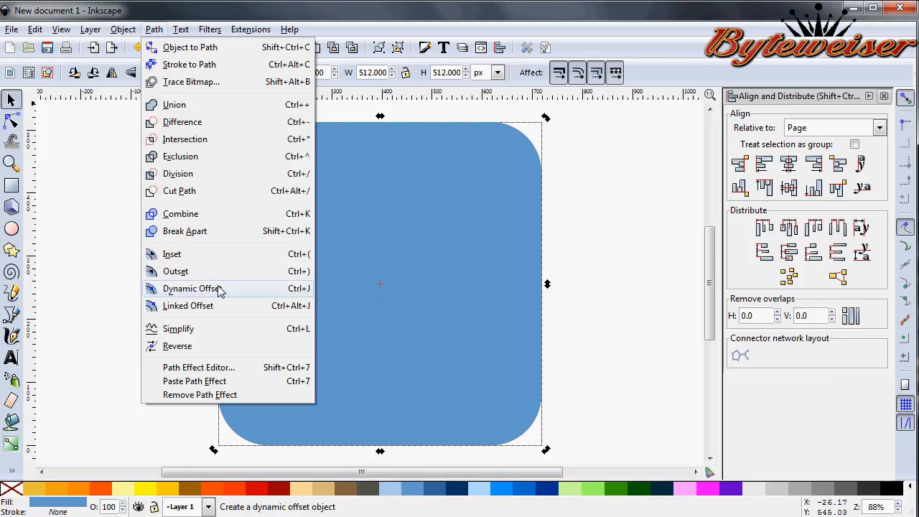
click(194, 287)
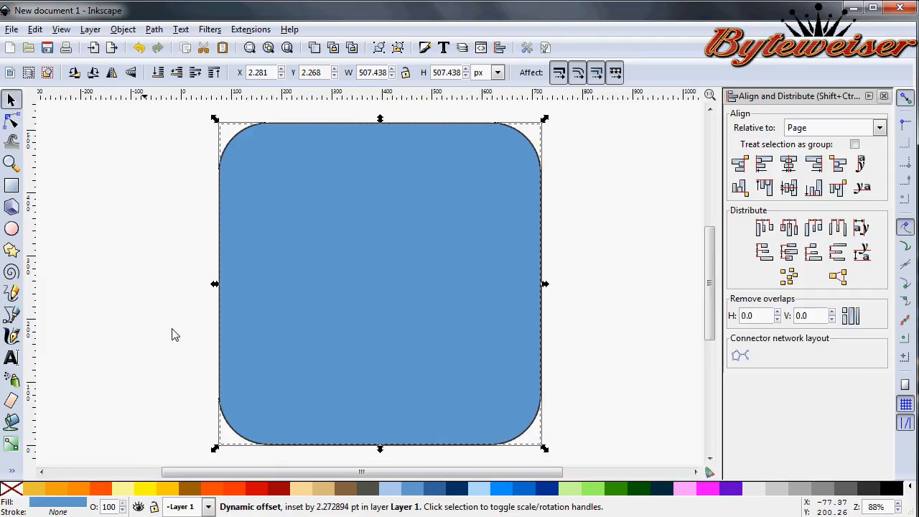
mouse_move(402, 453)
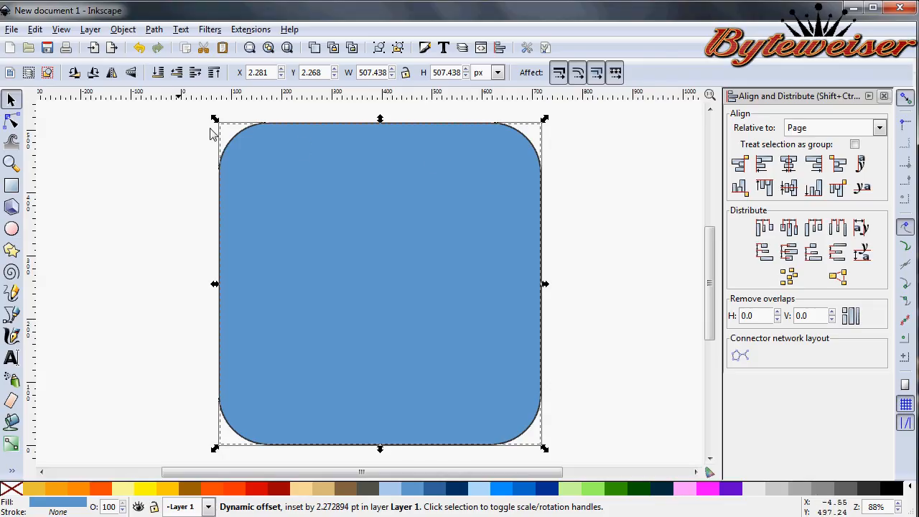
mouse_move(370, 384)
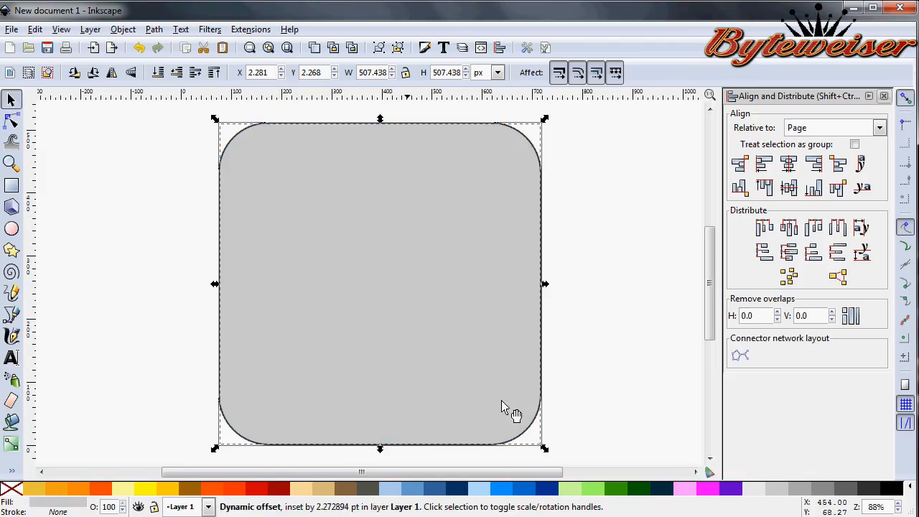
mouse_move(265, 218)
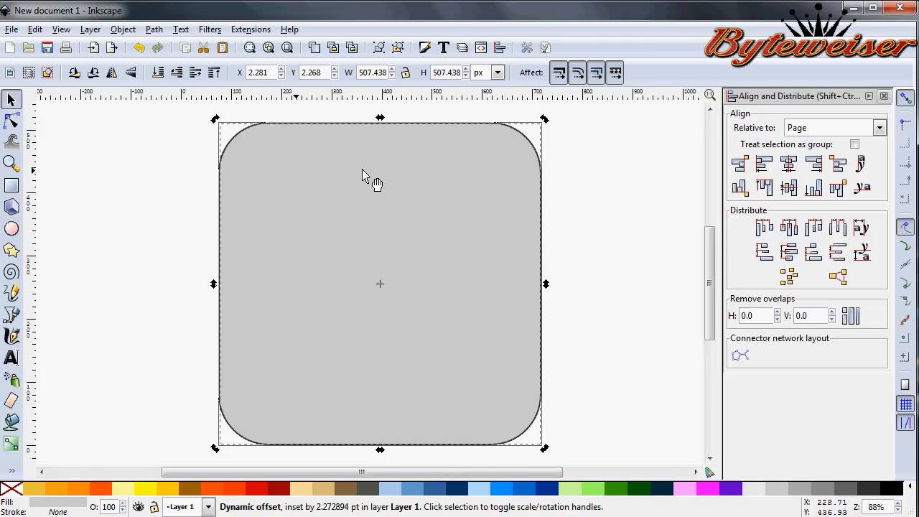
mouse_move(385, 180)
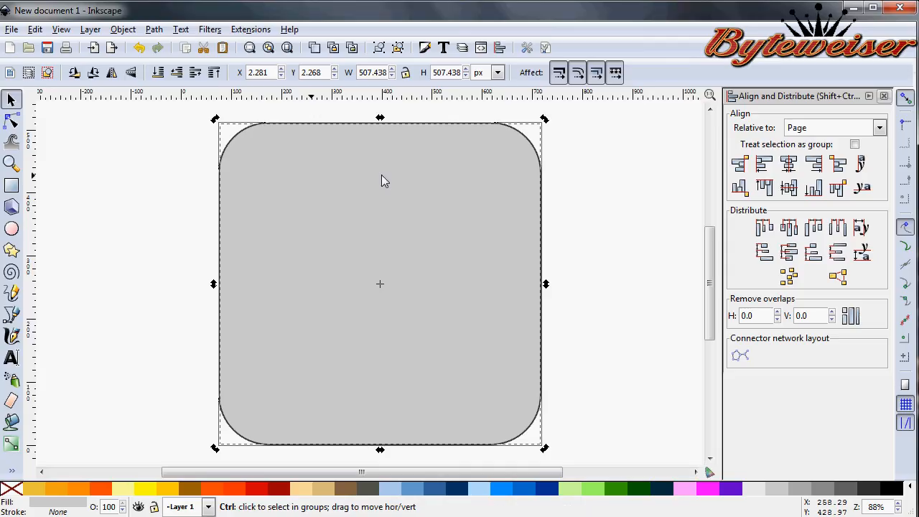
Bring up the Path menu with both rounded squares selected, ready to combine them.
click(154, 28)
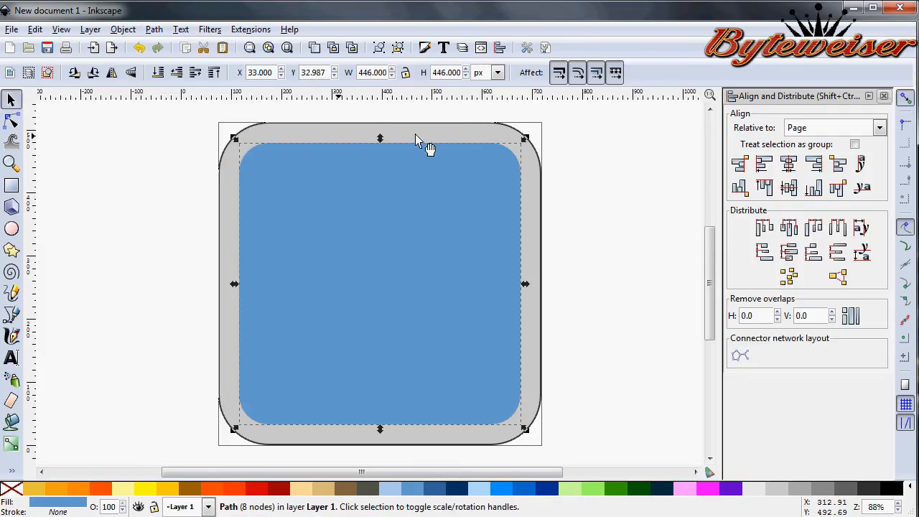
click(154, 28)
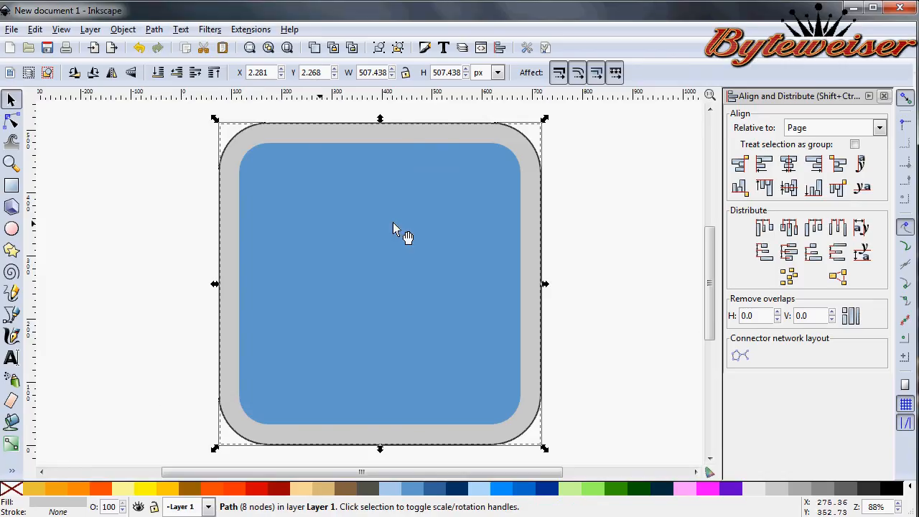
mouse_move(476, 175)
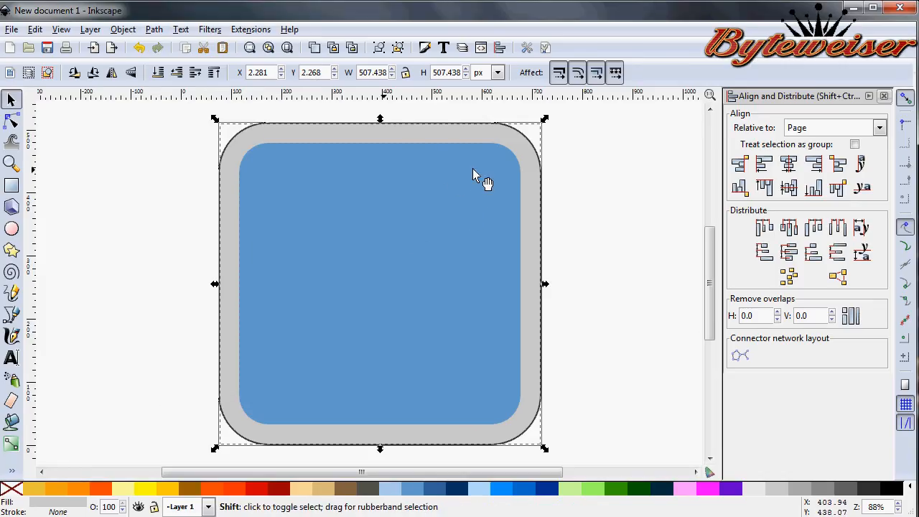
click(153, 29)
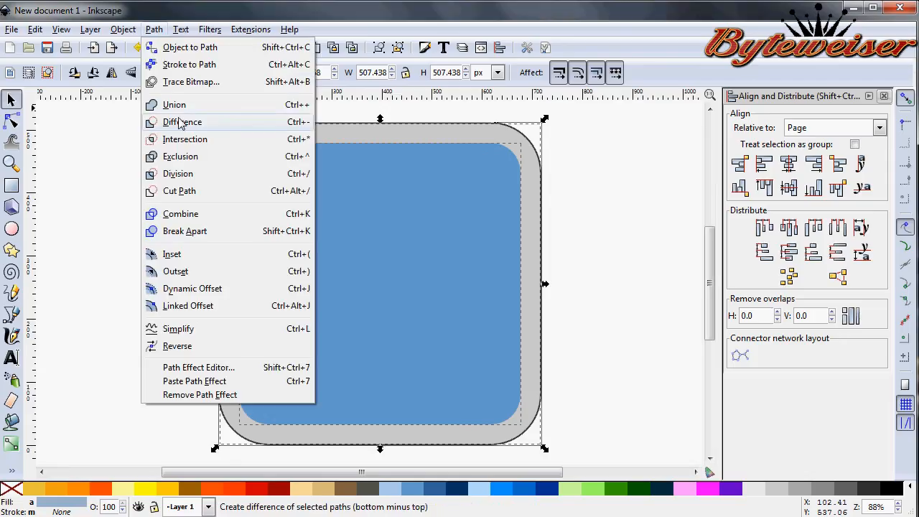
Subtract the inner blue square from the grey one with Path > Difference, leaving a bezel ring.
click(183, 121)
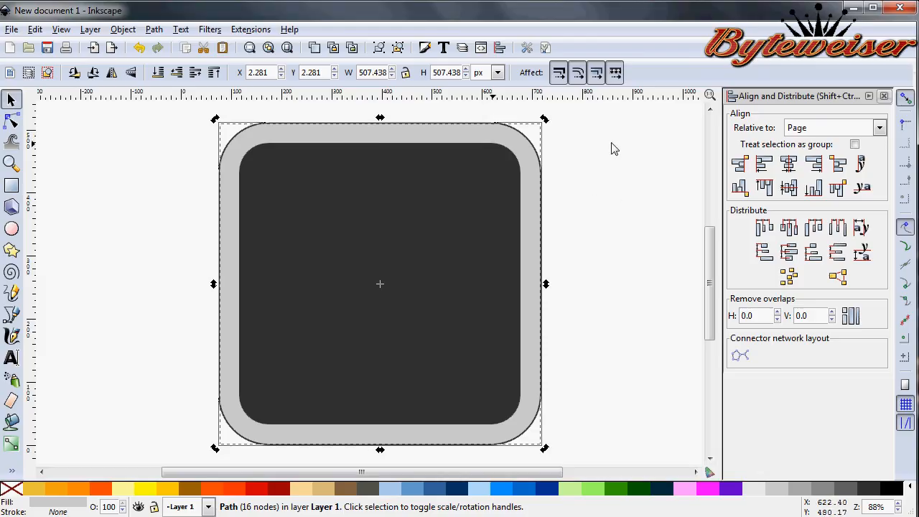
mouse_move(596, 130)
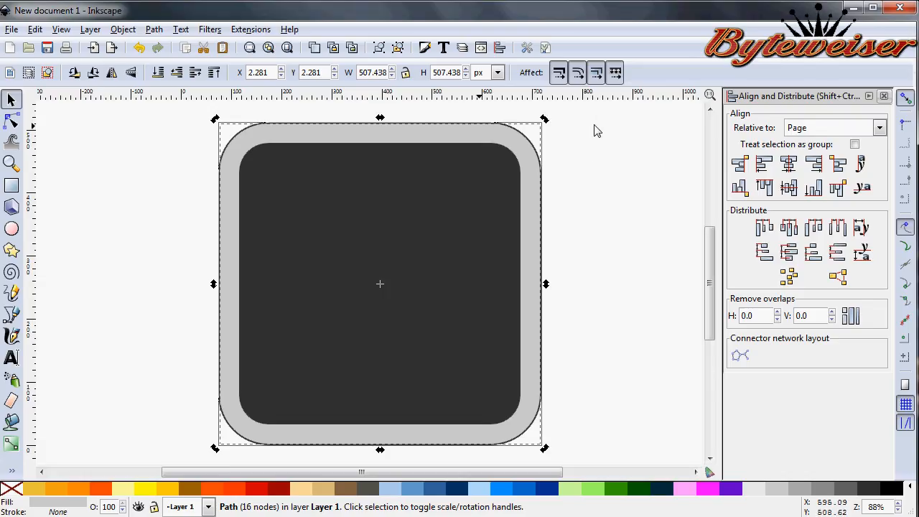
mouse_move(575, 151)
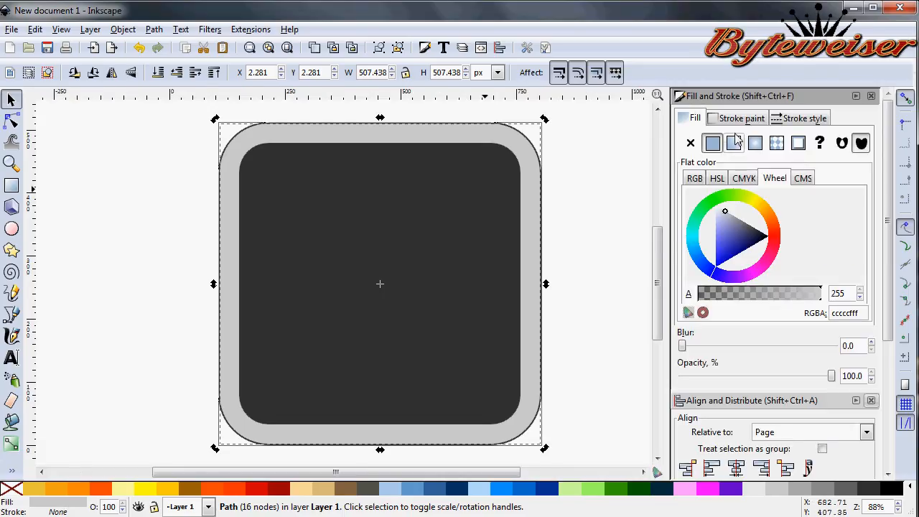
mouse_move(734, 143)
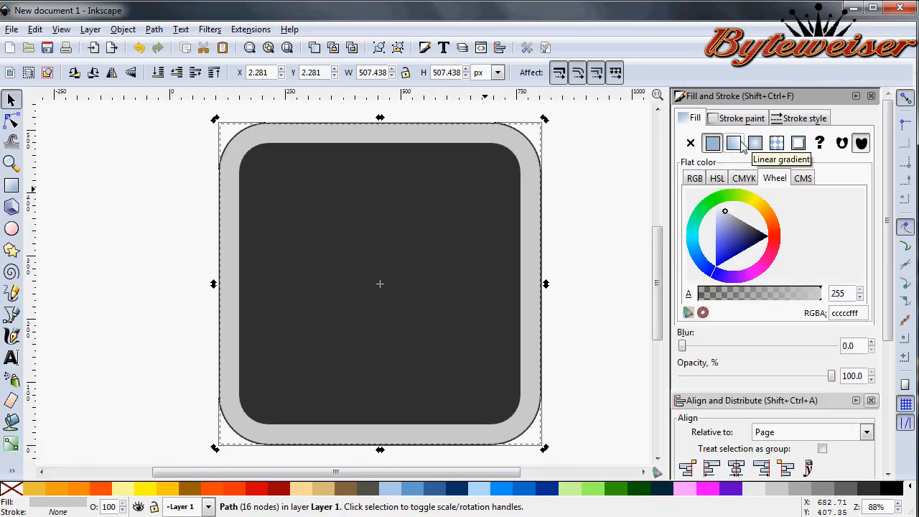
Switch the ring's fill to a linear gradient and place its start handle at the top edge.
click(734, 144)
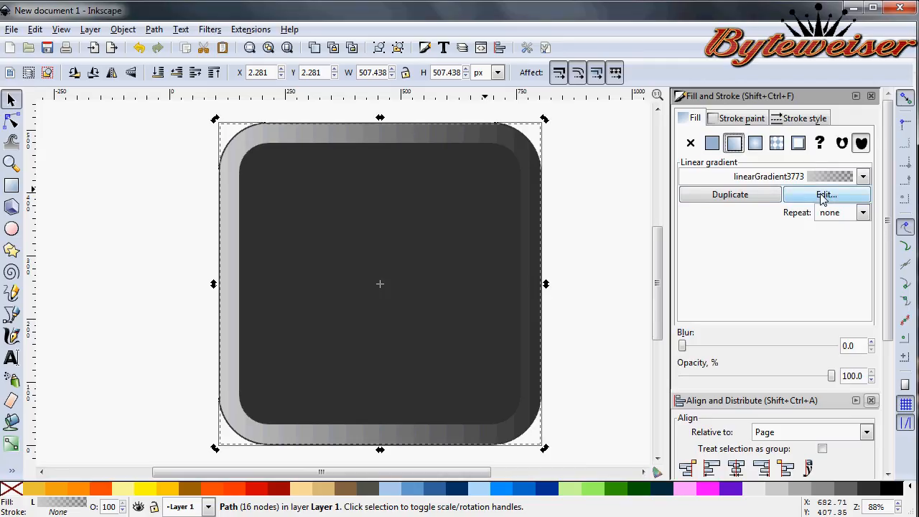
click(826, 195)
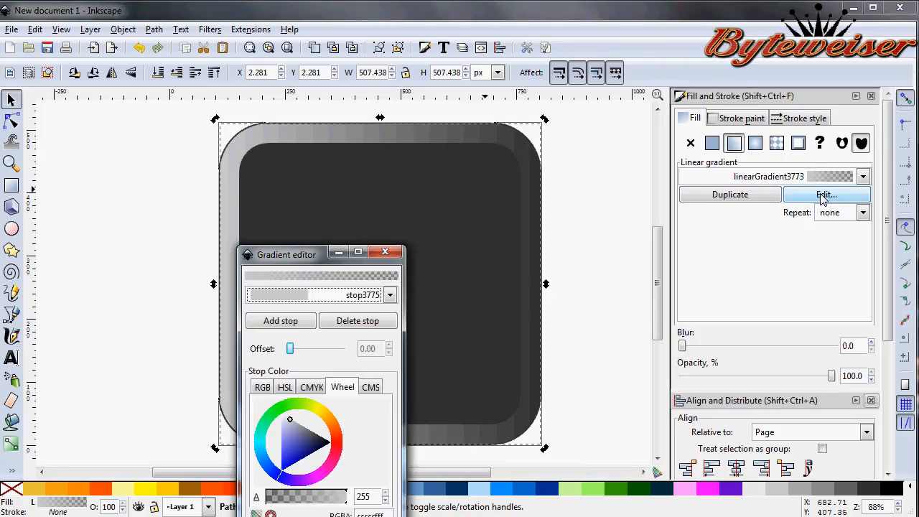
click(385, 252)
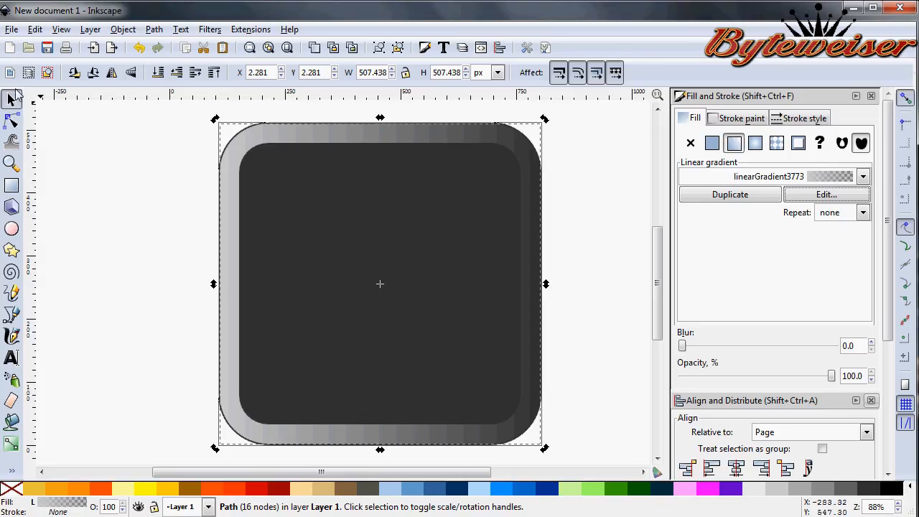
click(11, 121)
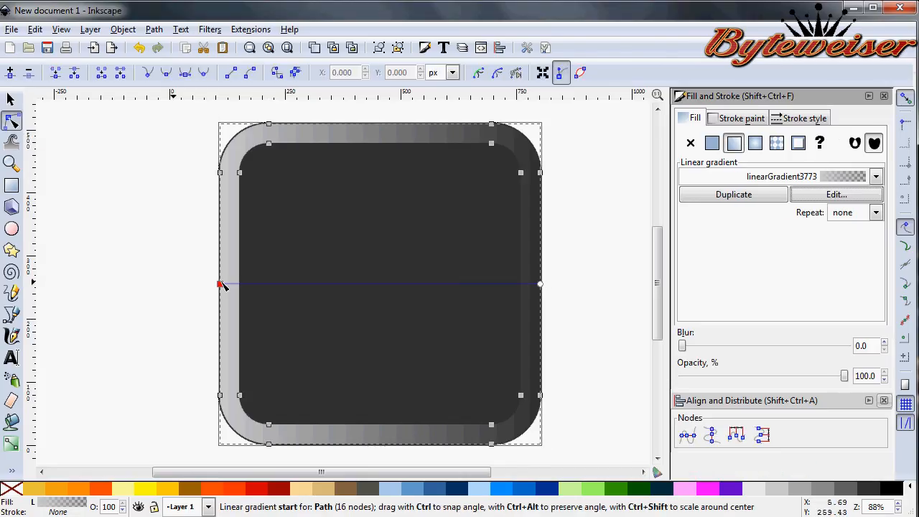
drag(221, 284, 294, 158)
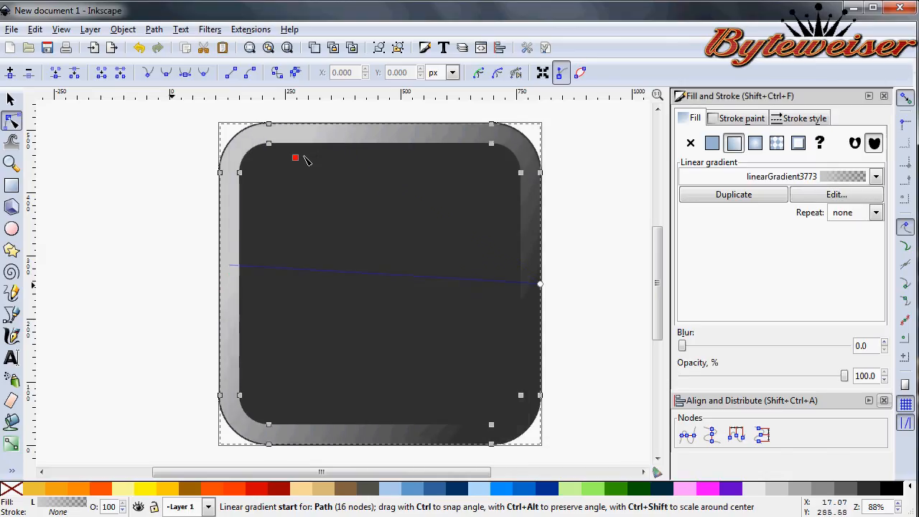
drag(295, 158, 376, 127)
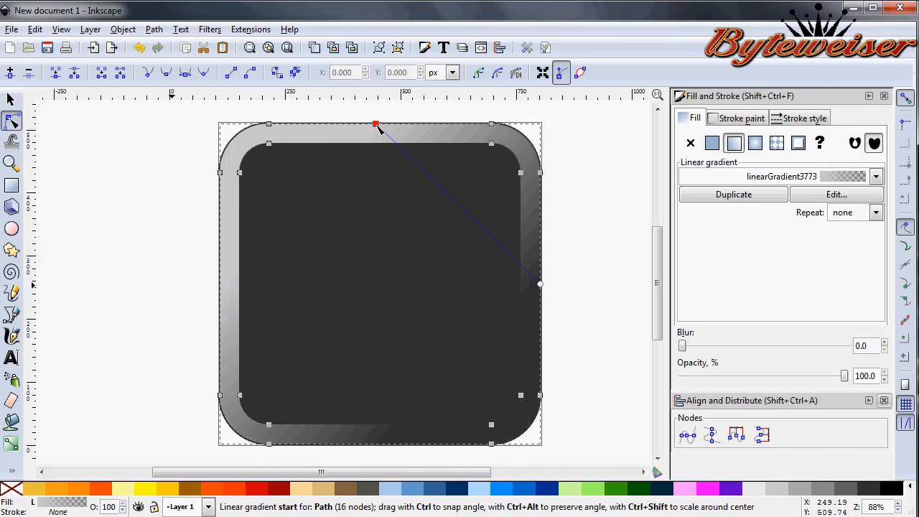
Drag the gradient's end handle down to the bottom centre edge of the ring.
click(712, 142)
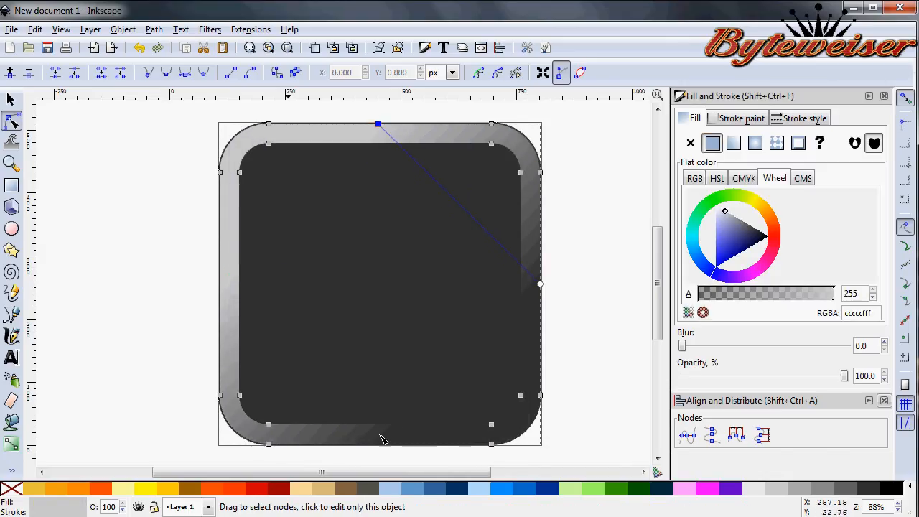
drag(540, 284, 534, 296)
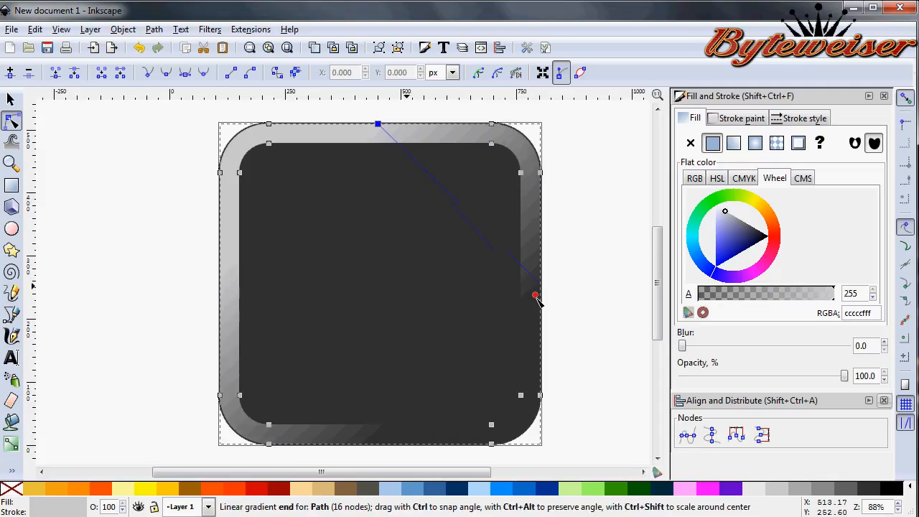
drag(535, 296, 524, 297)
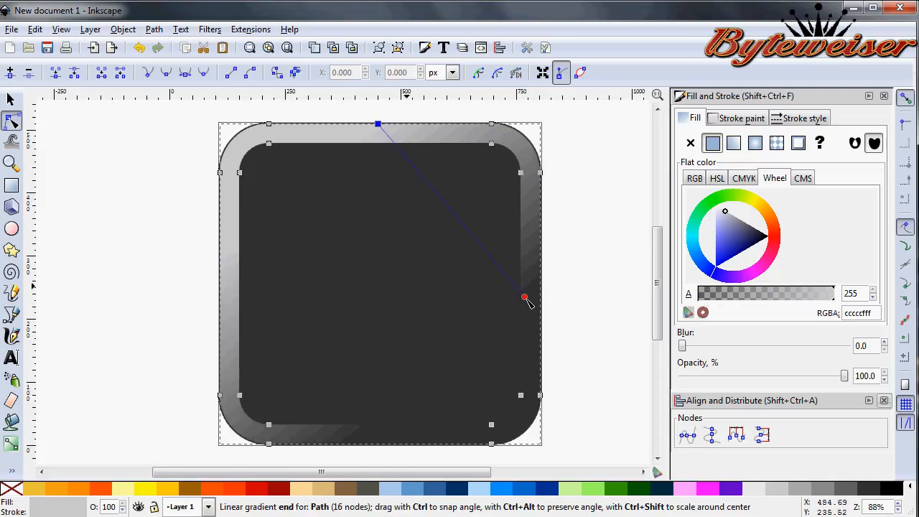
drag(524, 296, 379, 408)
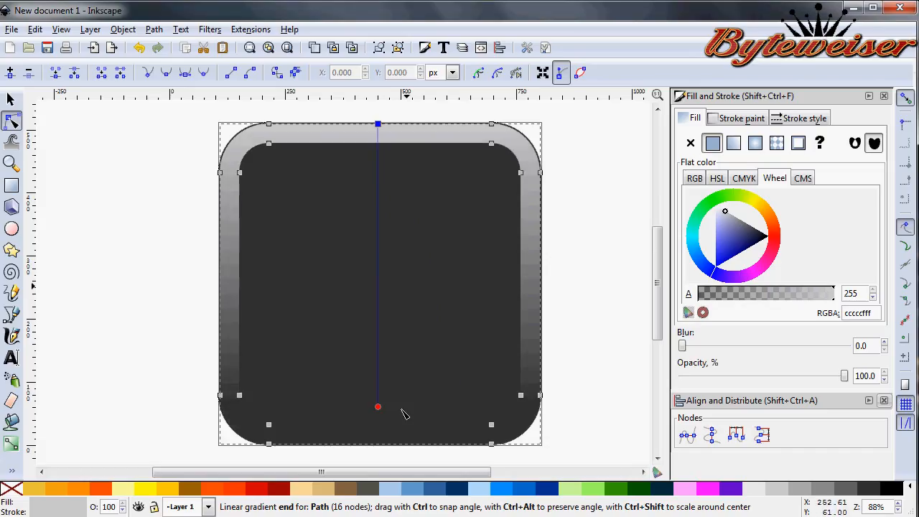
drag(379, 407, 379, 443)
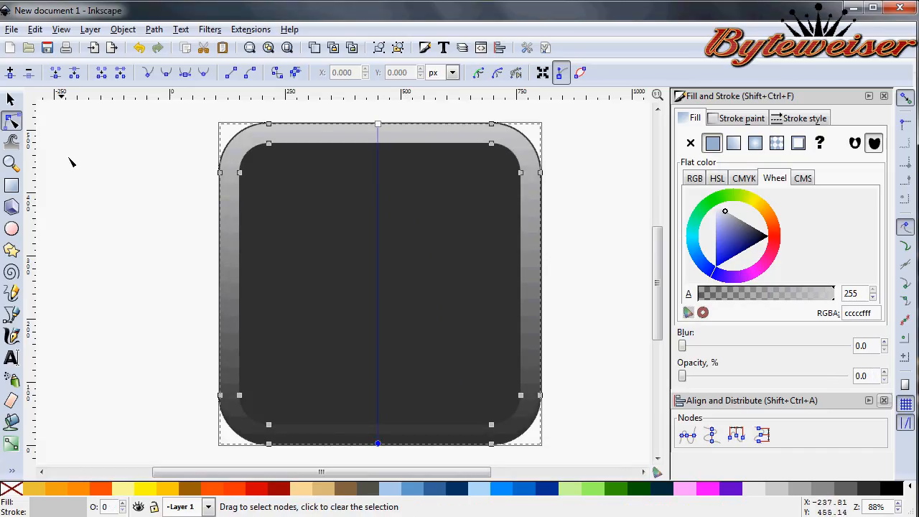
click(732, 142)
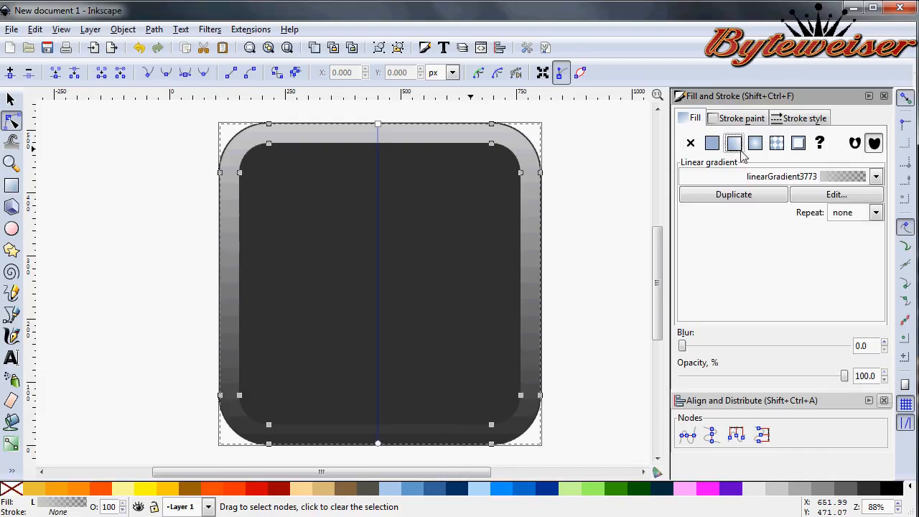
Add several new stops to the ring's gradient and make the quarter, middle and final stops fully opaque.
click(836, 194)
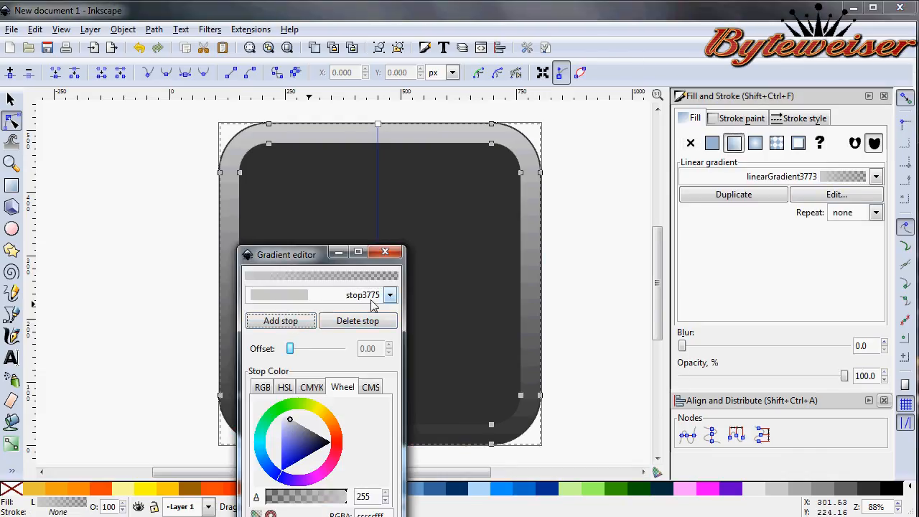
click(281, 320)
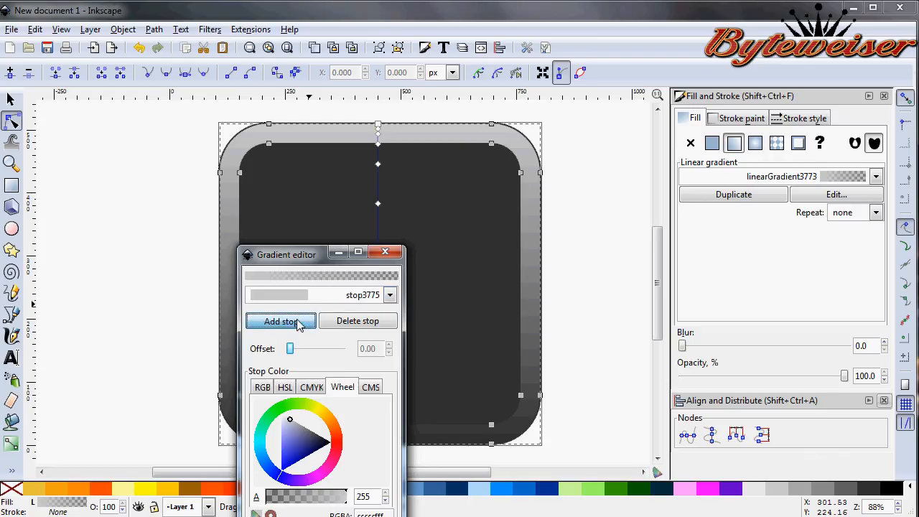
click(282, 322)
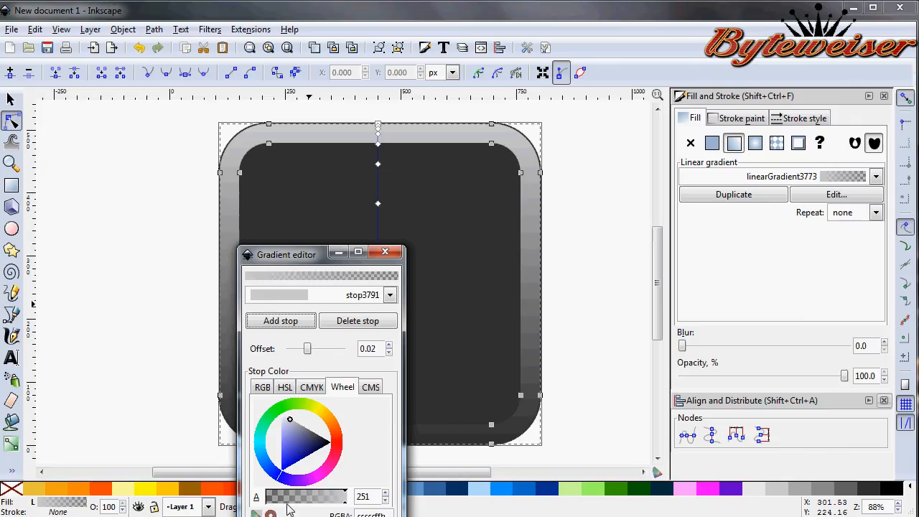
click(391, 295)
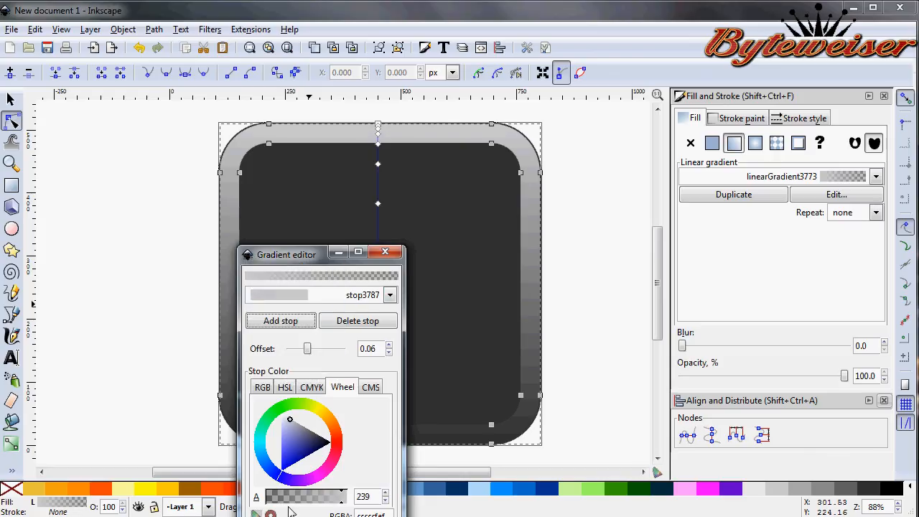
click(391, 294)
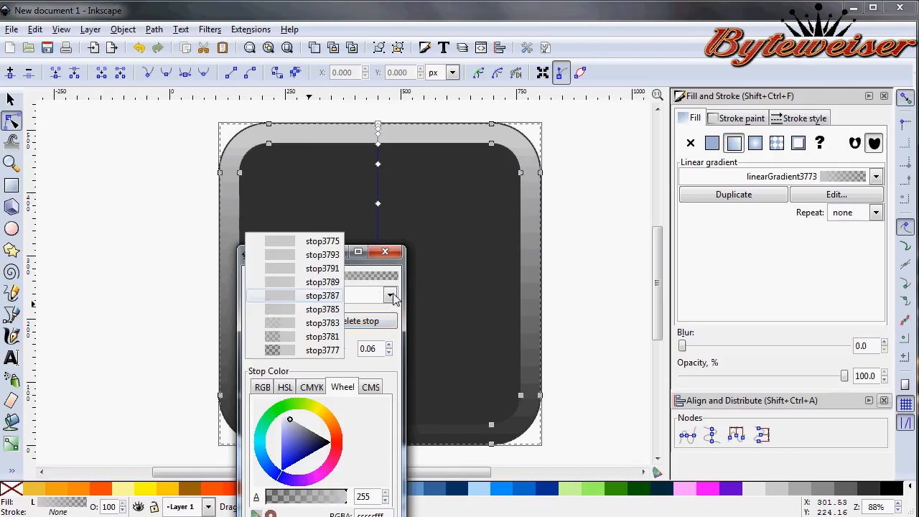
click(322, 308)
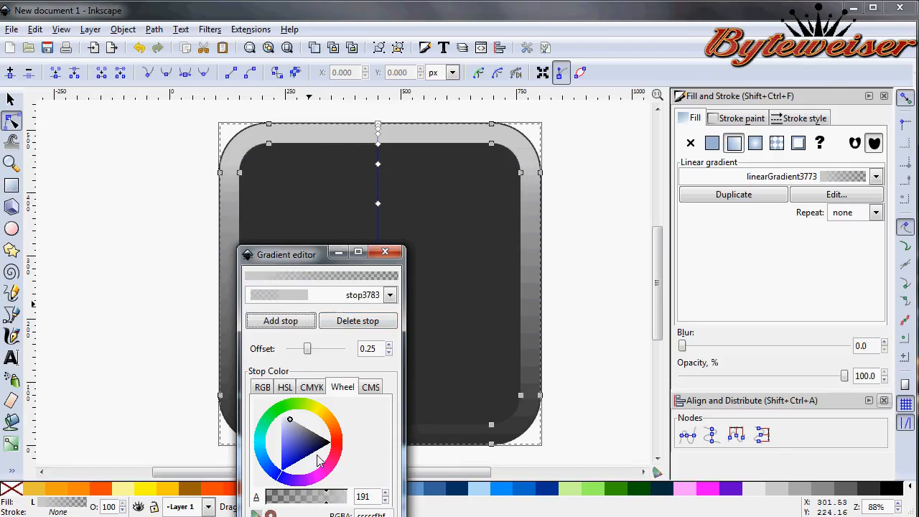
click(390, 294)
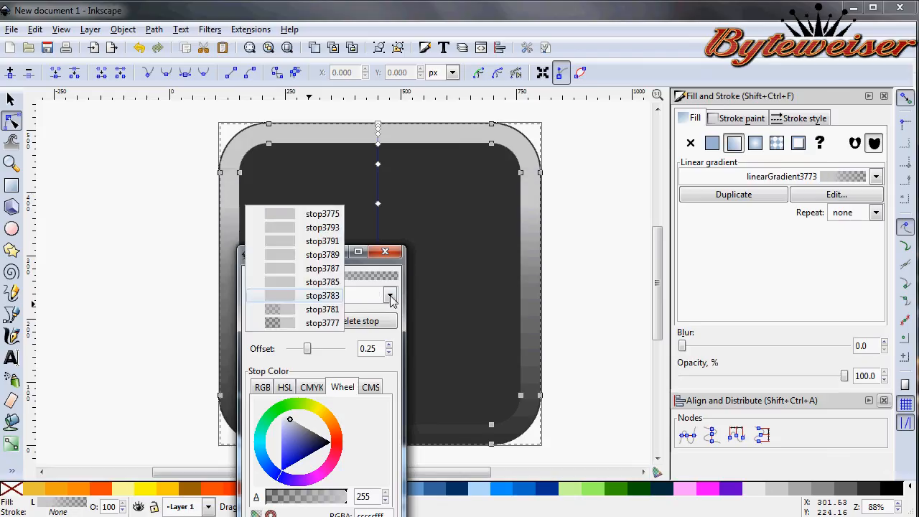
click(322, 308)
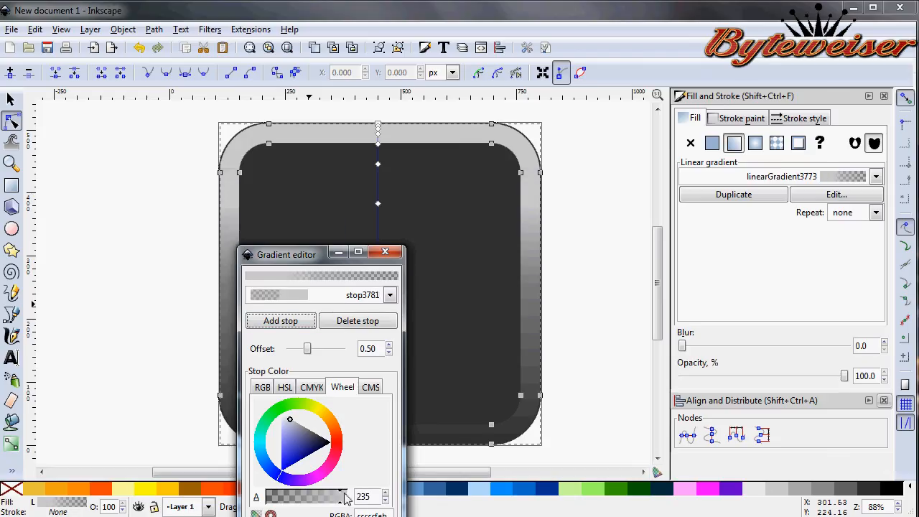
click(391, 294)
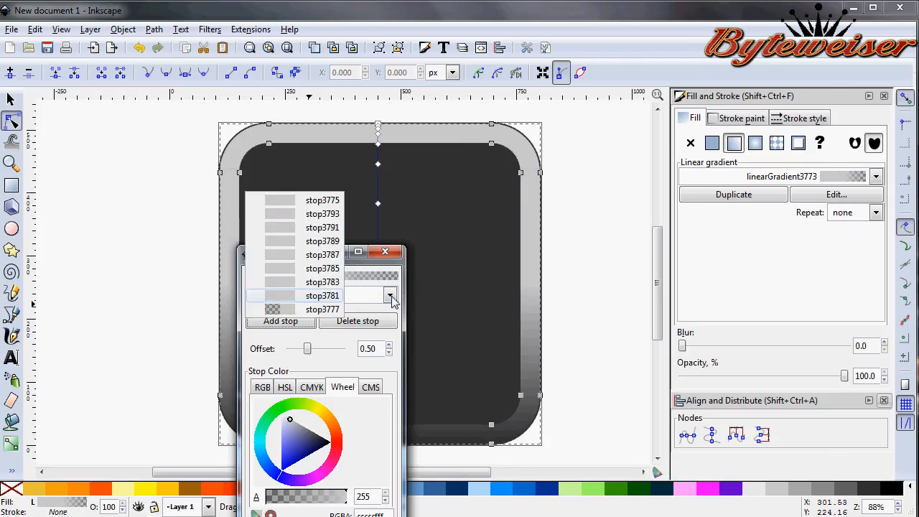
click(322, 308)
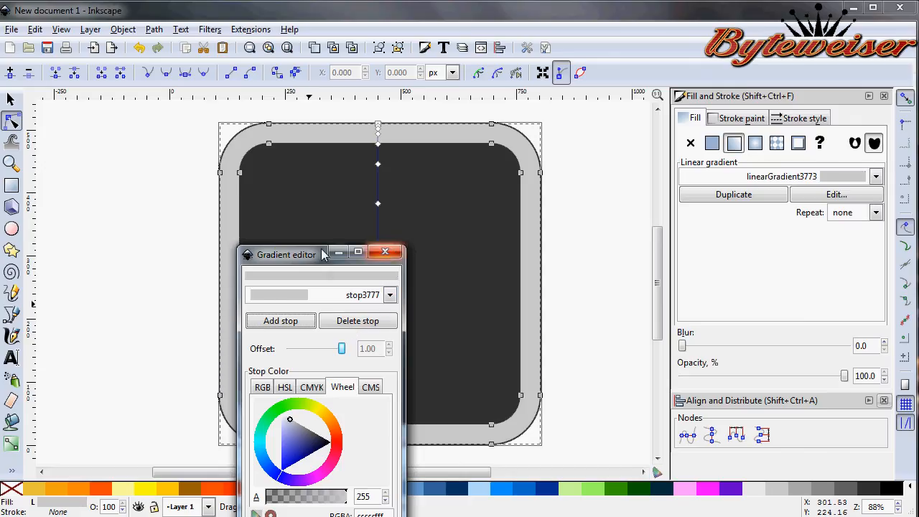
Recolour stops 3791, 3789 and 3787 of the bezel gradient, darkening stop3787 to dark grey.
drag(285, 254, 488, 156)
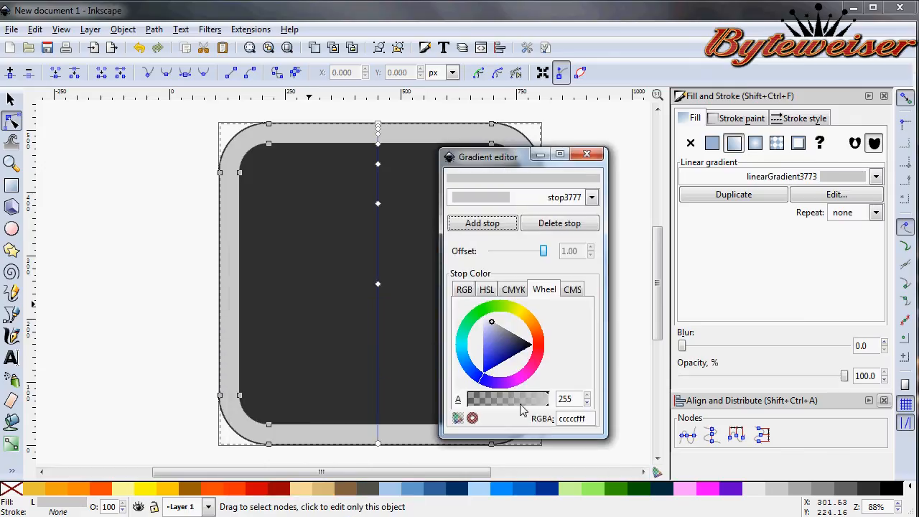
drag(489, 156, 405, 189)
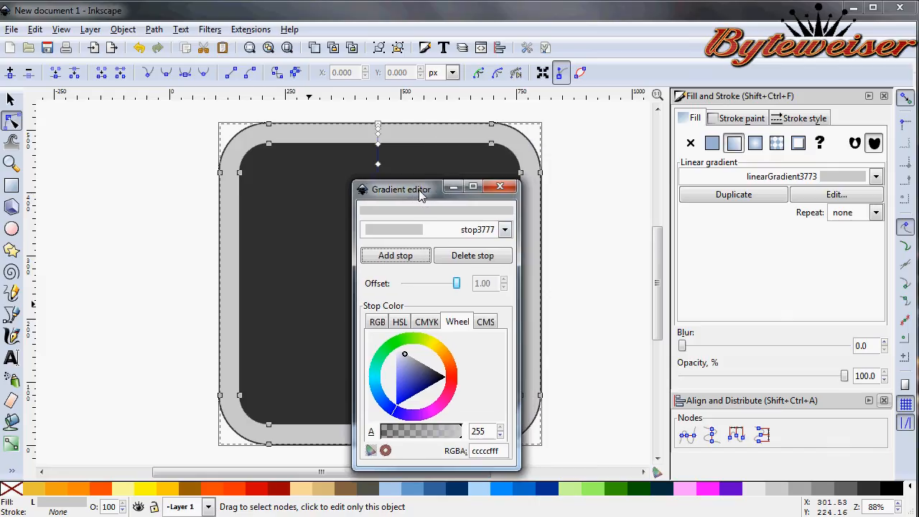
click(505, 230)
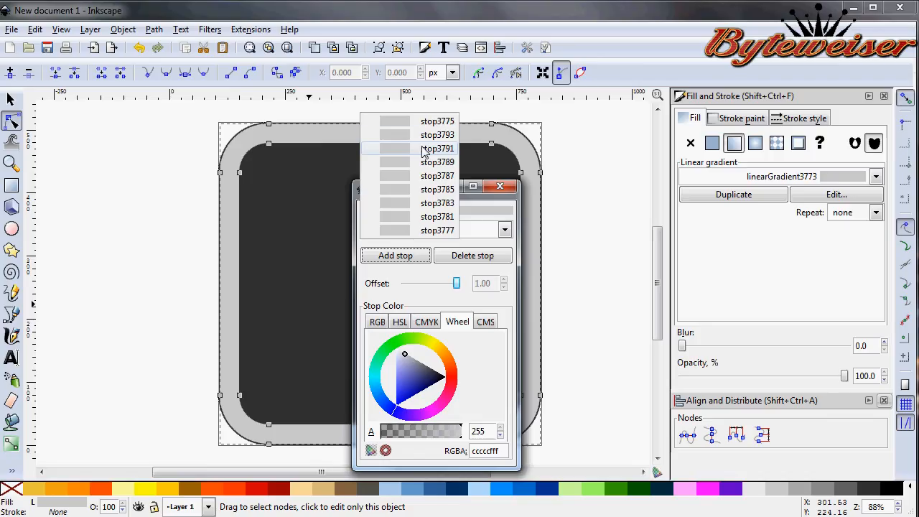
click(437, 148)
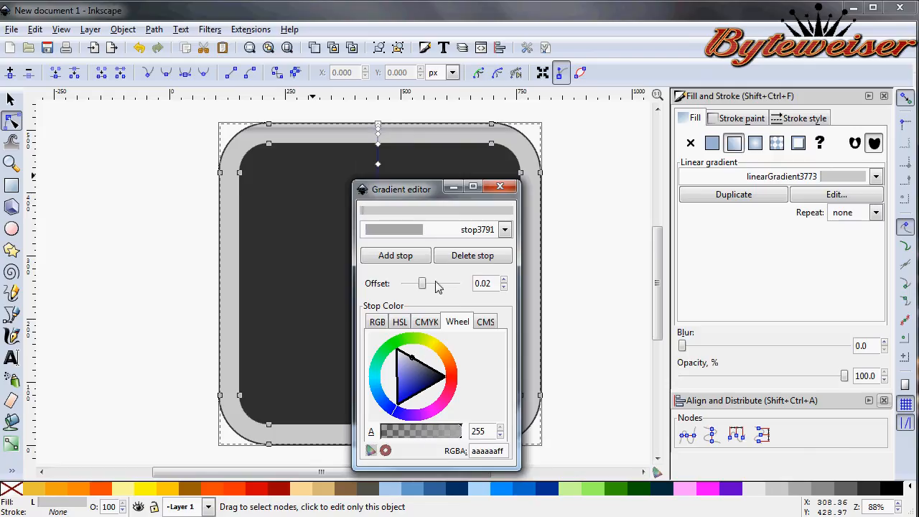
click(506, 230)
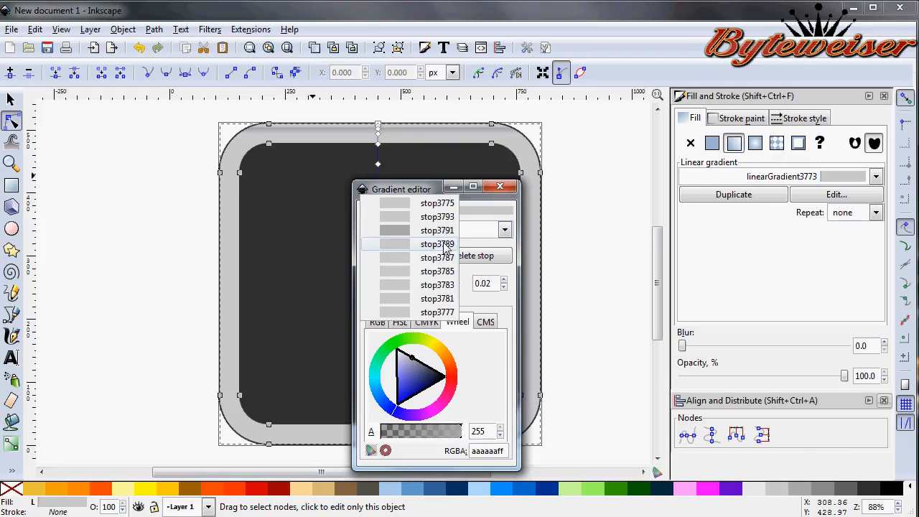
click(437, 244)
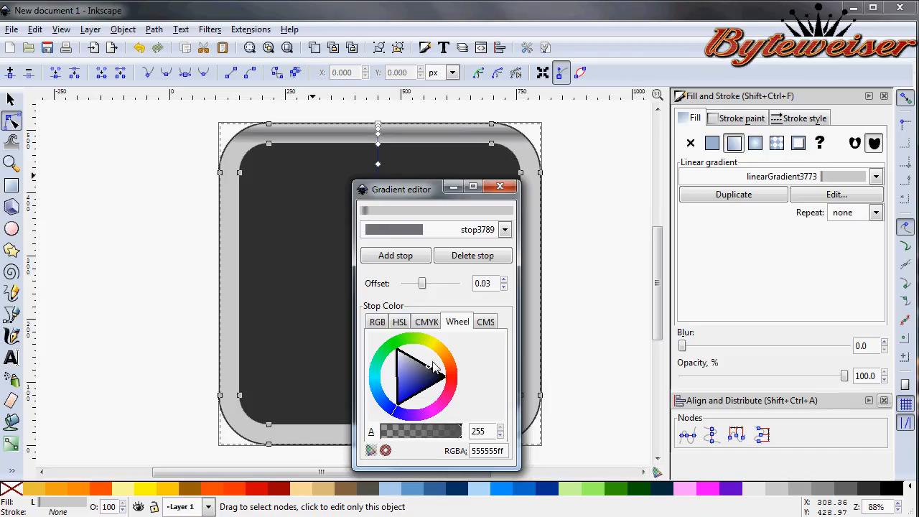
click(505, 230)
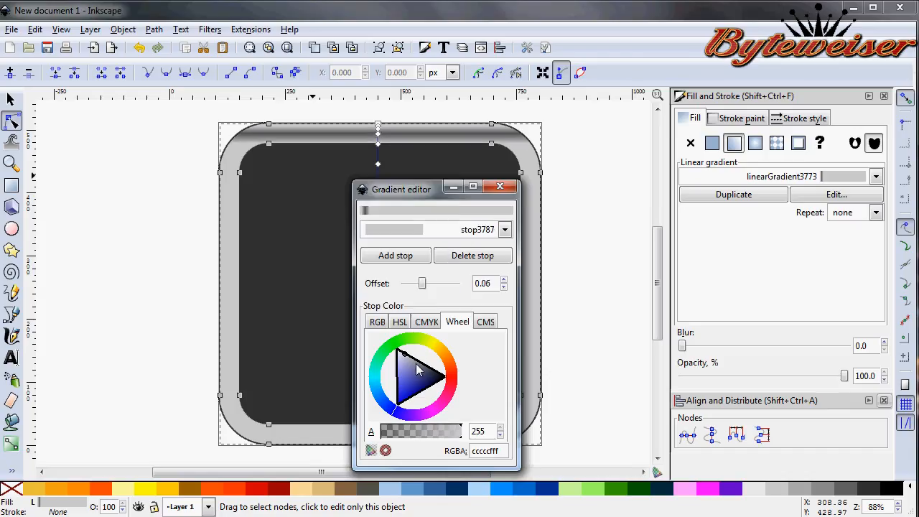
click(506, 230)
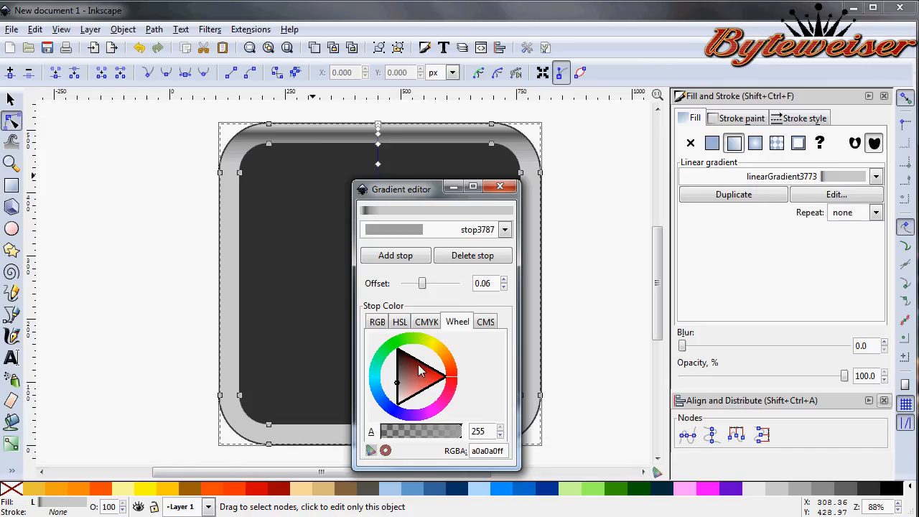
click(395, 370)
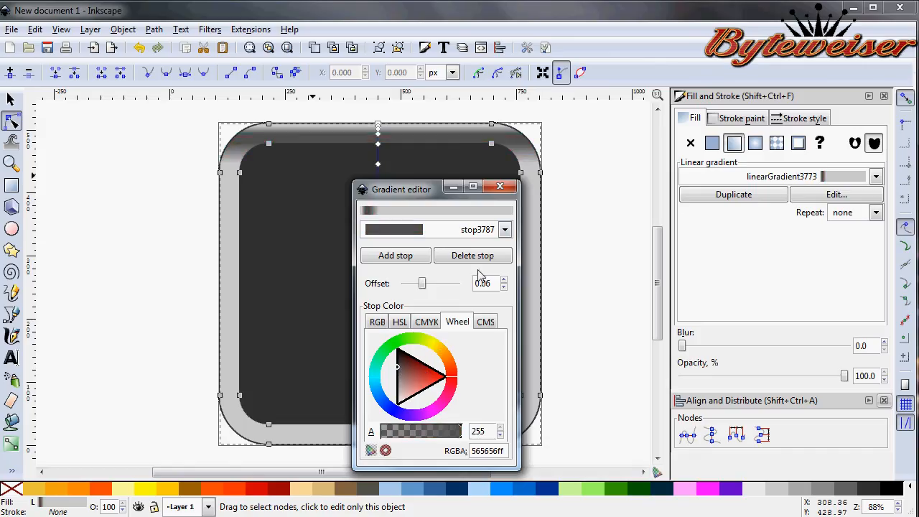
Recolour stops 3785, 3777 and 3781, making the last stop a medium grey for a banded metallic look.
click(504, 229)
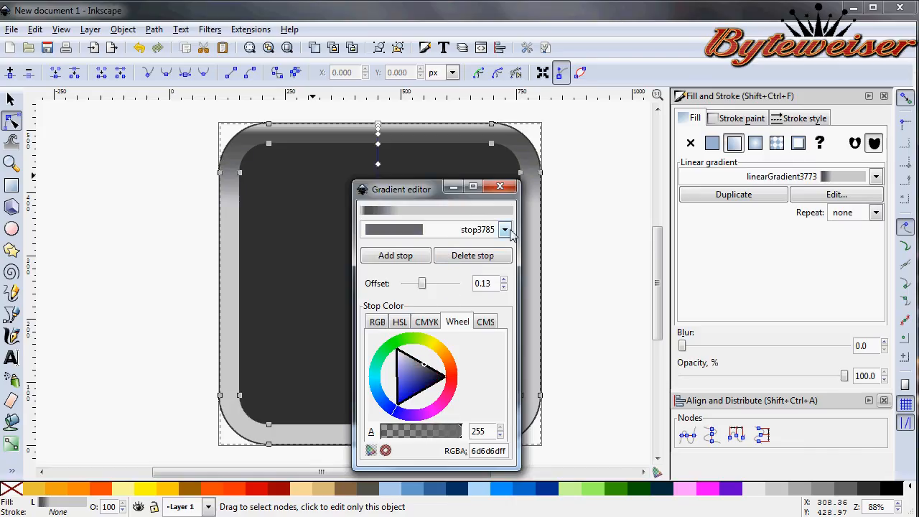
click(505, 230)
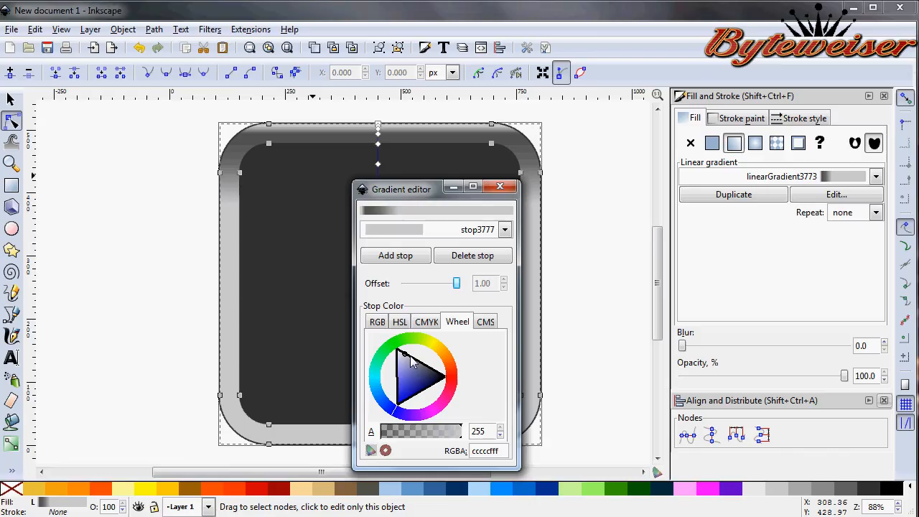
click(417, 352)
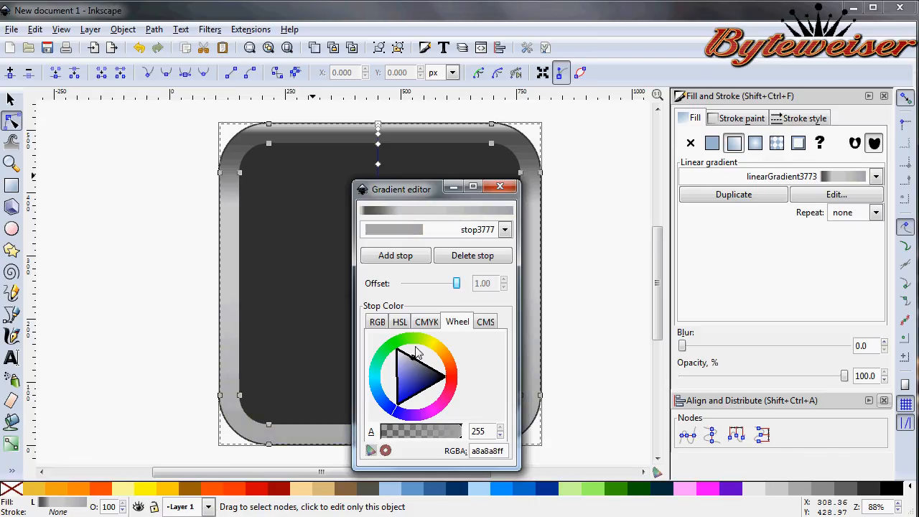
click(506, 230)
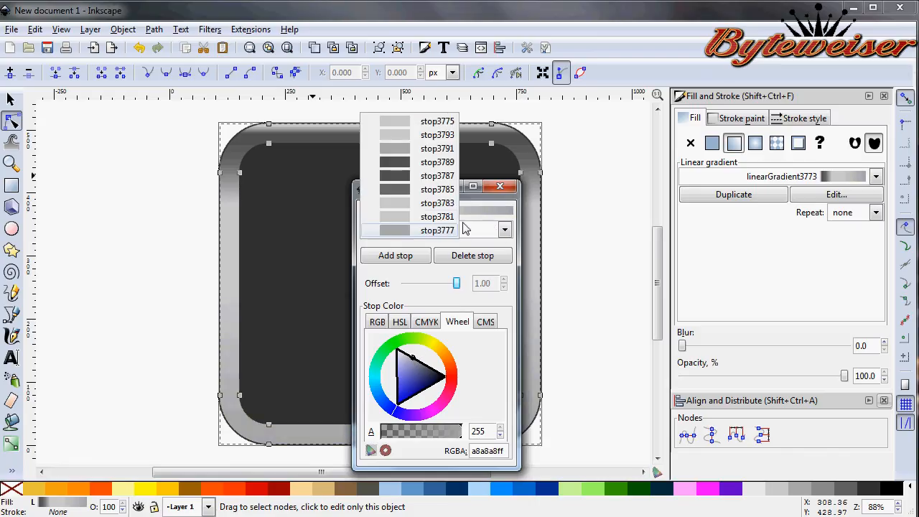
click(437, 215)
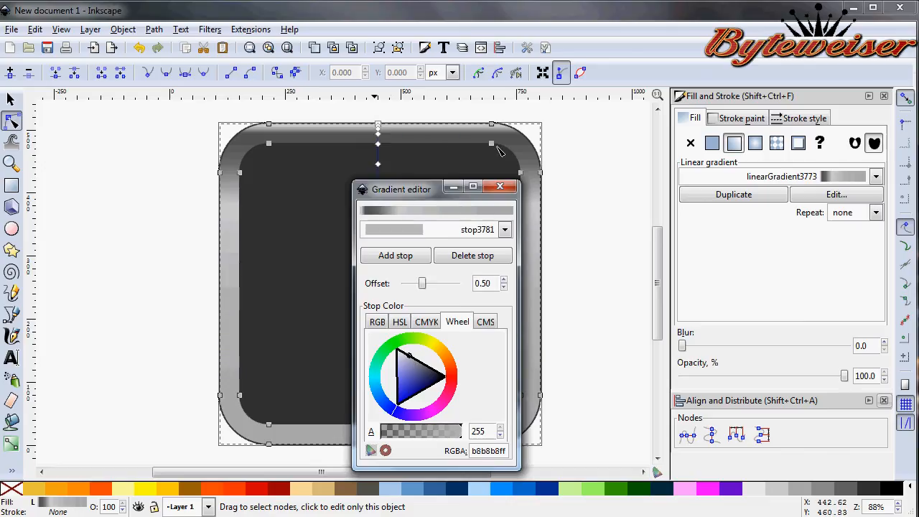
Close the gradient editor and shift a middle stop along the bezel on canvas.
click(508, 187)
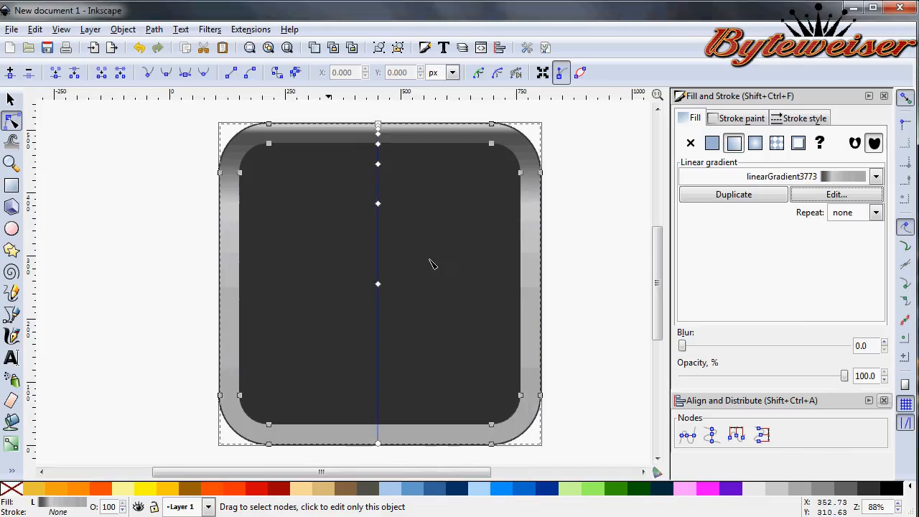
click(380, 391)
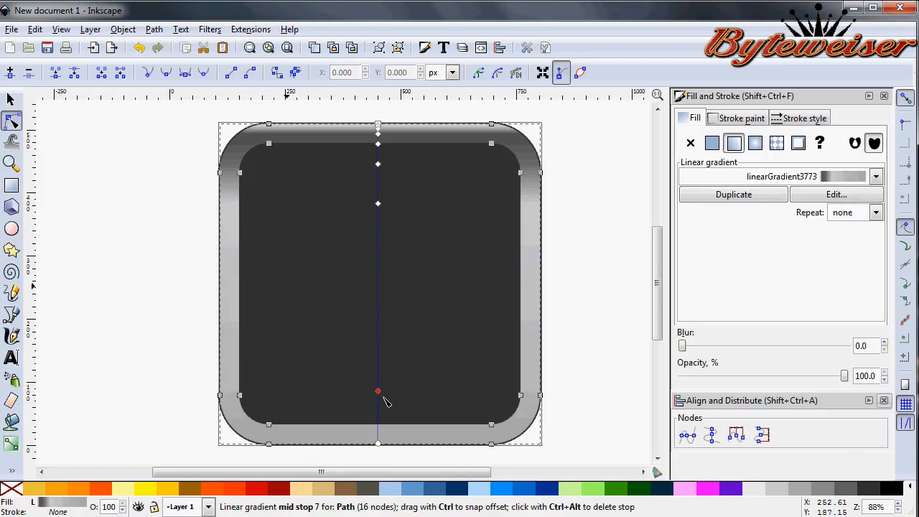
click(712, 143)
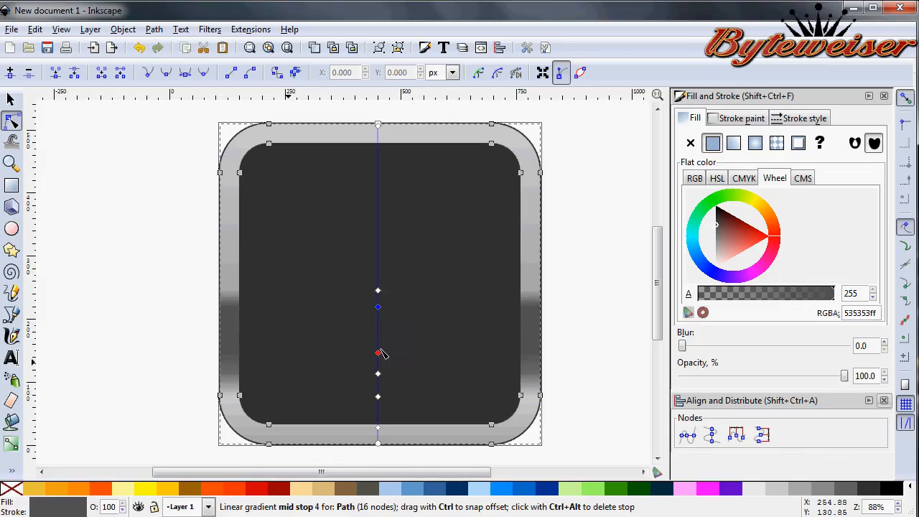
drag(379, 352, 379, 330)
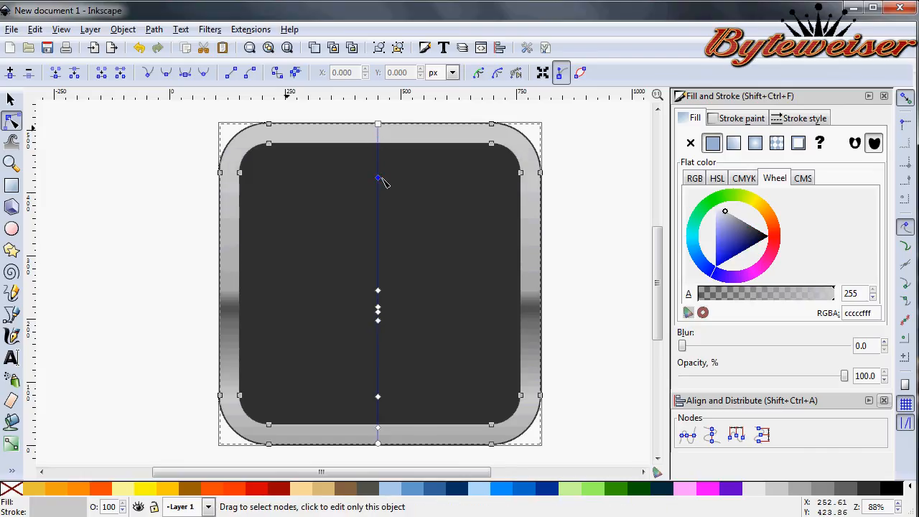
Select the stop near the top and recolour it dark red in Fill and Stroke.
click(734, 143)
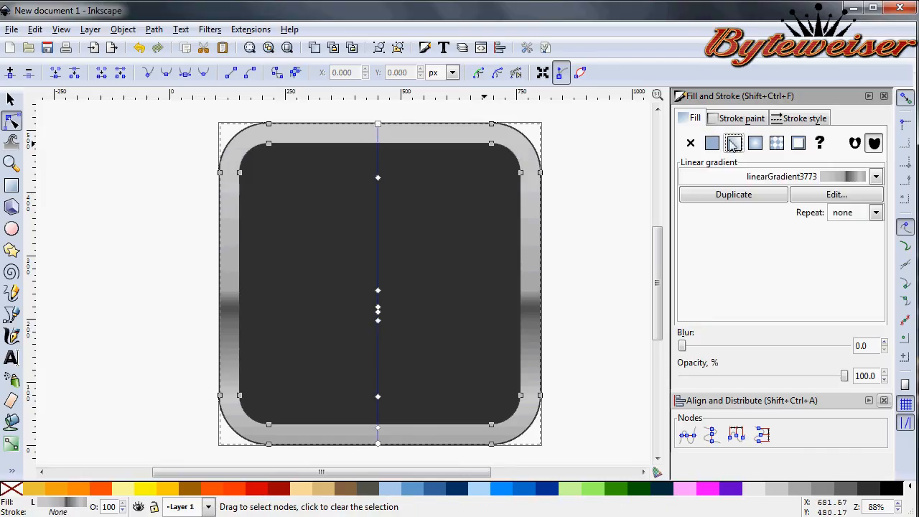
click(836, 194)
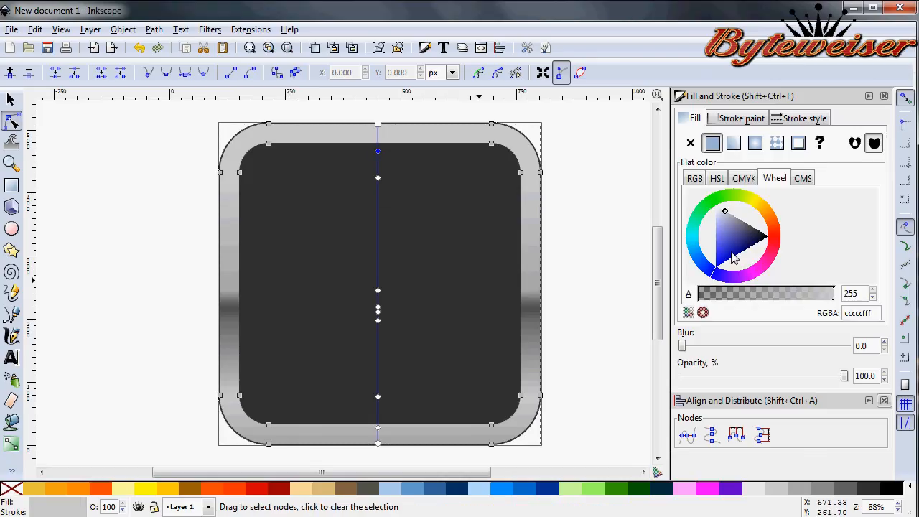
click(741, 216)
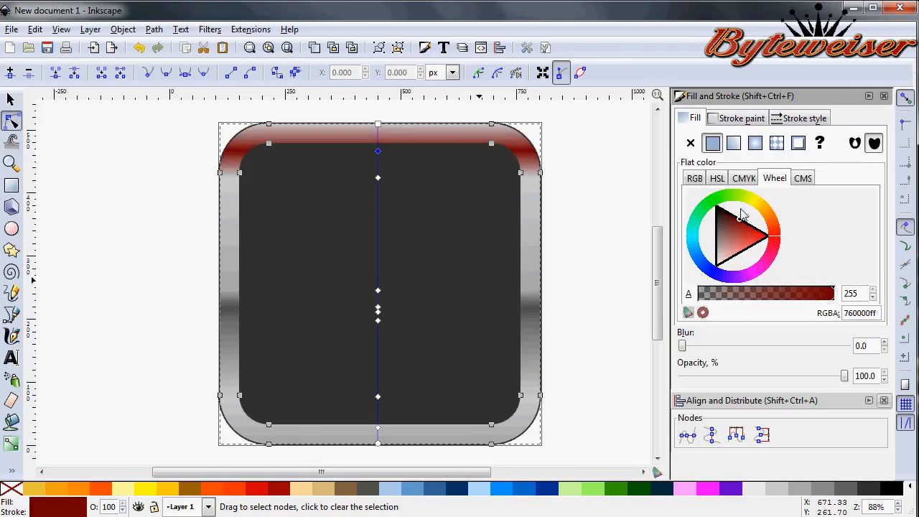
click(715, 230)
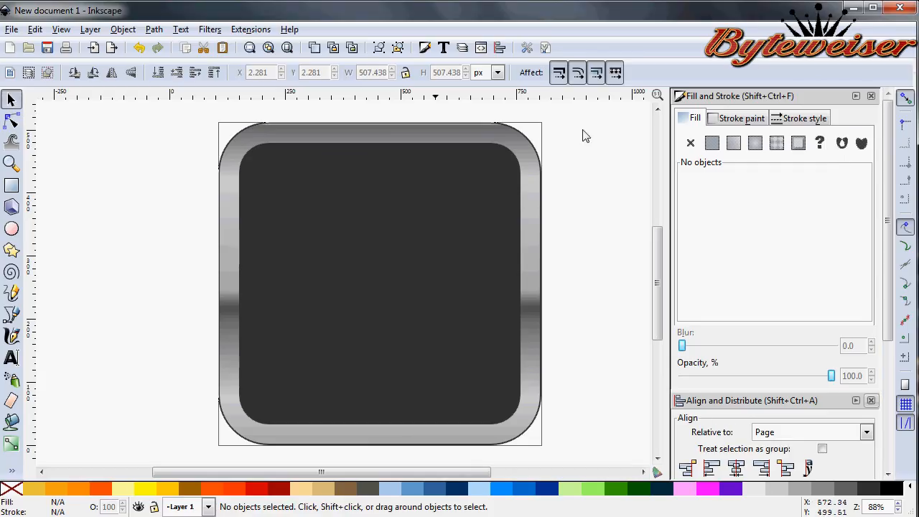
mouse_move(281, 186)
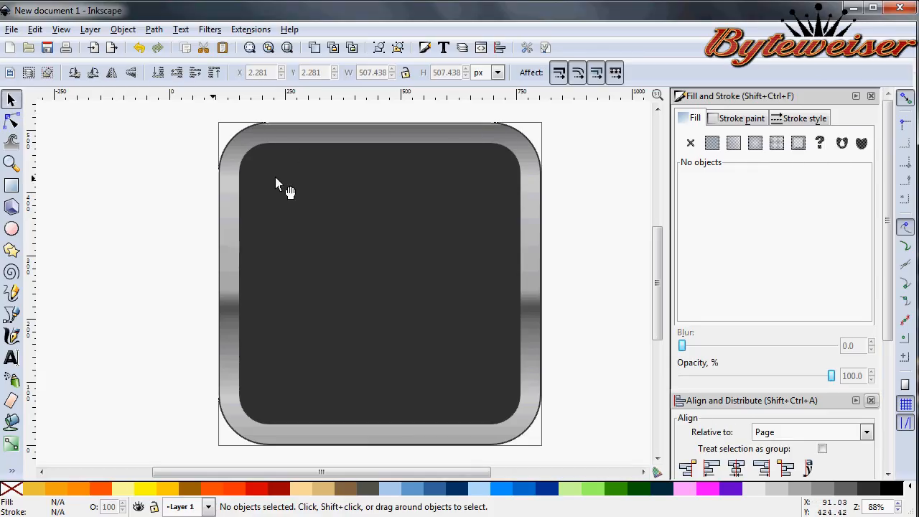
mouse_move(481, 247)
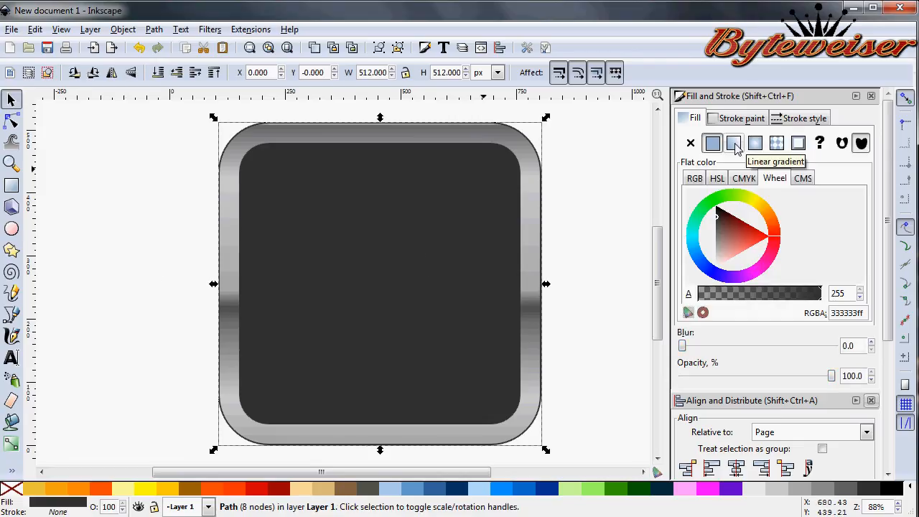
mouse_move(372, 353)
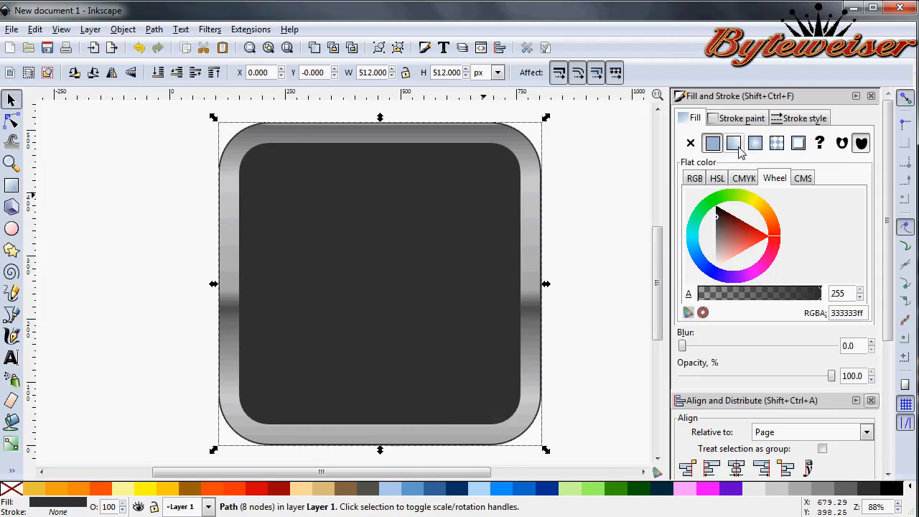
Fill the centre square with a linear gradient running vertically from top to bottom.
click(734, 143)
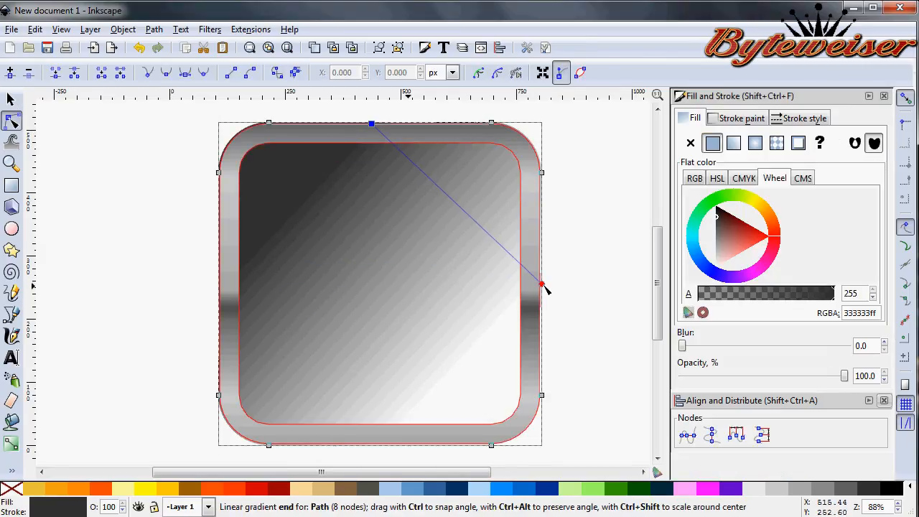
drag(543, 285, 371, 432)
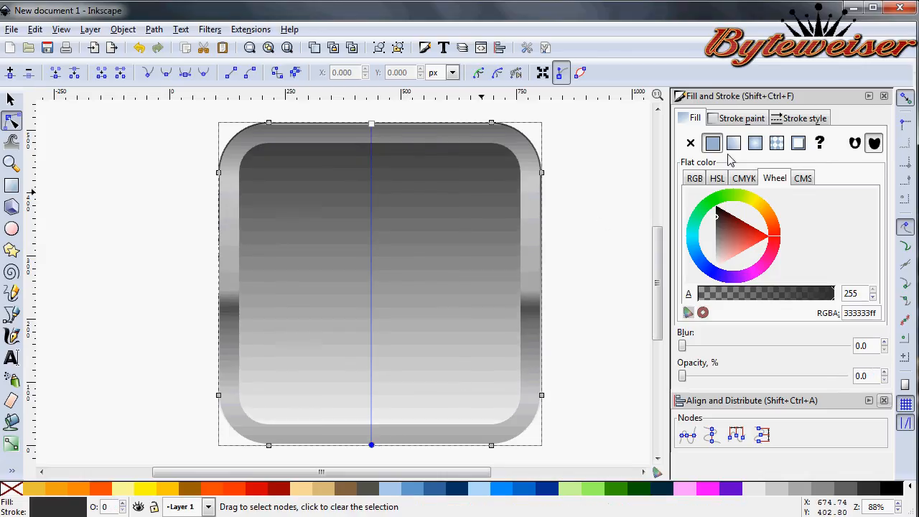
click(734, 144)
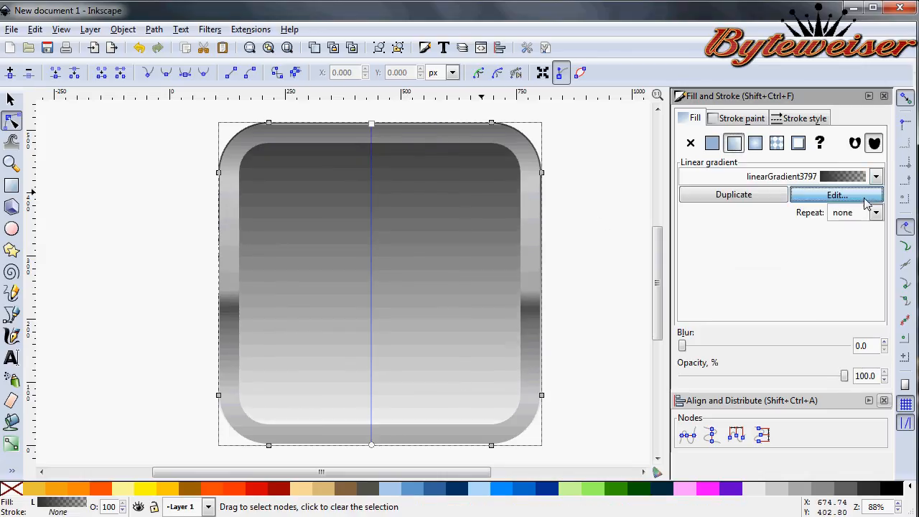
In the gradient editor set the end stop to black so the square fades from dark grey to black.
click(836, 195)
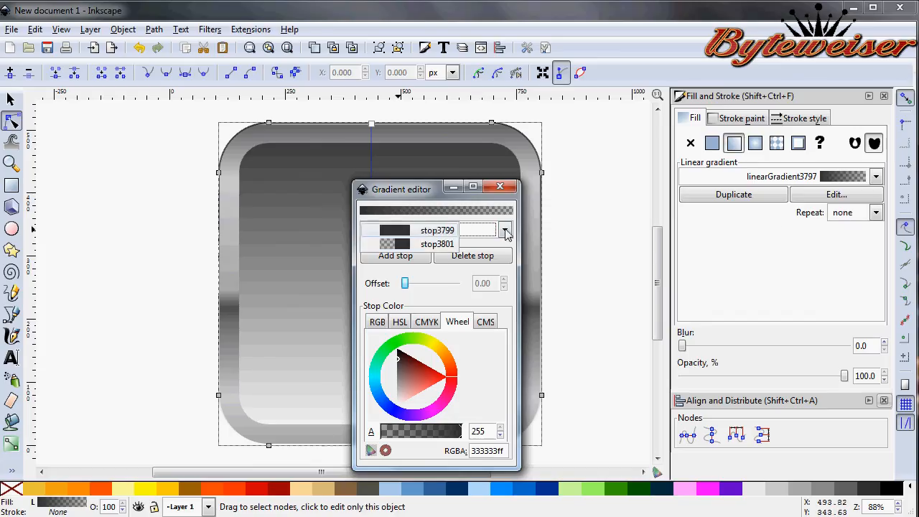
click(436, 244)
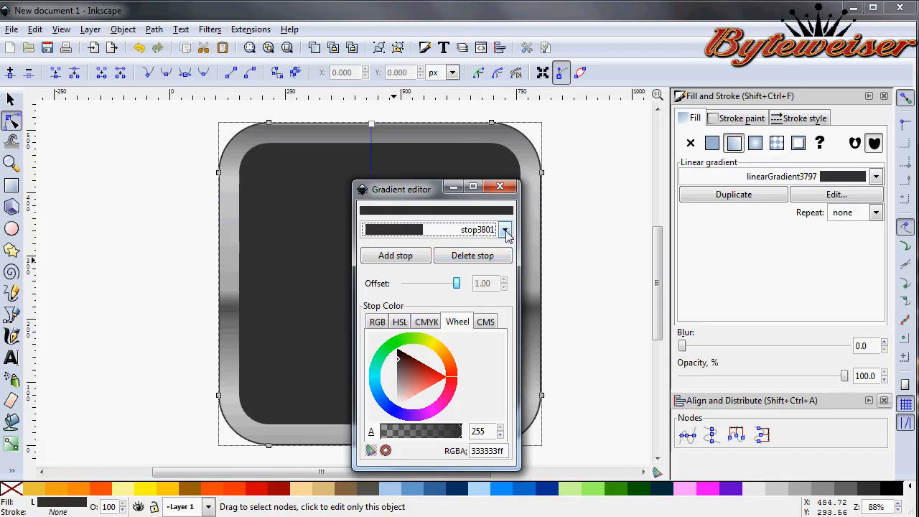
click(393, 346)
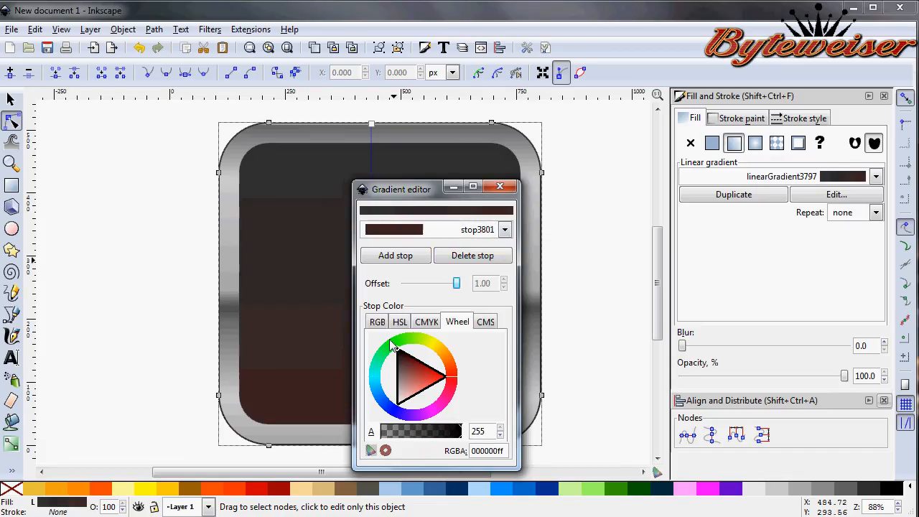
click(499, 187)
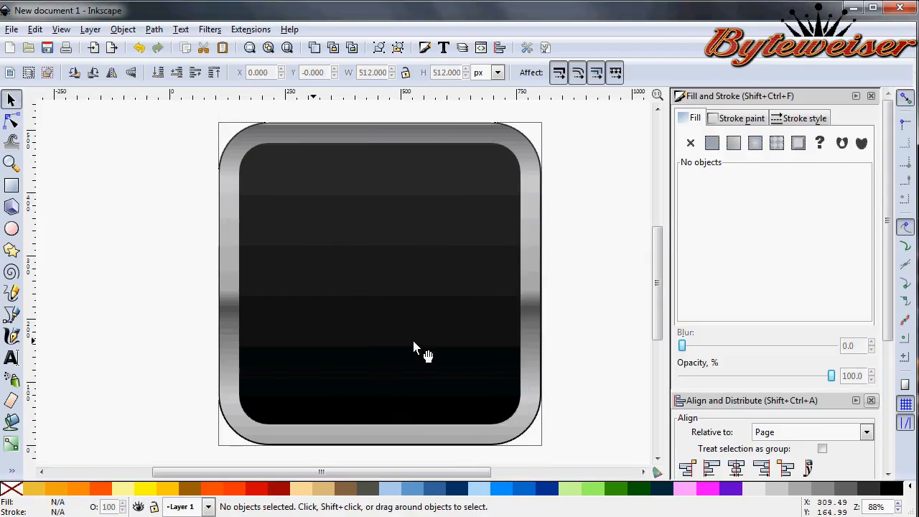
mouse_move(585, 318)
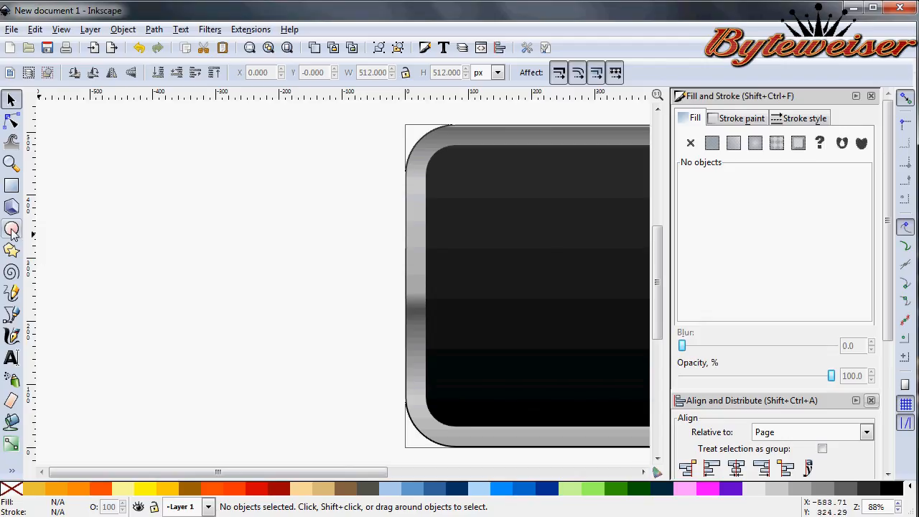
Draw a wide grey ellipse left of the icon and convert it to an editable path.
click(12, 229)
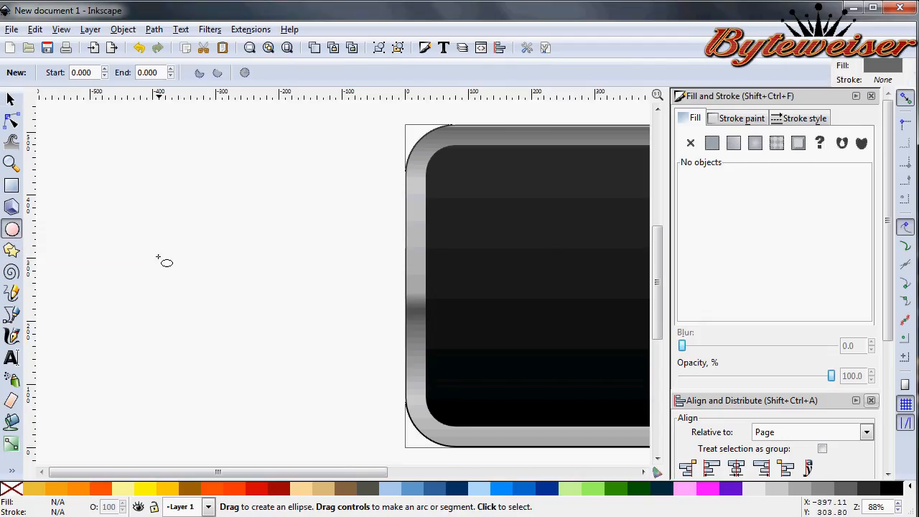
drag(93, 245, 359, 337)
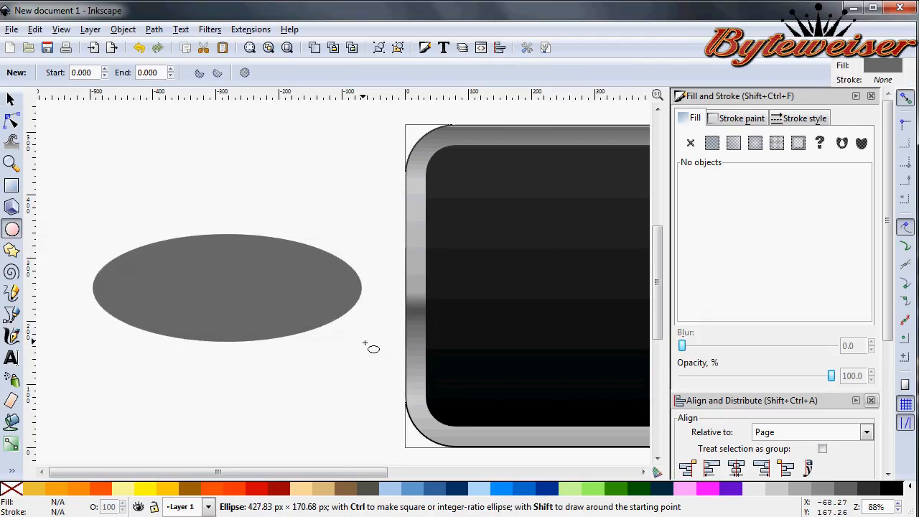
drag(370, 347, 386, 355)
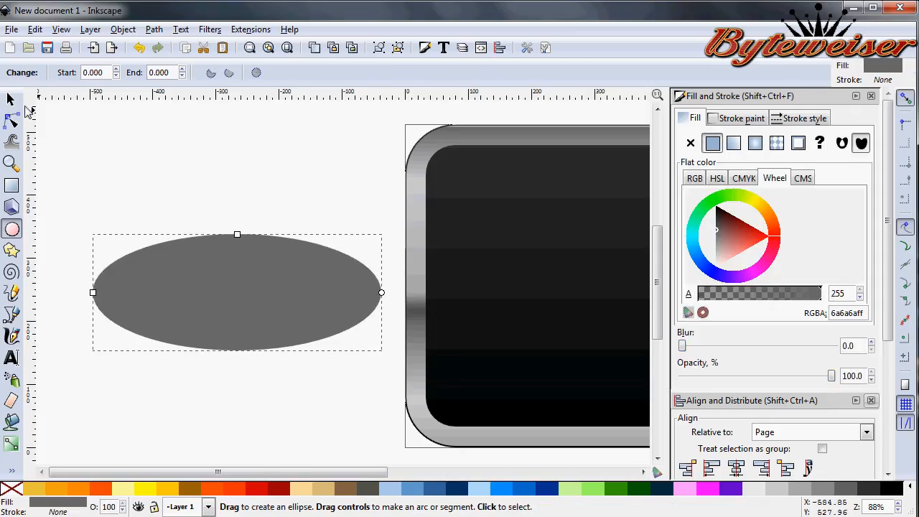
click(153, 28)
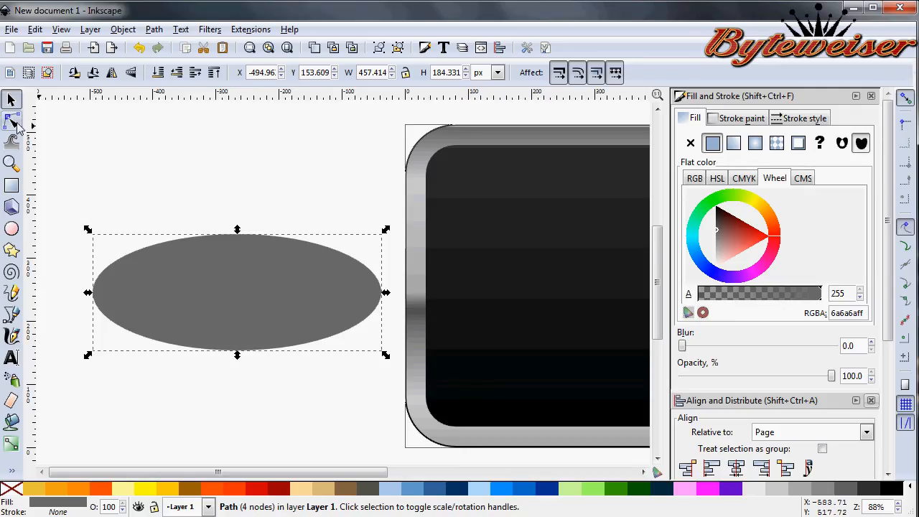
With the Node tool lower the top node and tweak the left end to flatten the ellipse slightly.
click(12, 120)
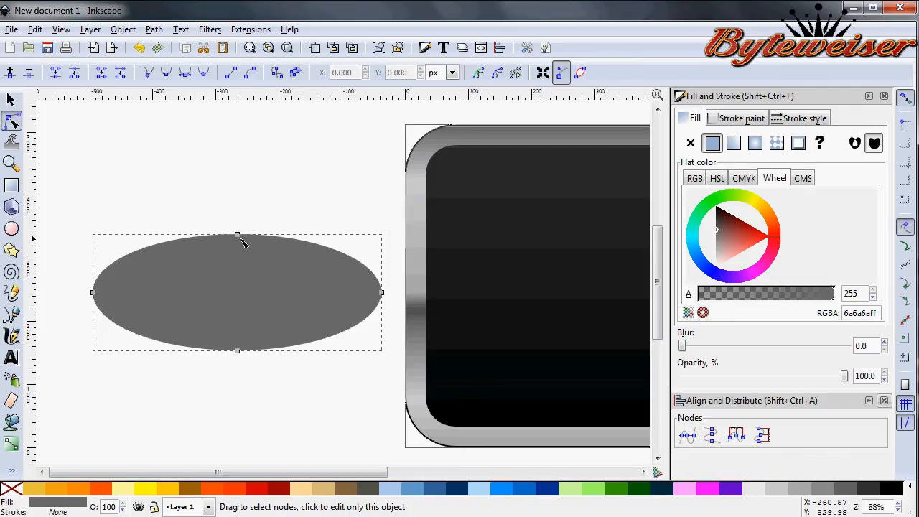
click(237, 236)
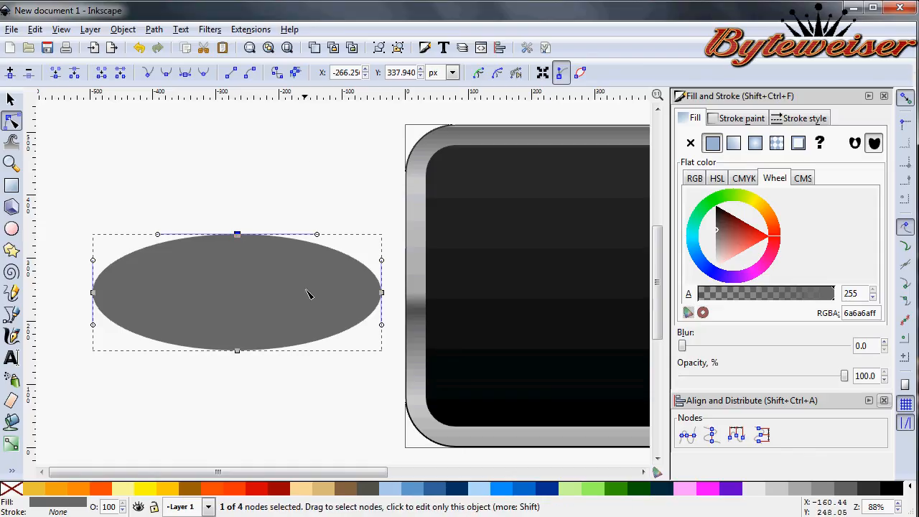
mouse_move(252, 271)
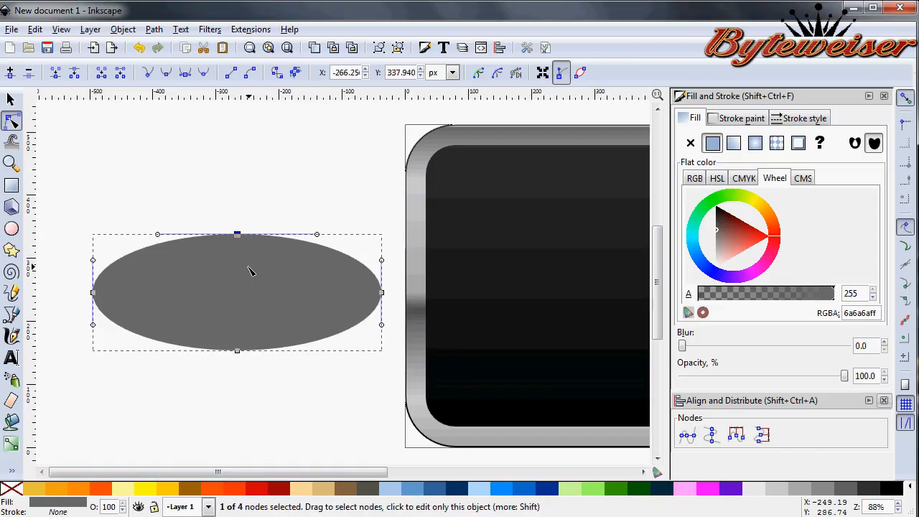
drag(238, 233, 238, 250)
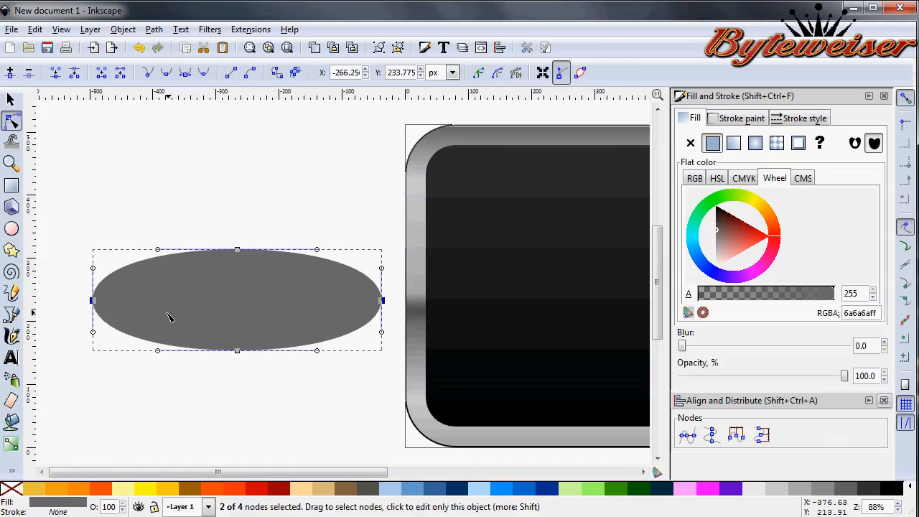
mouse_move(95, 271)
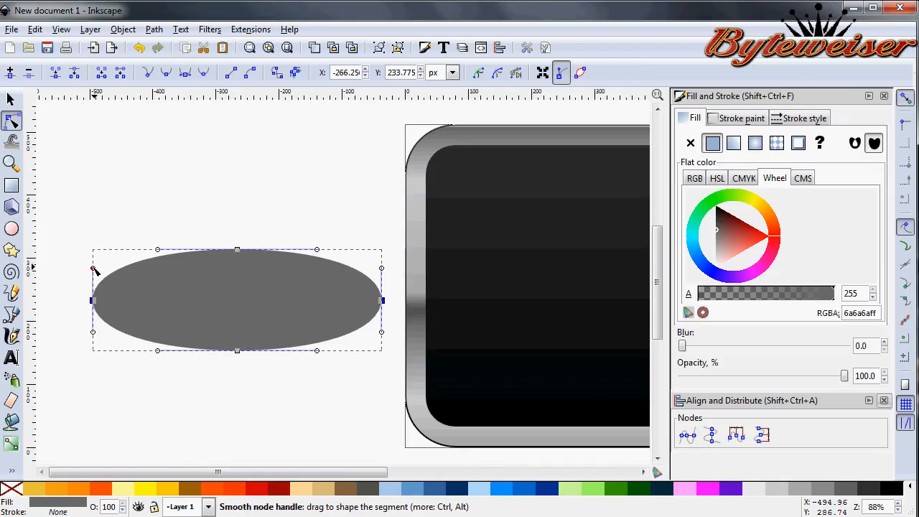
drag(95, 273, 95, 274)
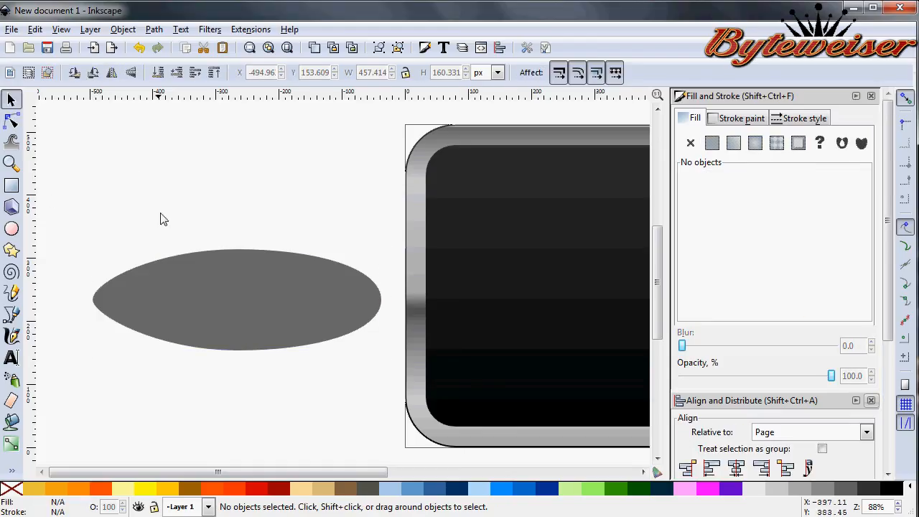
mouse_move(271, 307)
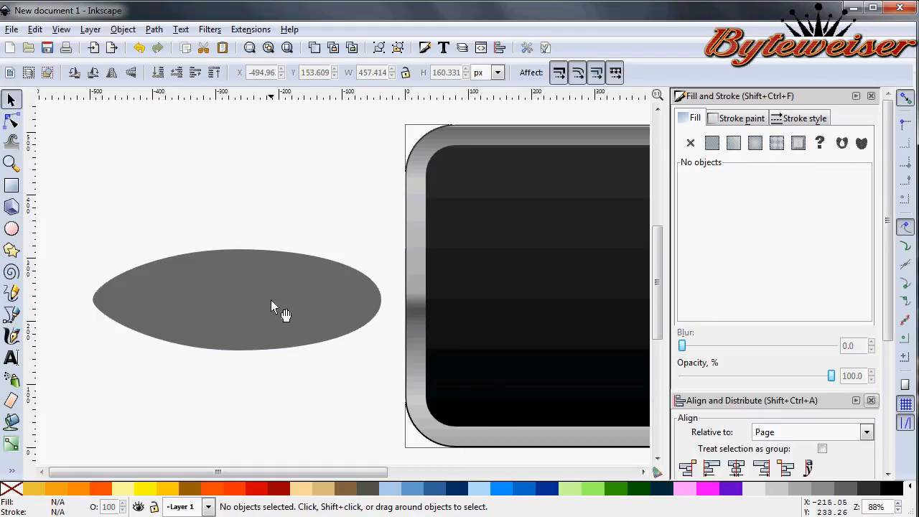
click(270, 301)
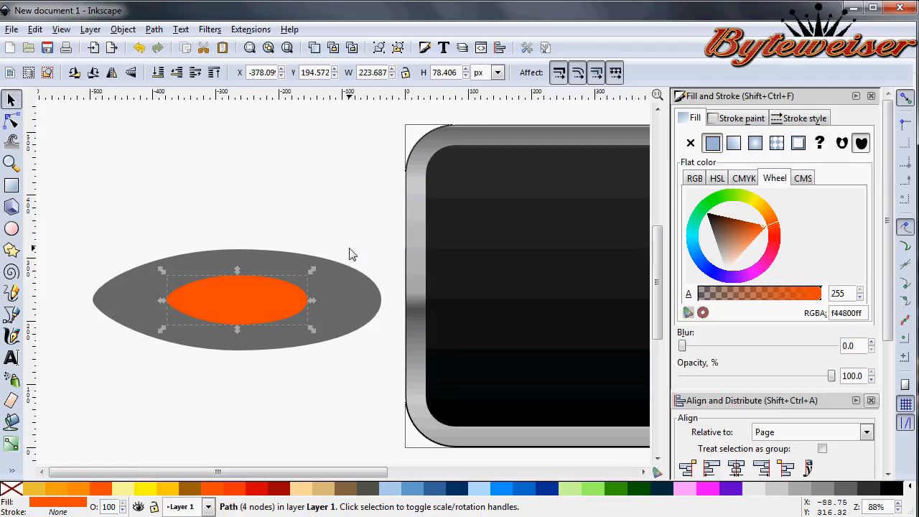
Stretch the inner orange ellipse taller and subtract it, leaving a grey elliptical ring.
drag(237, 300, 237, 279)
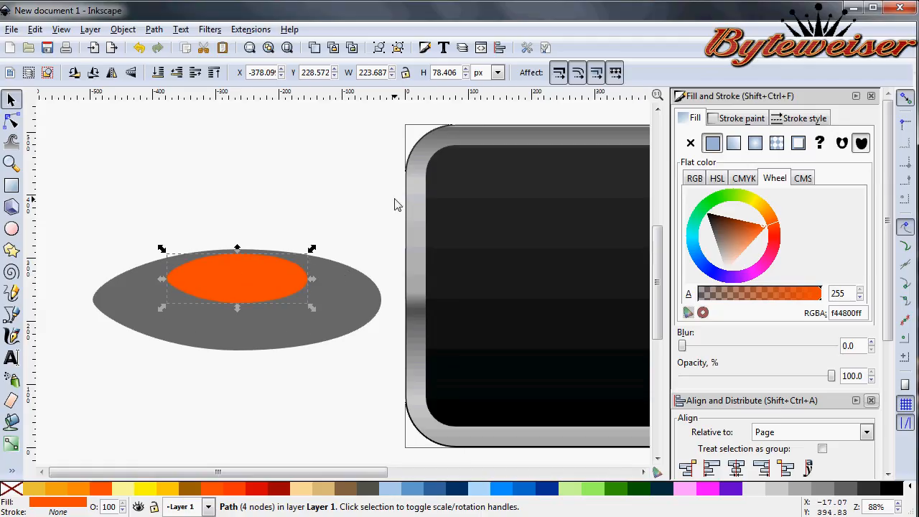
mouse_move(348, 294)
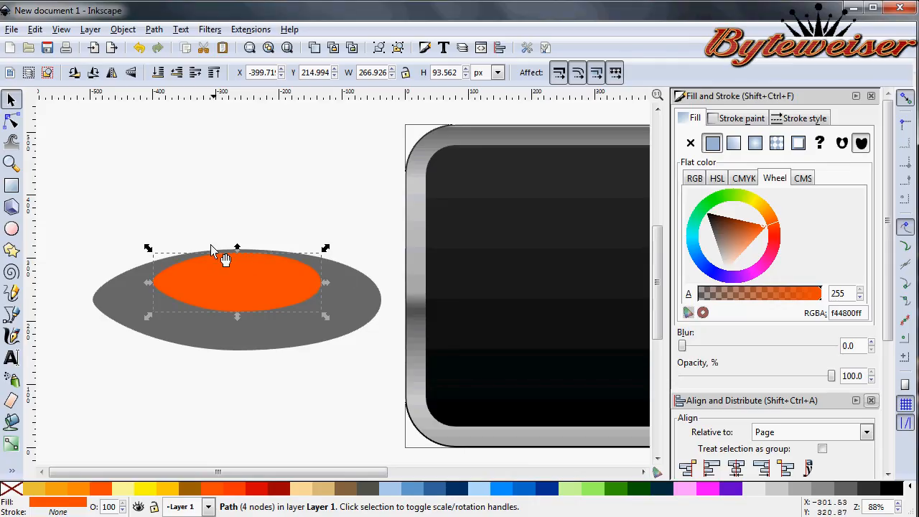
mouse_move(284, 259)
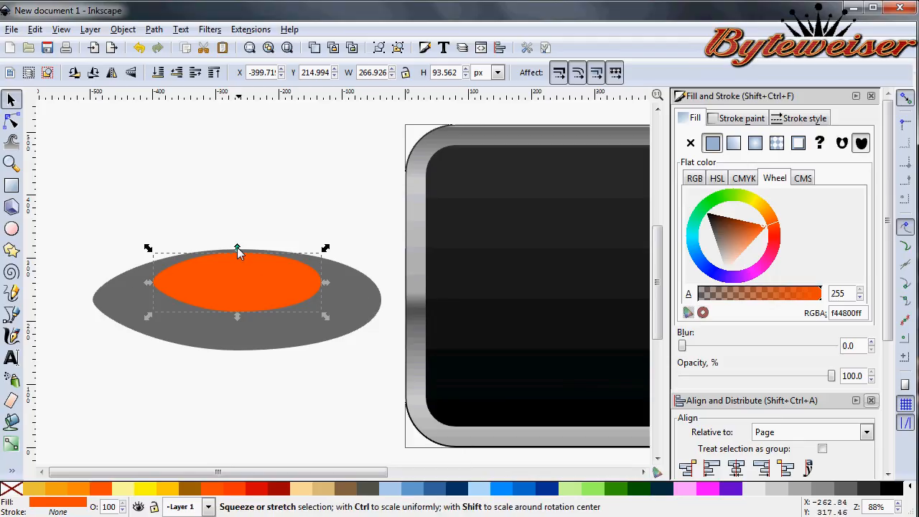
mouse_move(348, 298)
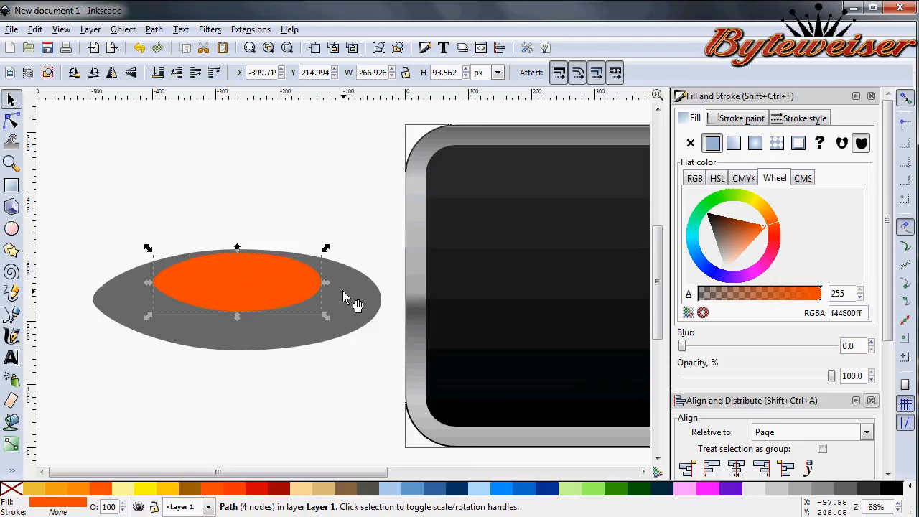
click(153, 29)
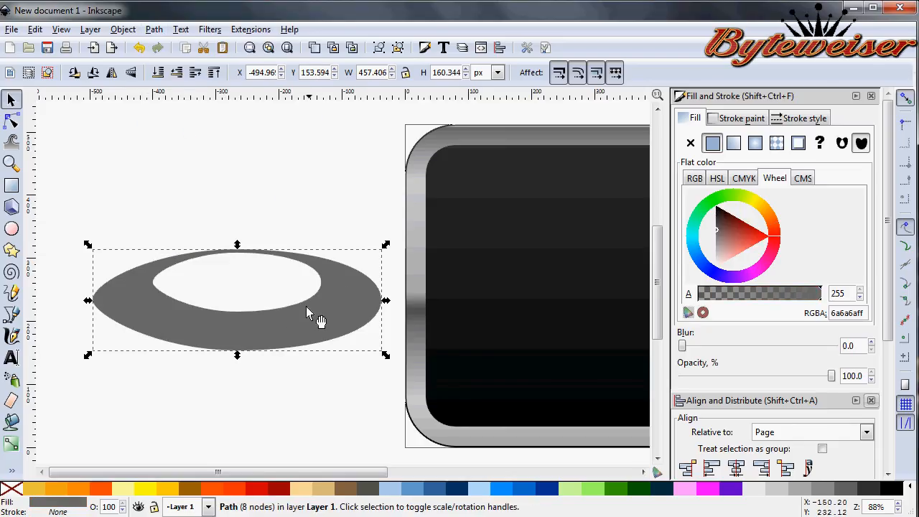
mouse_move(259, 491)
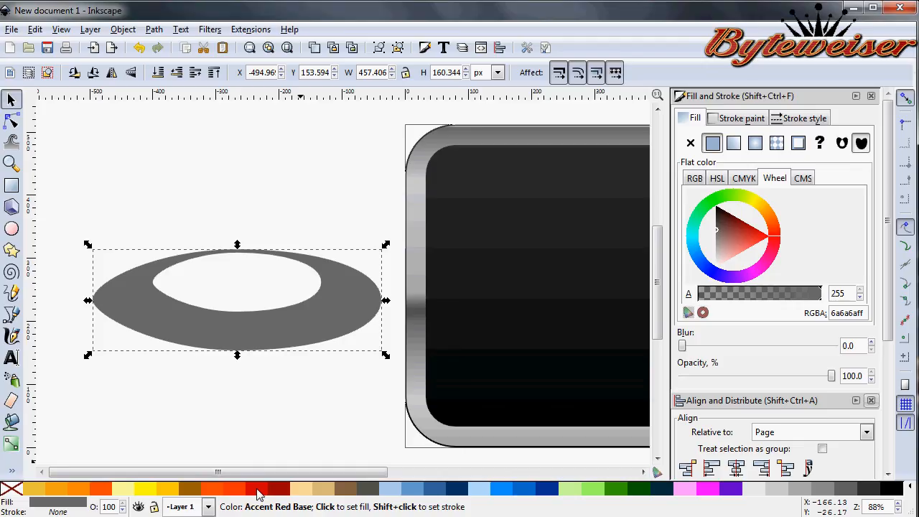
Fill the ring red and close the Fill and Stroke and Align panels.
click(258, 492)
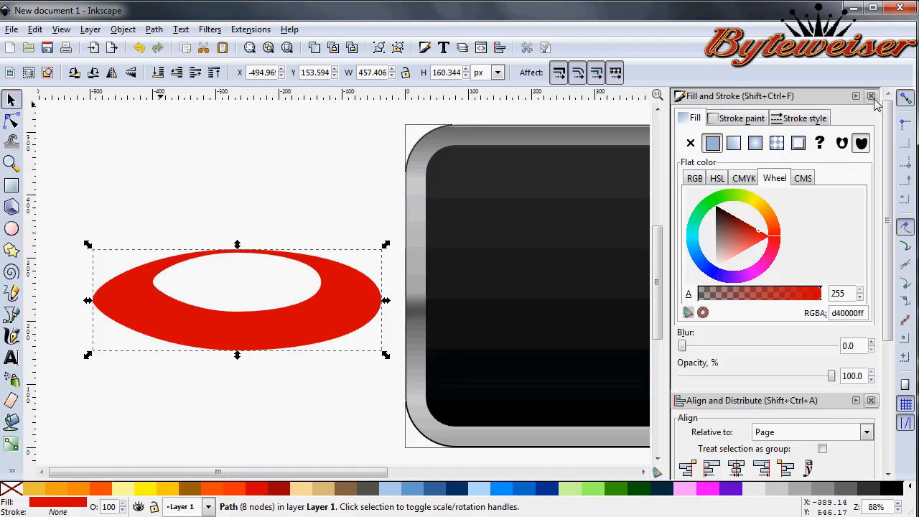
click(872, 95)
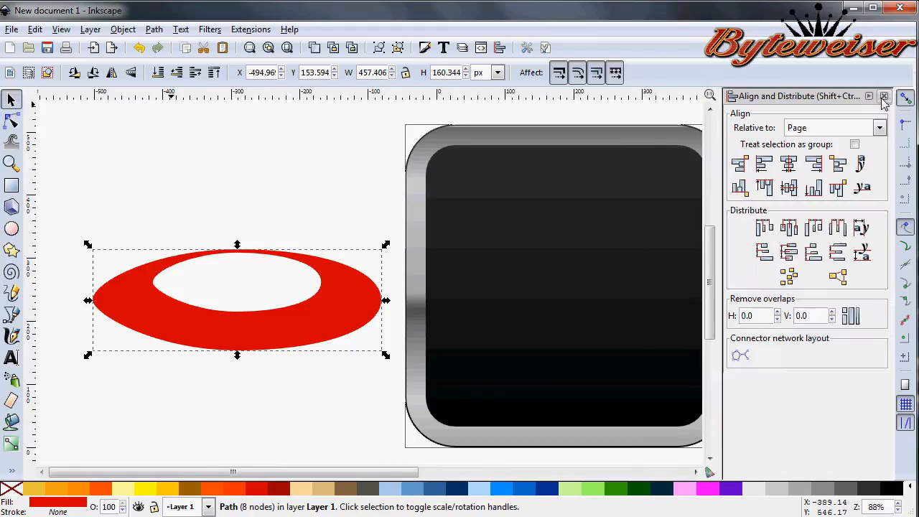
click(885, 95)
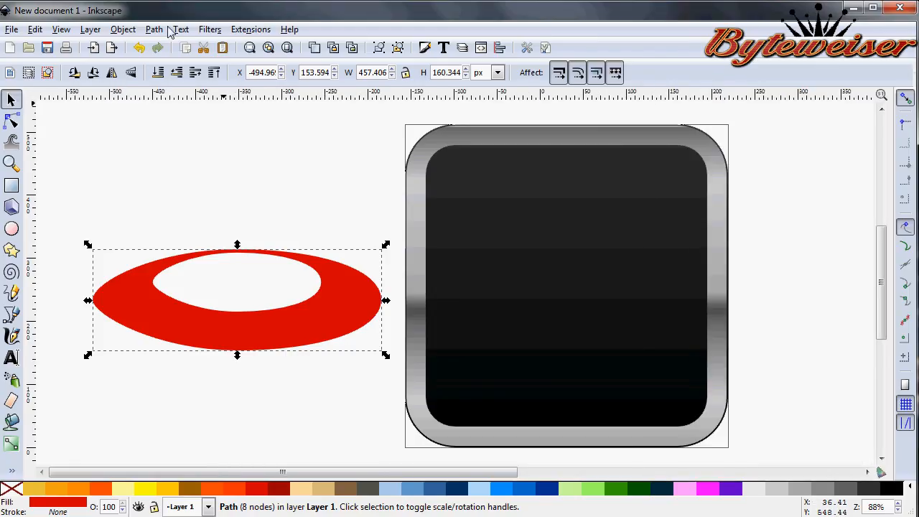
Rotate the red ring 45 degrees via Object > Transform to form the crossed X emblem.
click(122, 29)
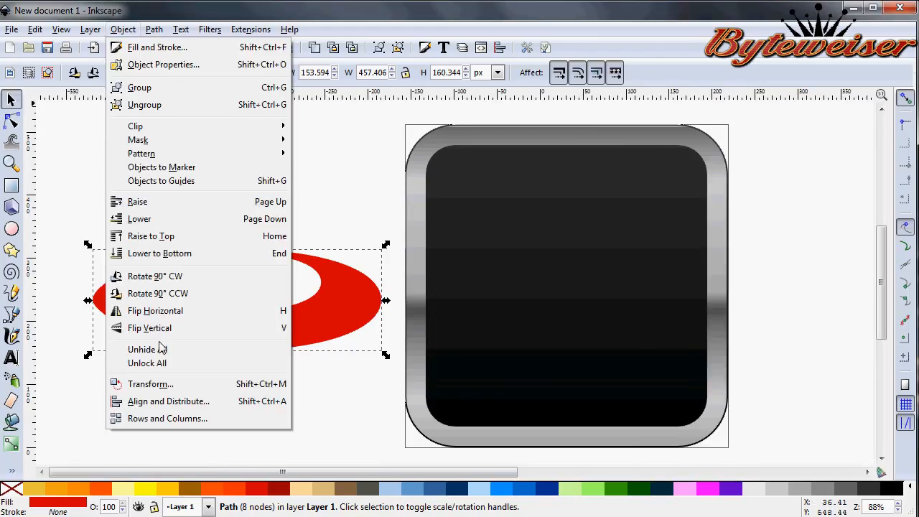
click(149, 383)
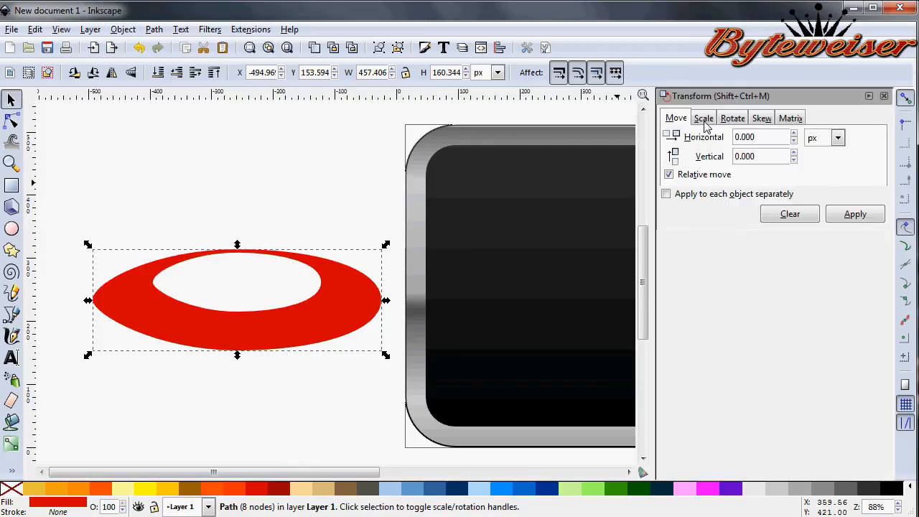
click(733, 118)
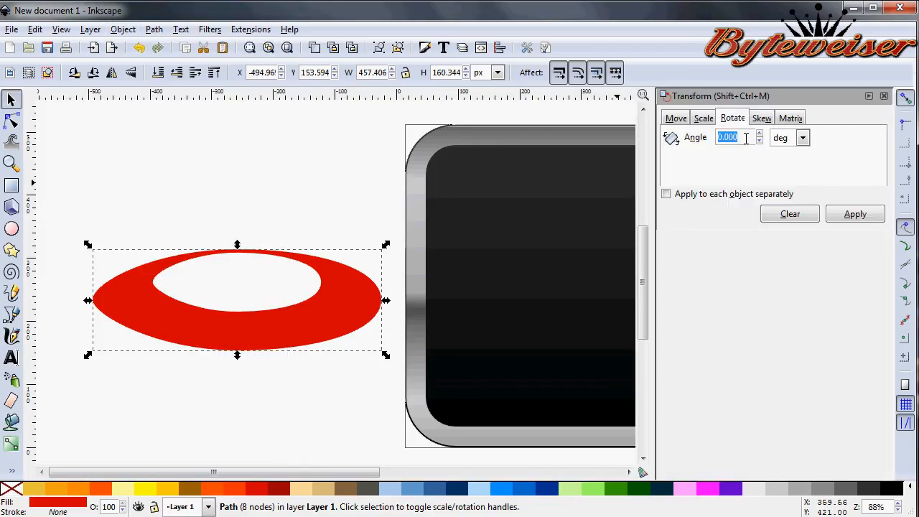
text(4)
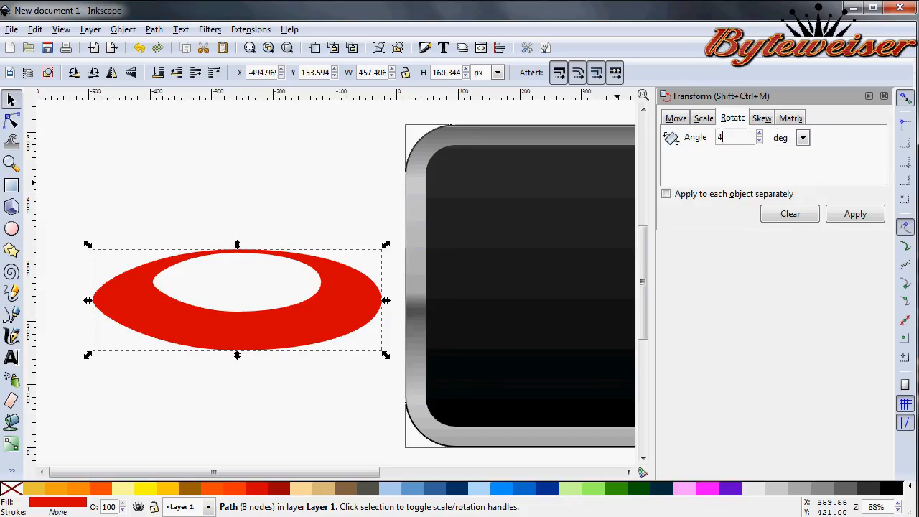
click(856, 214)
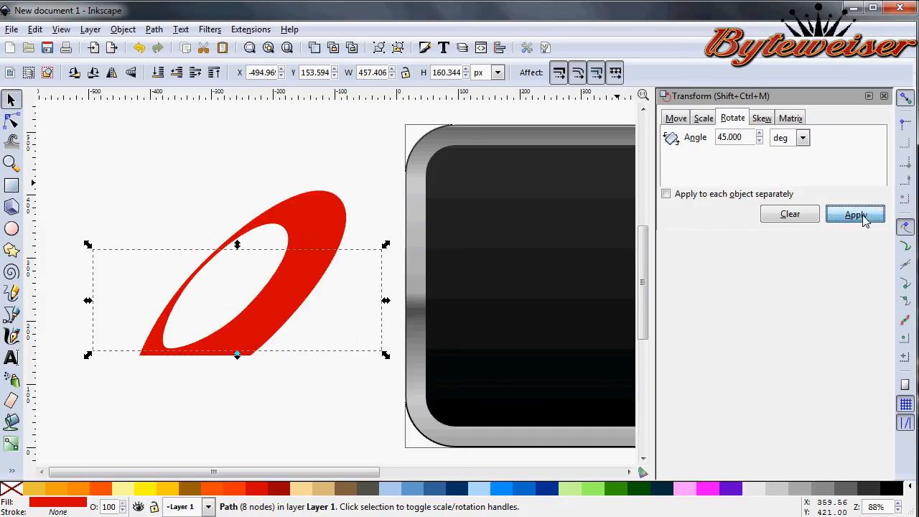
click(854, 214)
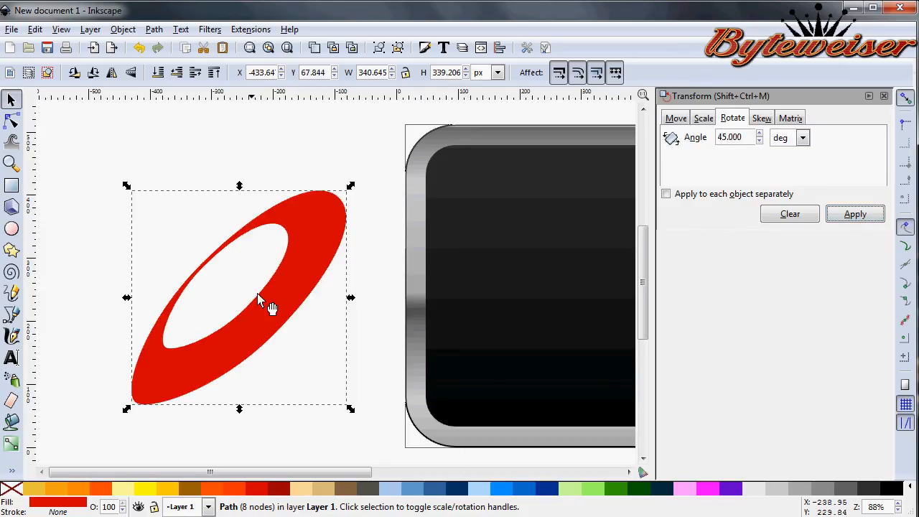
mouse_move(310, 250)
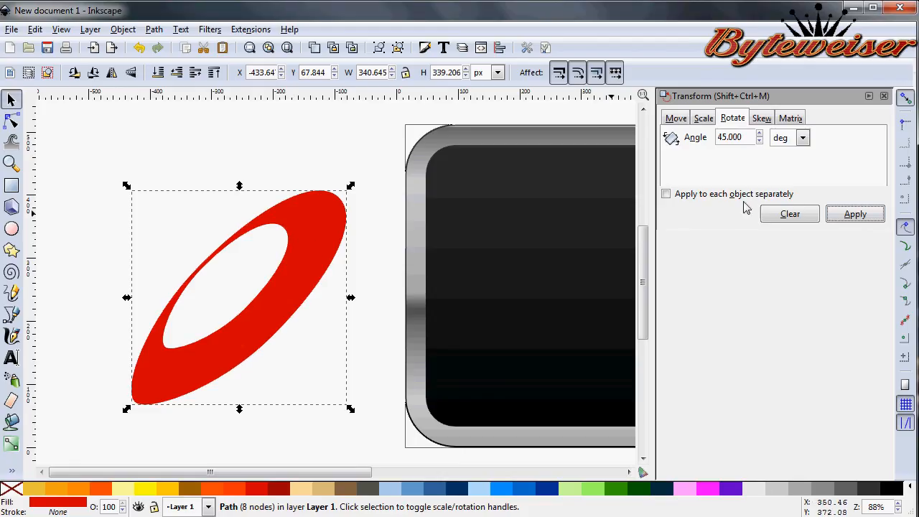
click(856, 214)
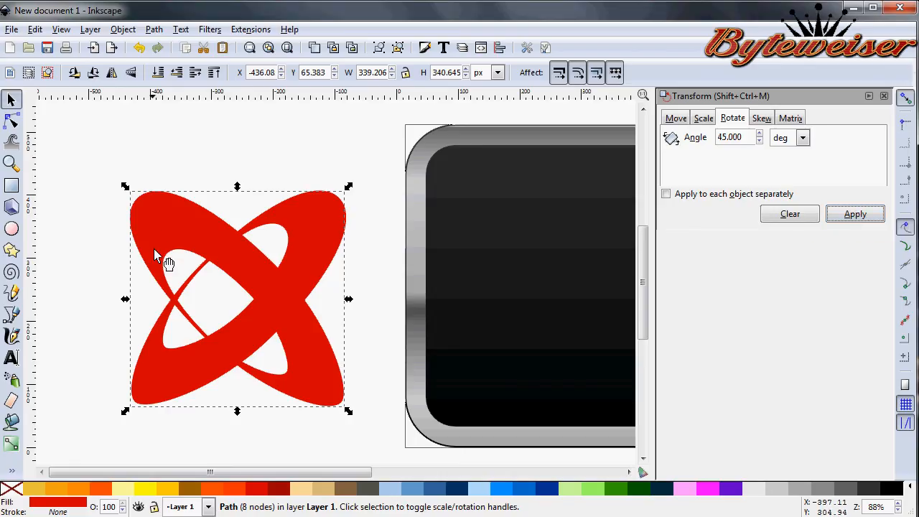
mouse_move(178, 376)
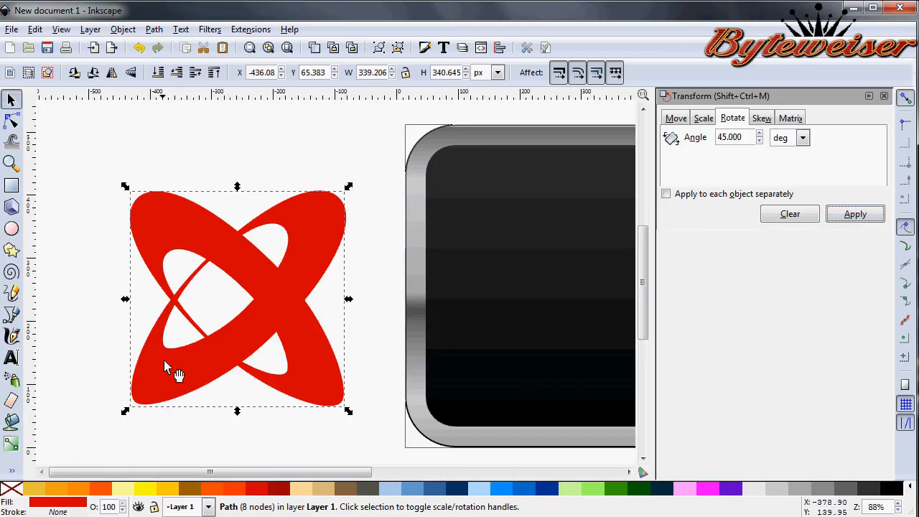
mouse_move(339, 278)
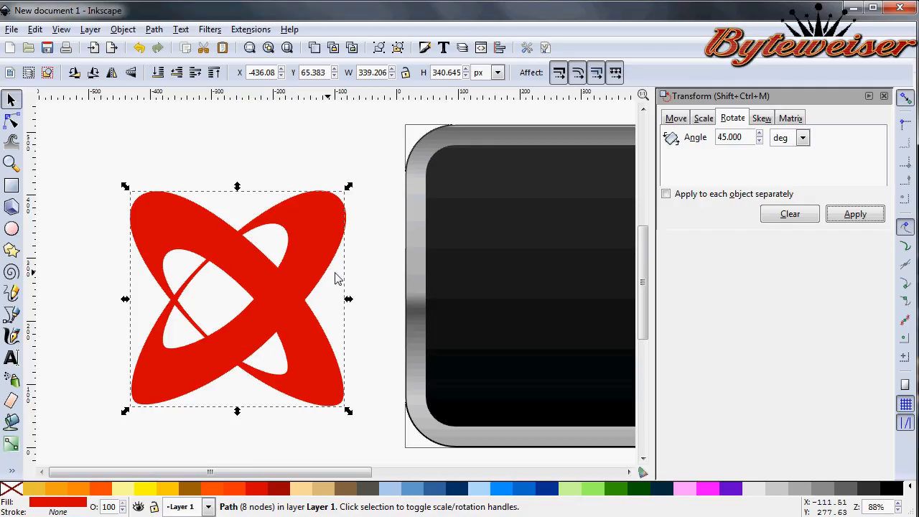
mouse_move(212, 232)
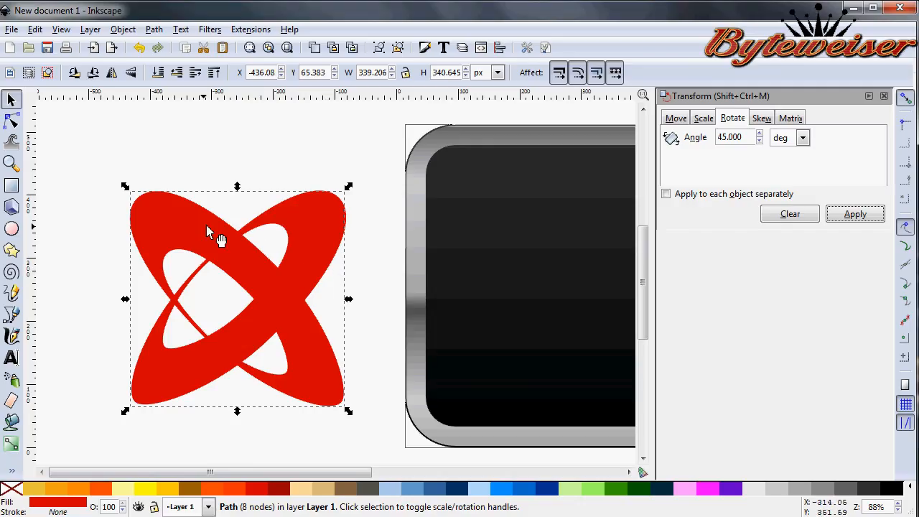
mouse_move(338, 223)
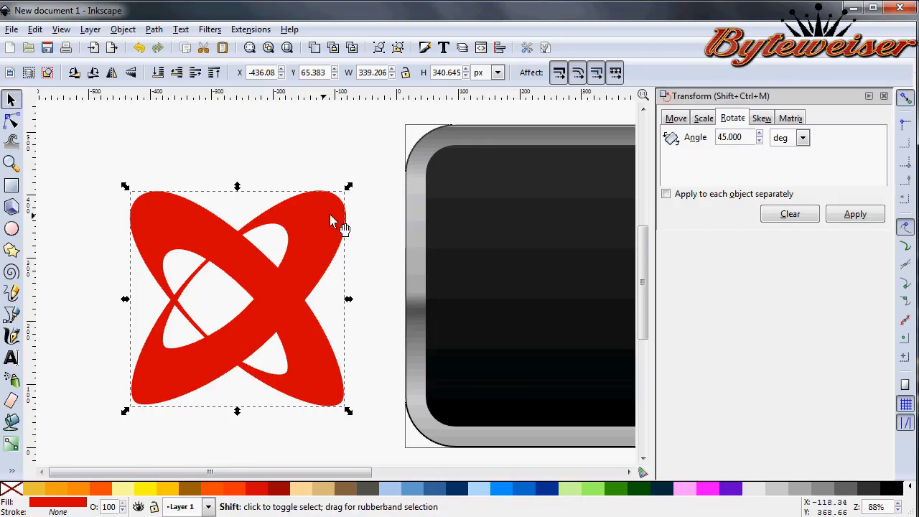
Move the merged red X onto the icon and centre it relative to the page.
click(154, 29)
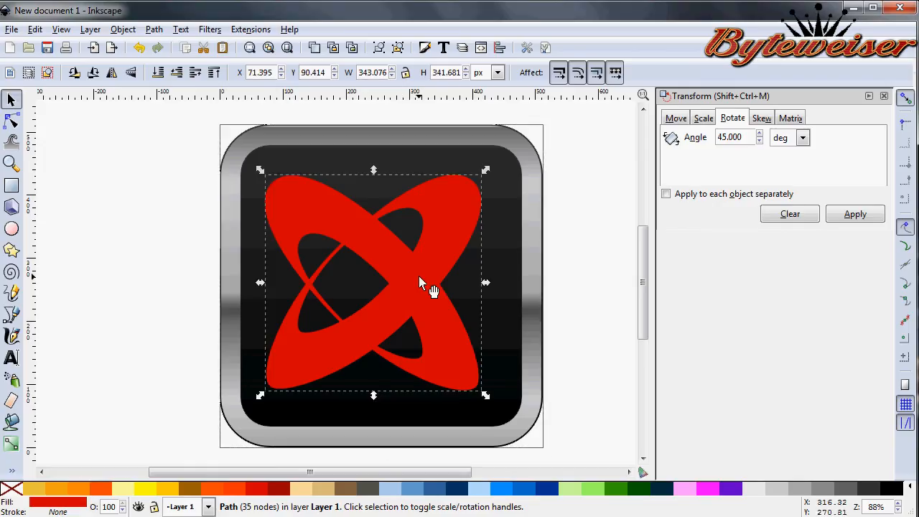
click(153, 29)
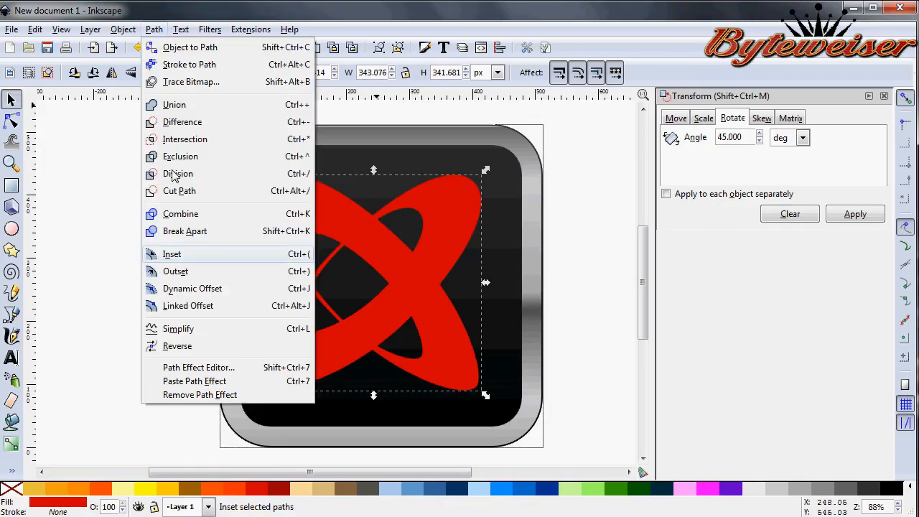
click(122, 29)
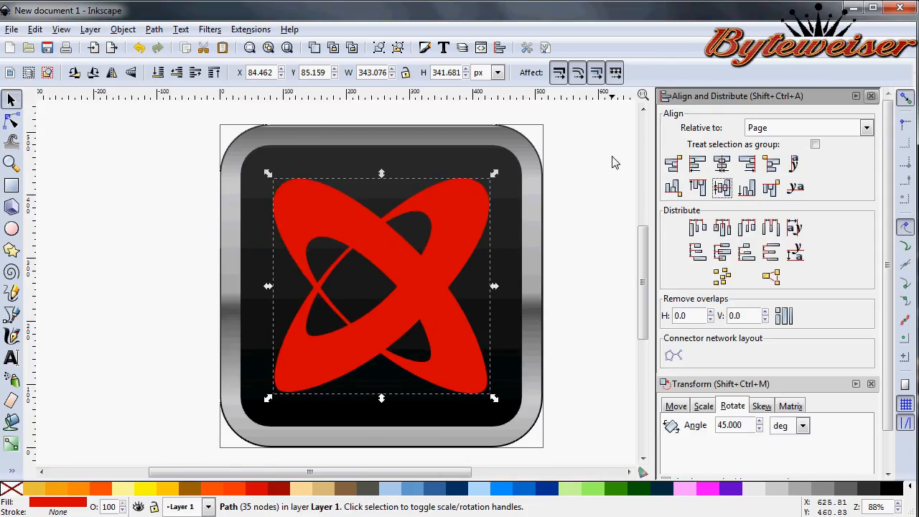
mouse_move(684, 148)
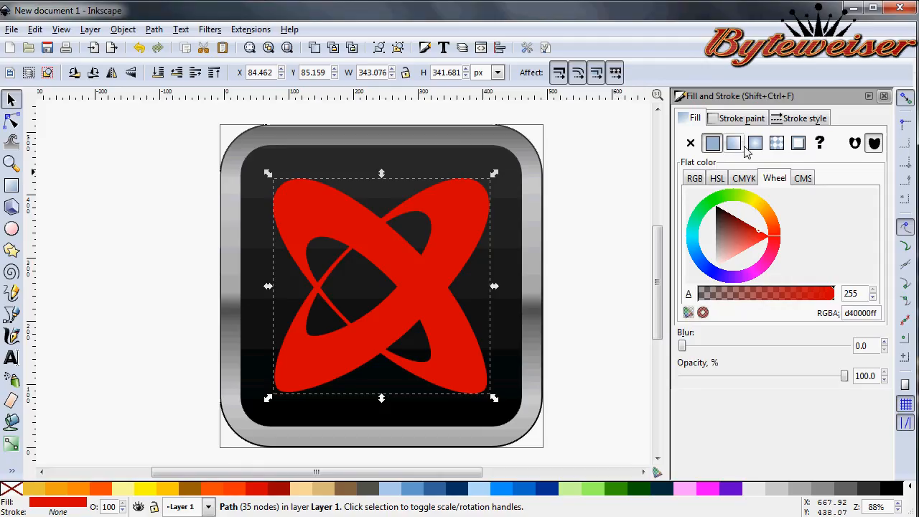
mouse_move(756, 144)
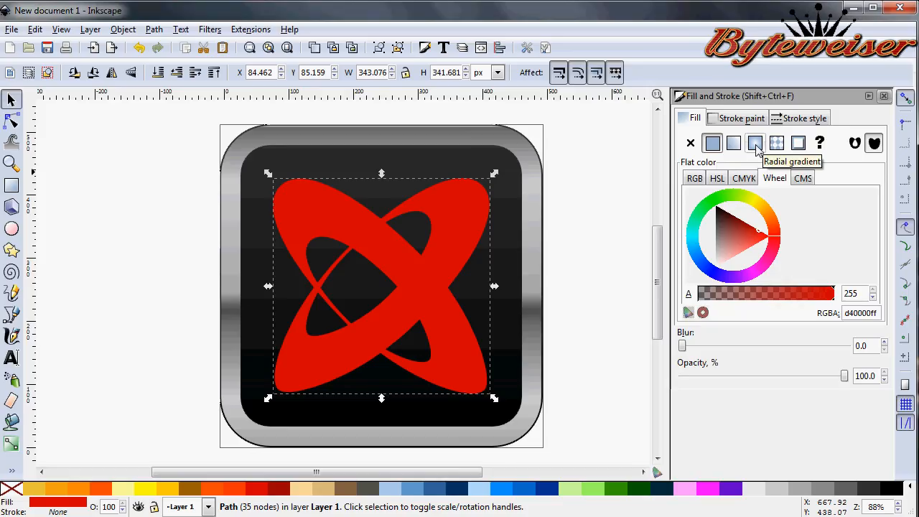
Give the X a radial gradient fill and darken its outer stop to dark red.
click(756, 144)
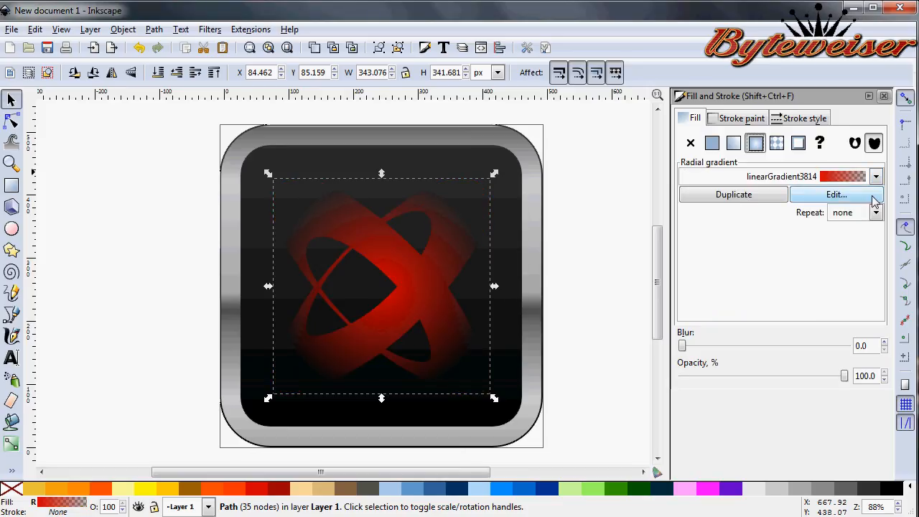
click(836, 195)
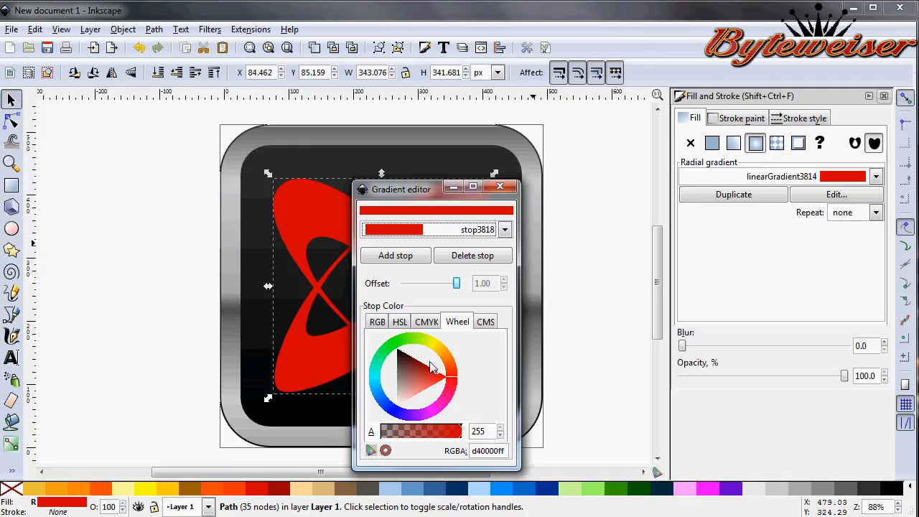
click(423, 367)
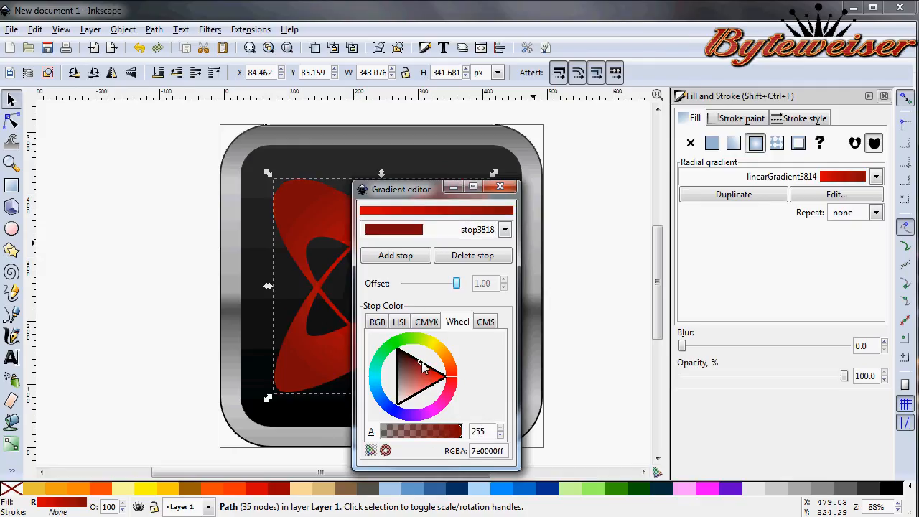
click(423, 365)
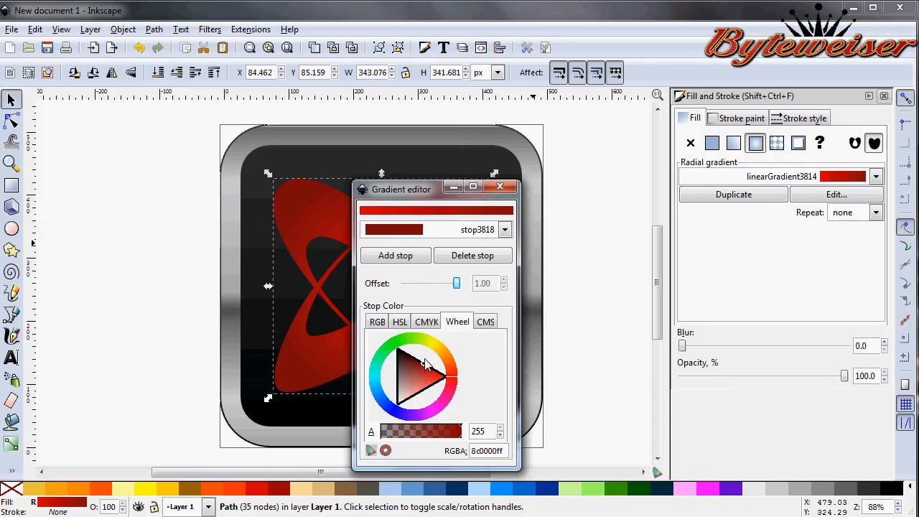
Brighten the centre stop to orange-red so the gradient glows from the middle outward.
click(506, 230)
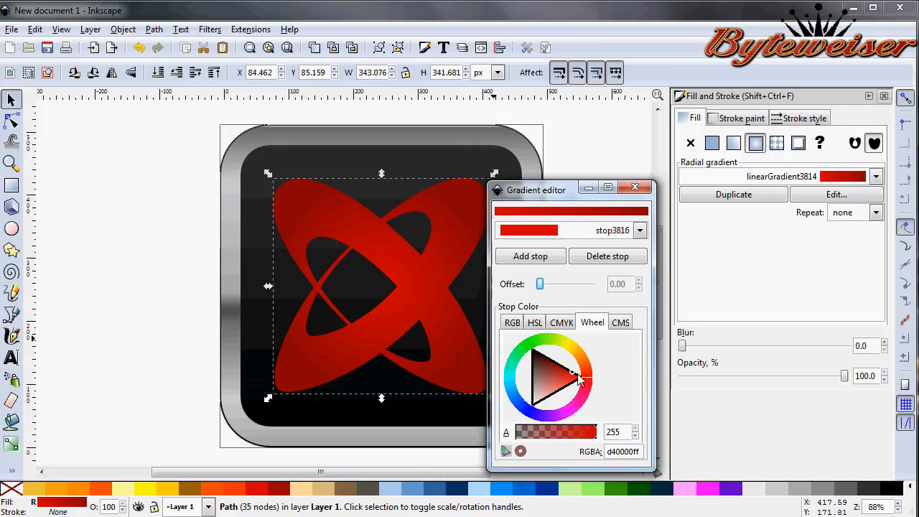
click(583, 380)
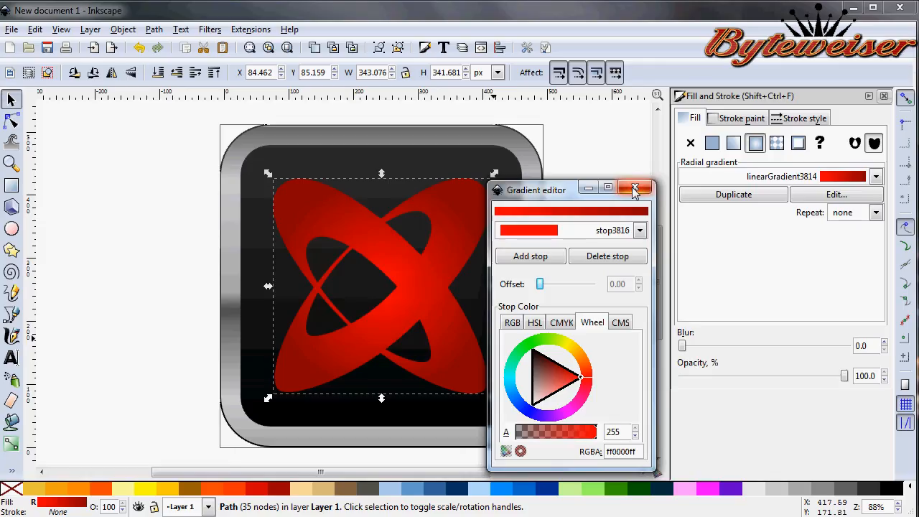
mouse_move(635, 190)
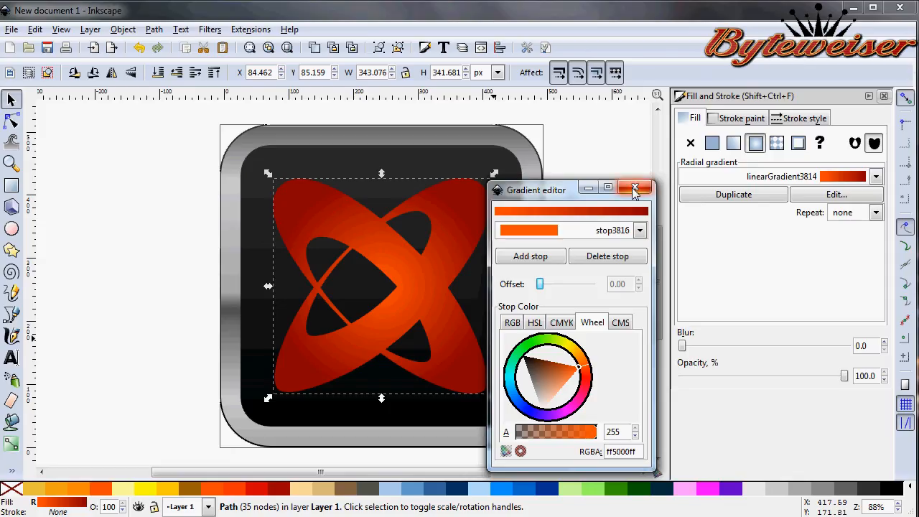
click(635, 188)
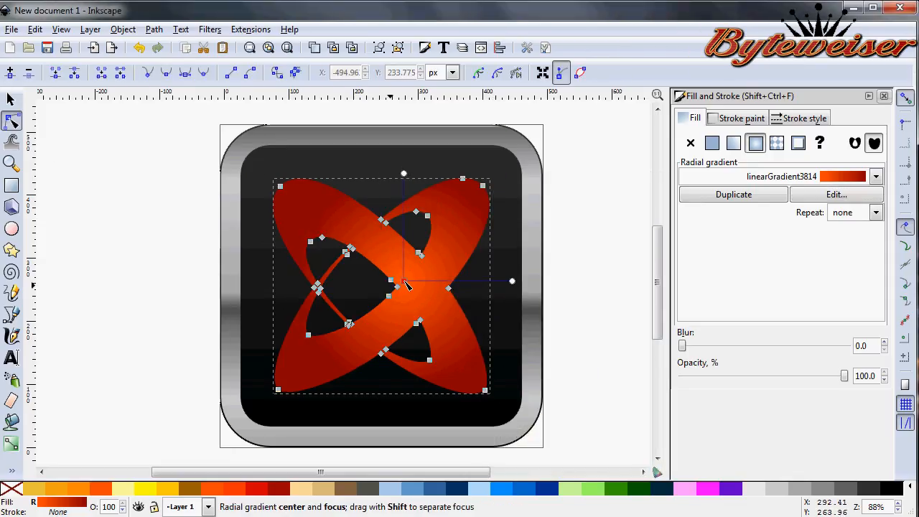
Drag the radial gradient's radius outward so orange covers most of the X.
click(713, 143)
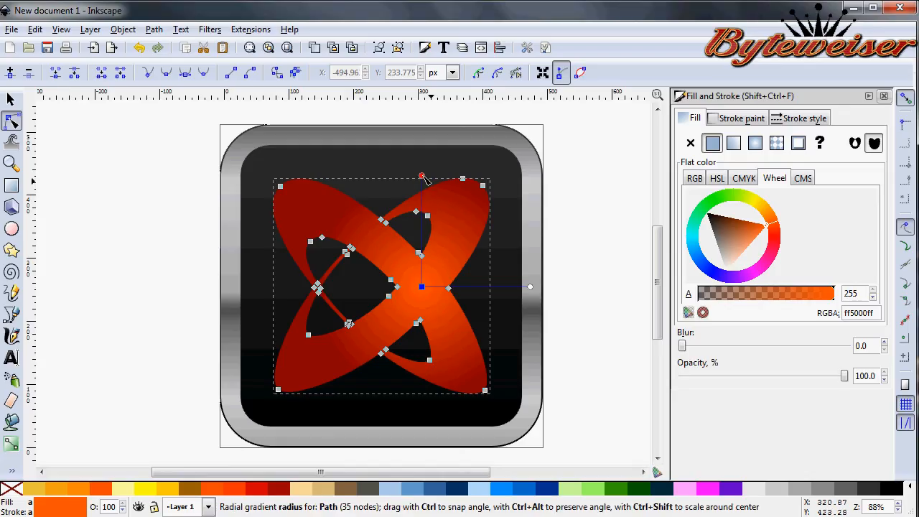
drag(423, 178, 422, 121)
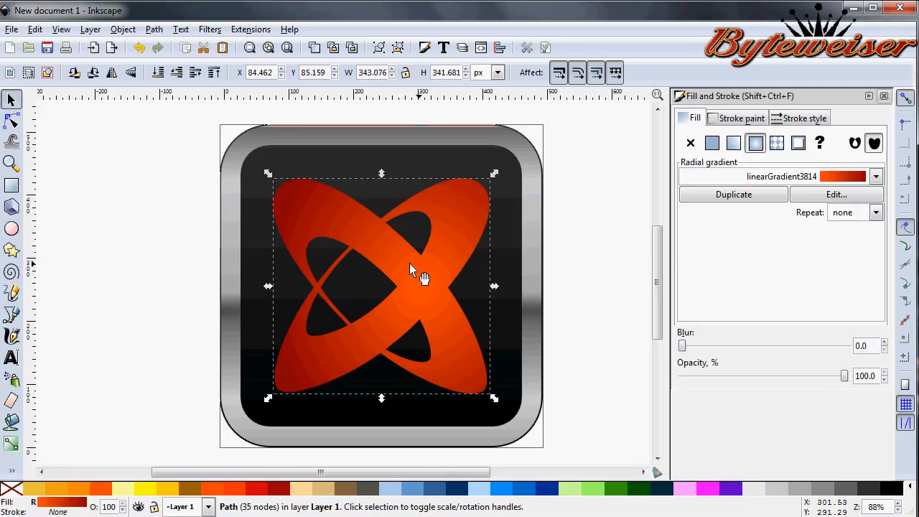
mouse_move(431, 275)
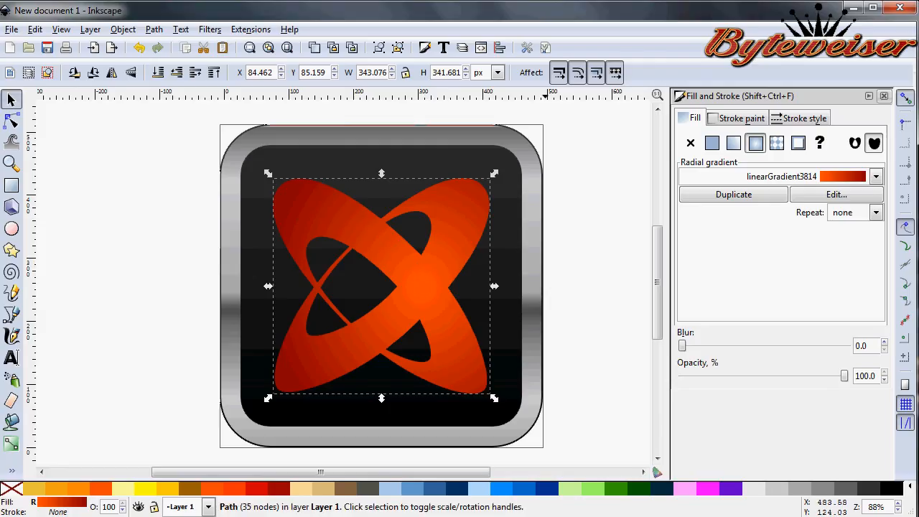
Make a white, slightly outset copy of the X beneath it as a thin outline.
click(712, 142)
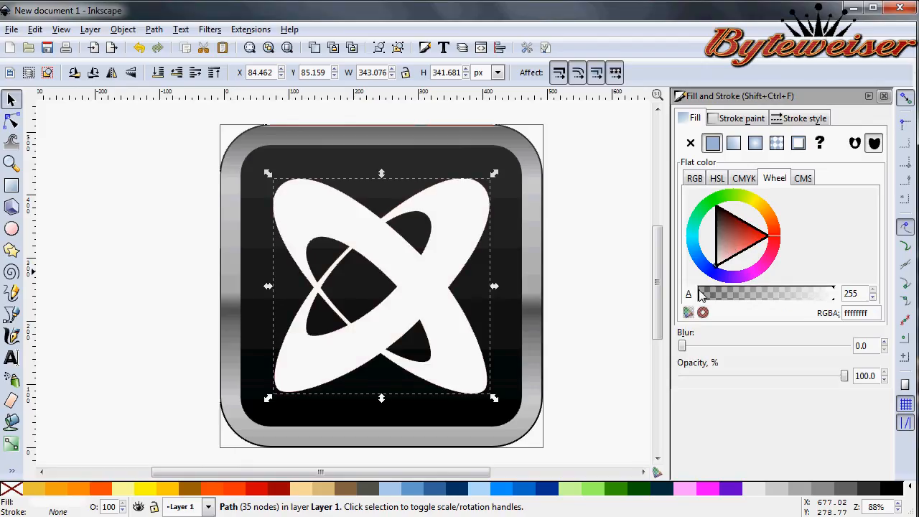
mouse_move(468, 294)
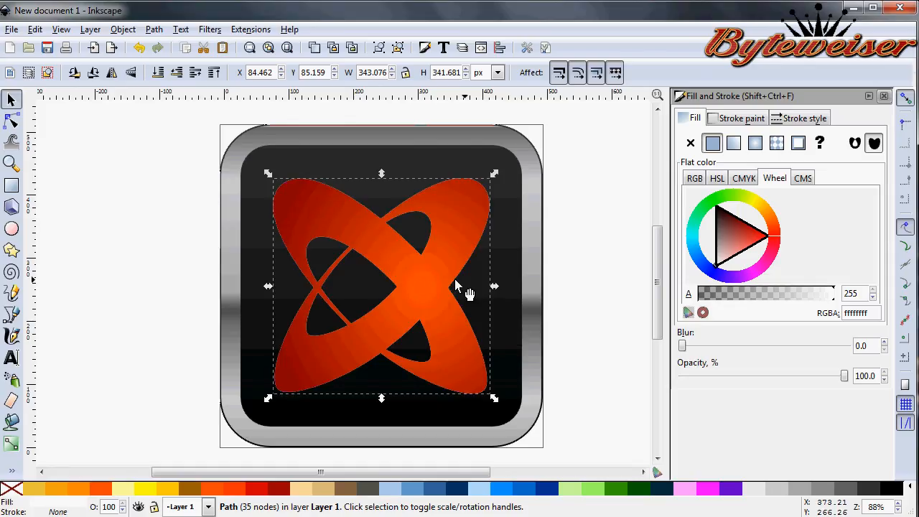
mouse_move(428, 290)
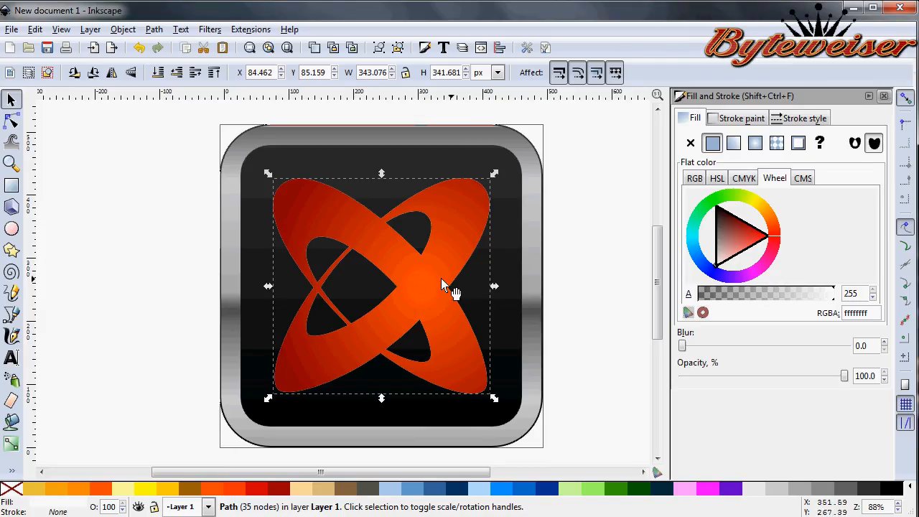
click(154, 29)
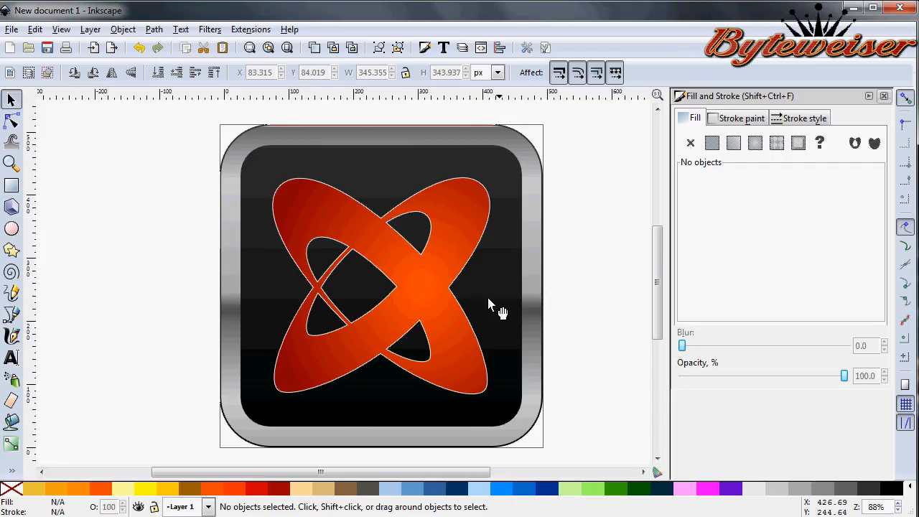
mouse_move(324, 219)
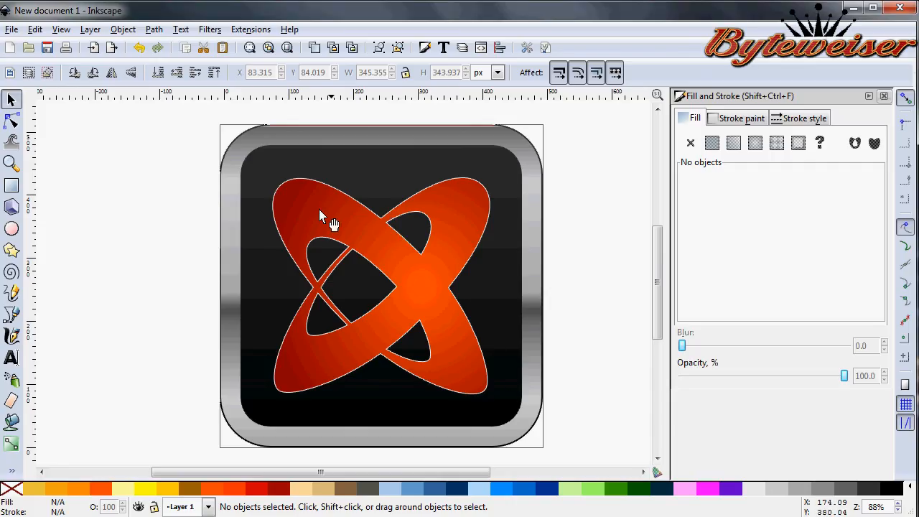
mouse_move(503, 330)
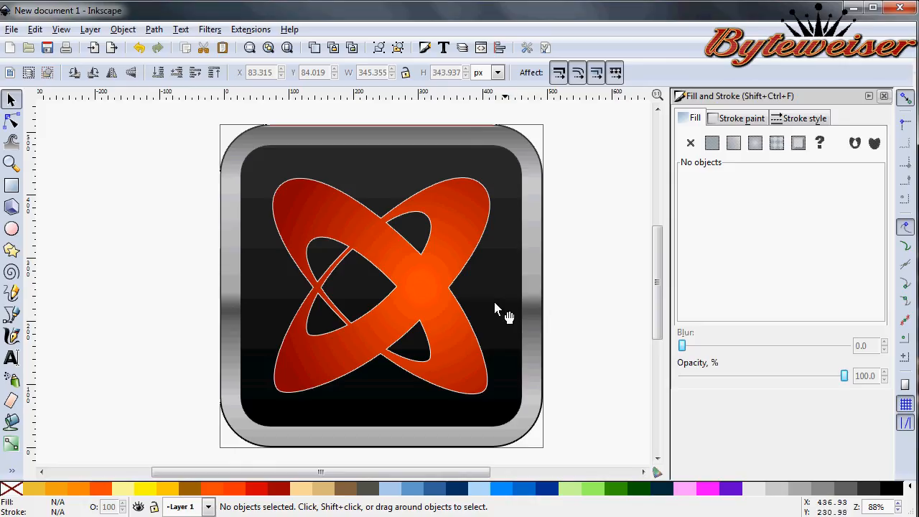
mouse_move(463, 201)
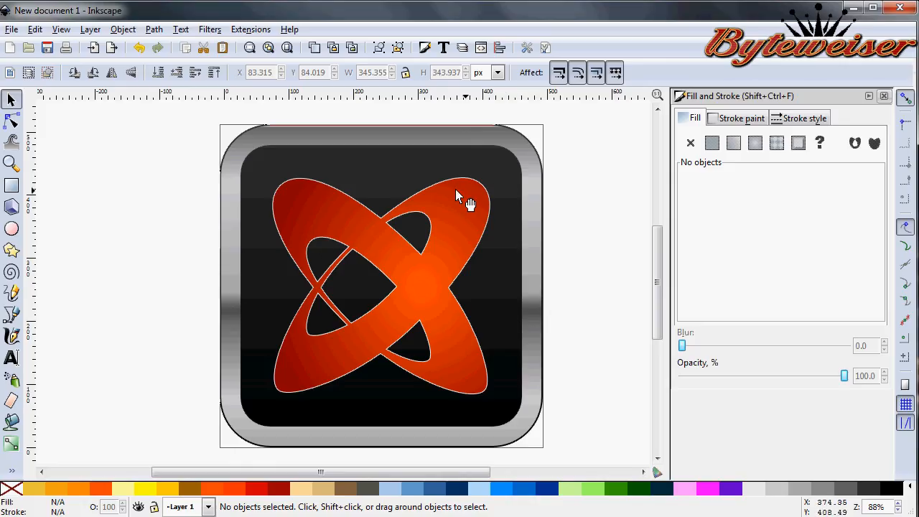
Select the white offset outline under the X and convert it to an ordinary path.
click(460, 198)
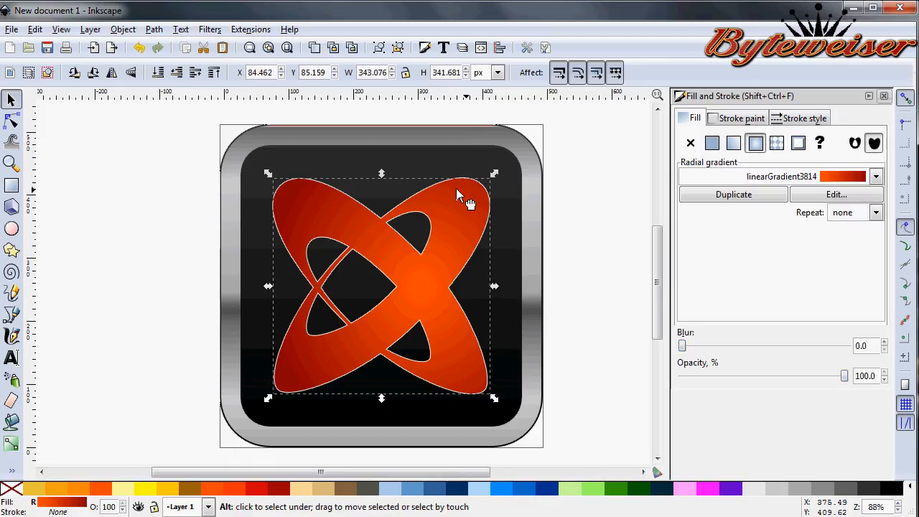
click(713, 142)
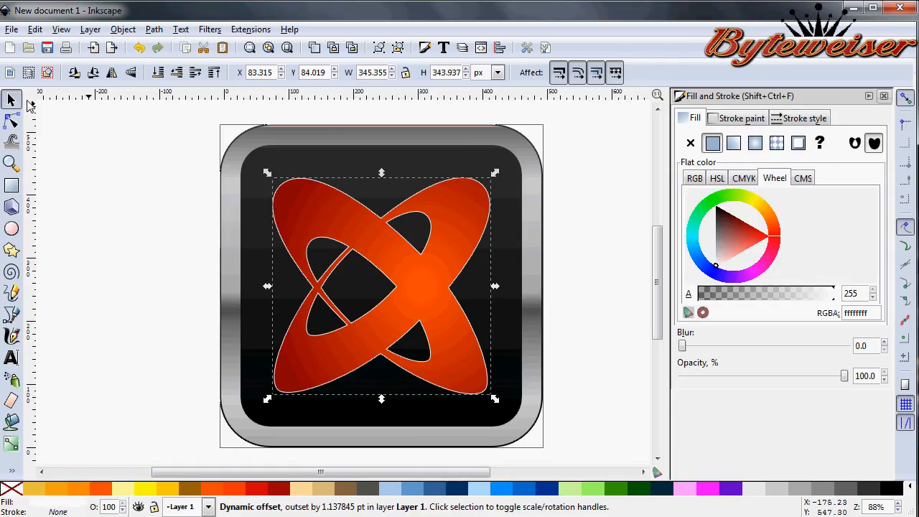
click(11, 121)
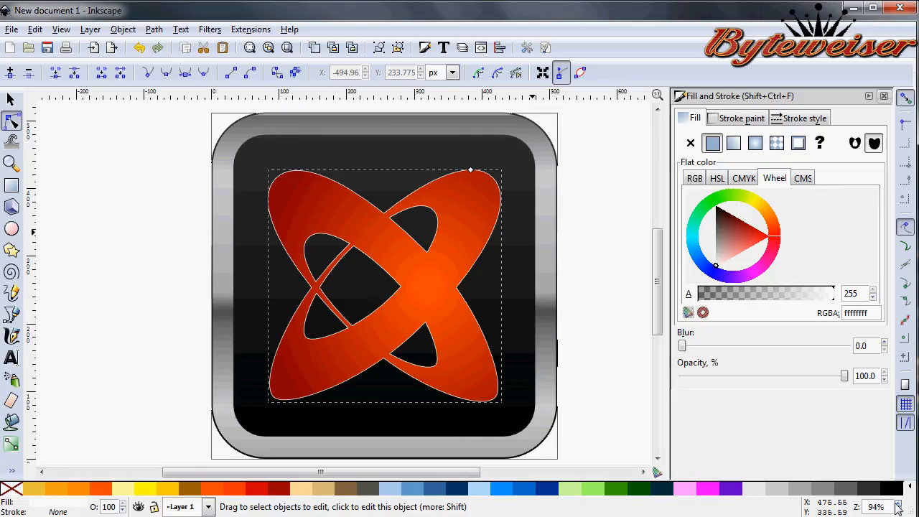
click(154, 28)
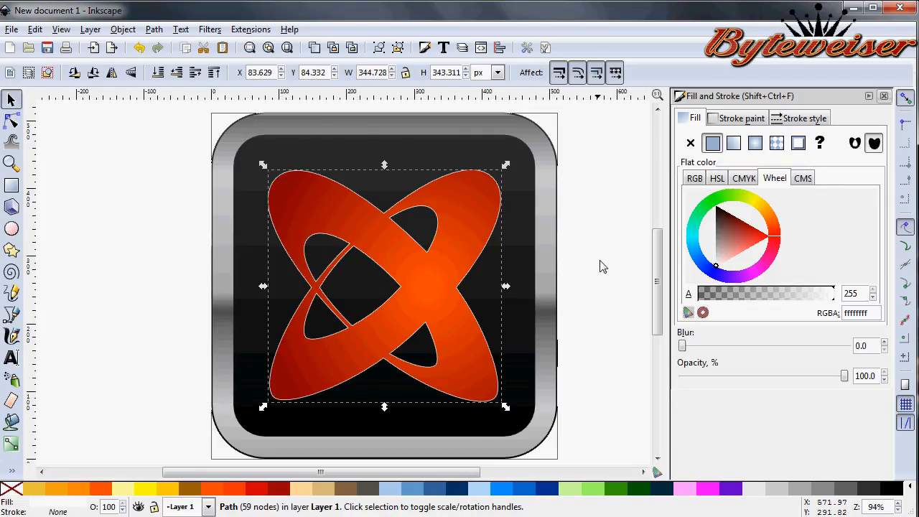
click(601, 265)
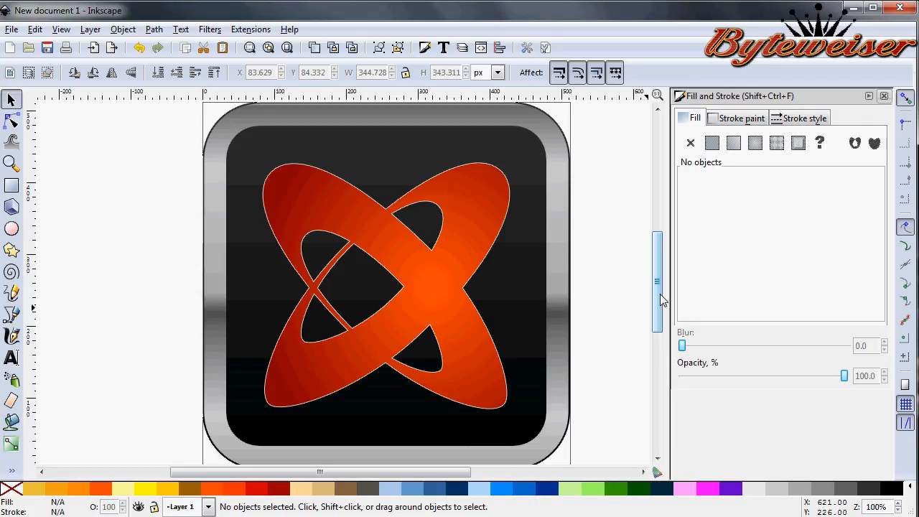
mouse_move(659, 302)
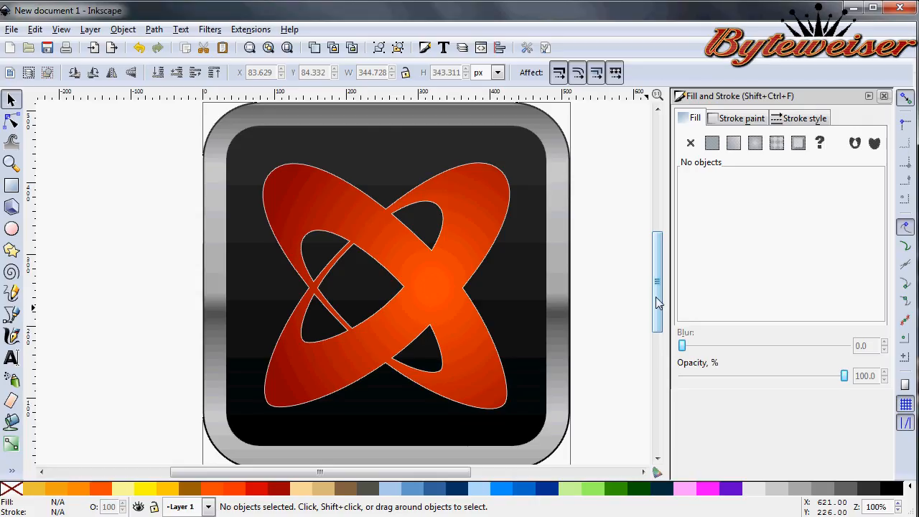